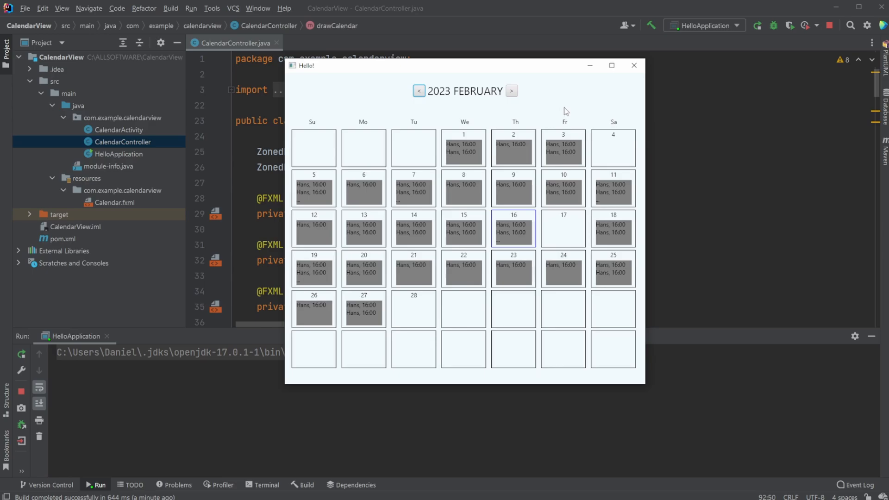
mouse_move(412, 215)
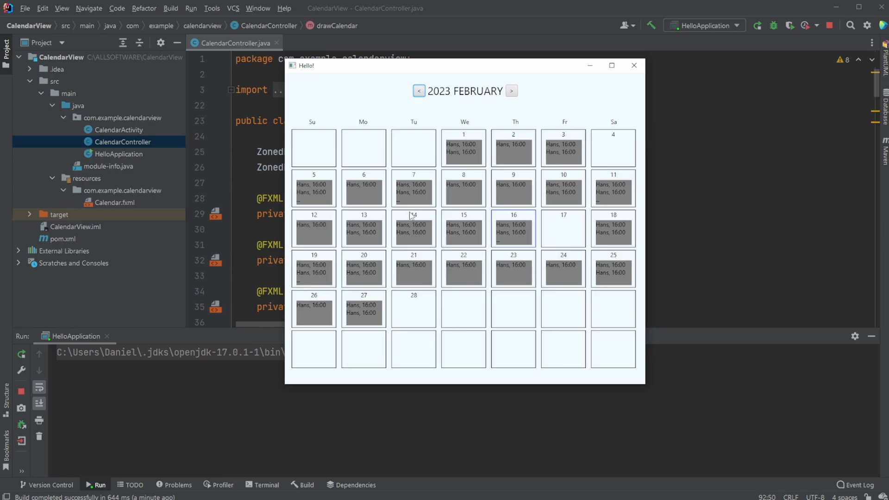
mouse_move(620, 173)
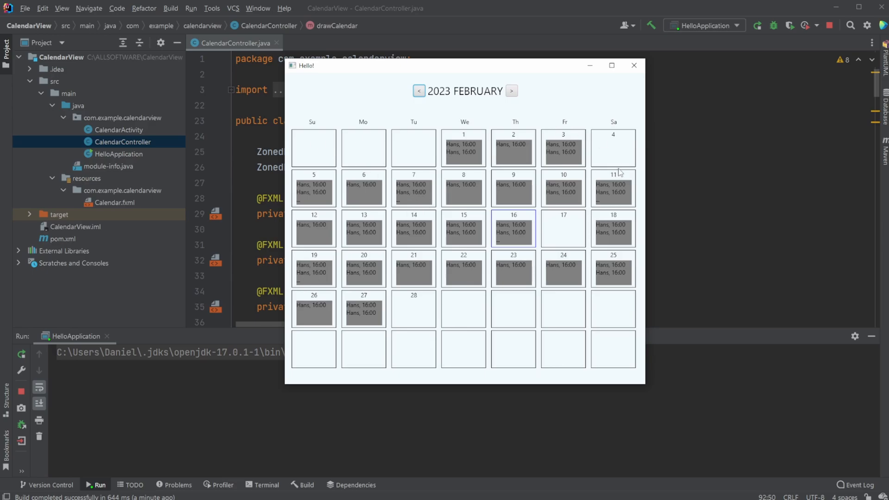
mouse_move(478, 275)
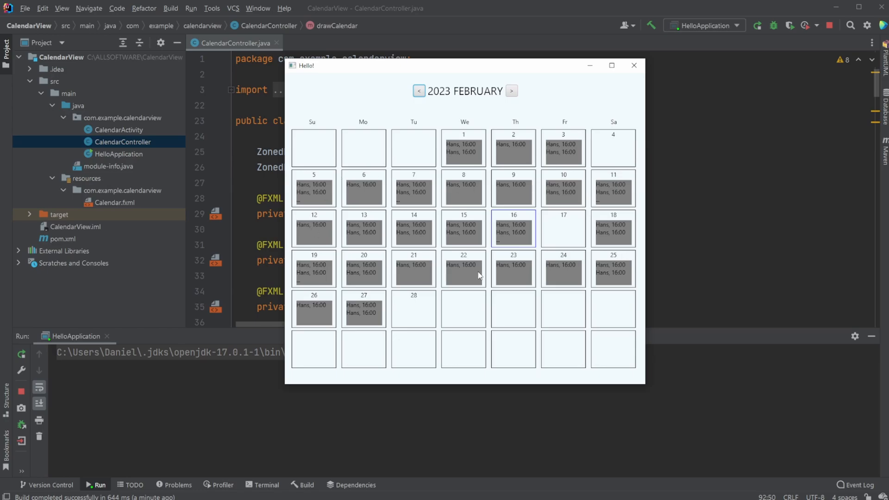
mouse_move(341, 175)
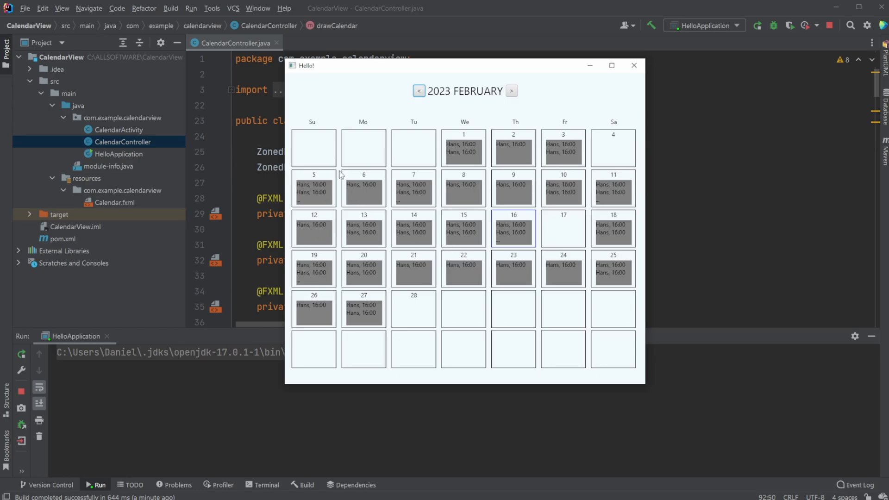
mouse_move(507, 195)
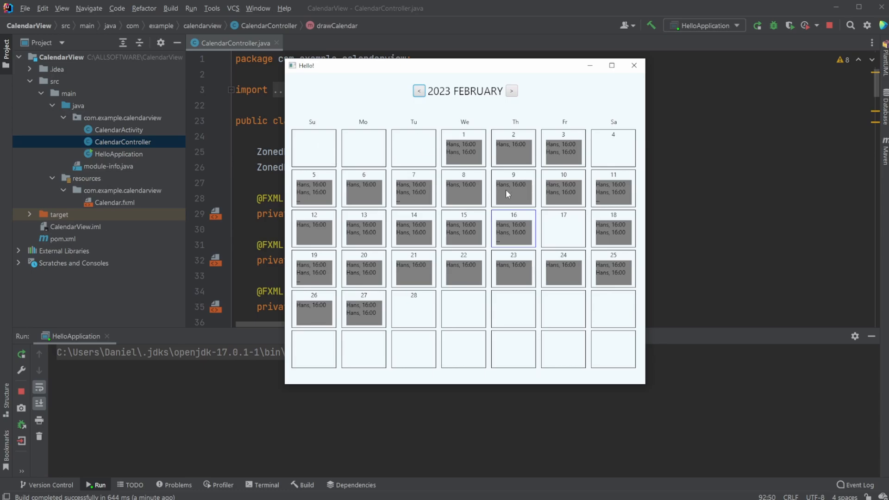
mouse_move(412, 212)
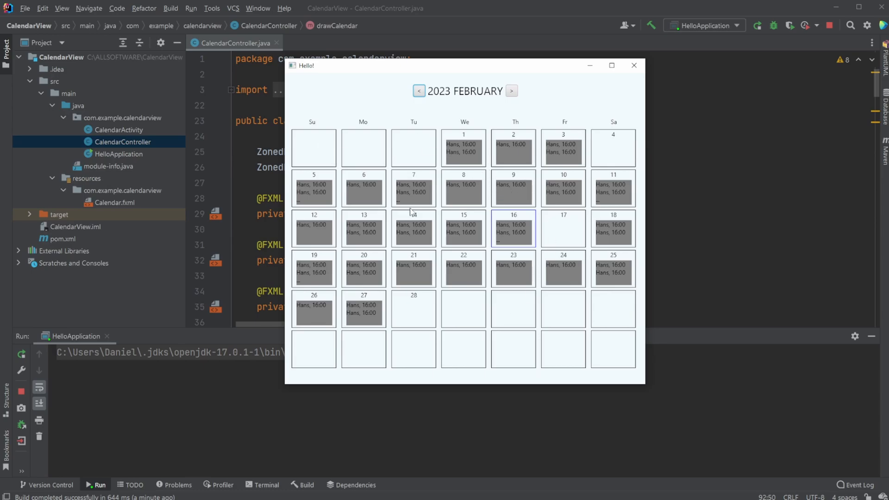
mouse_move(462, 216)
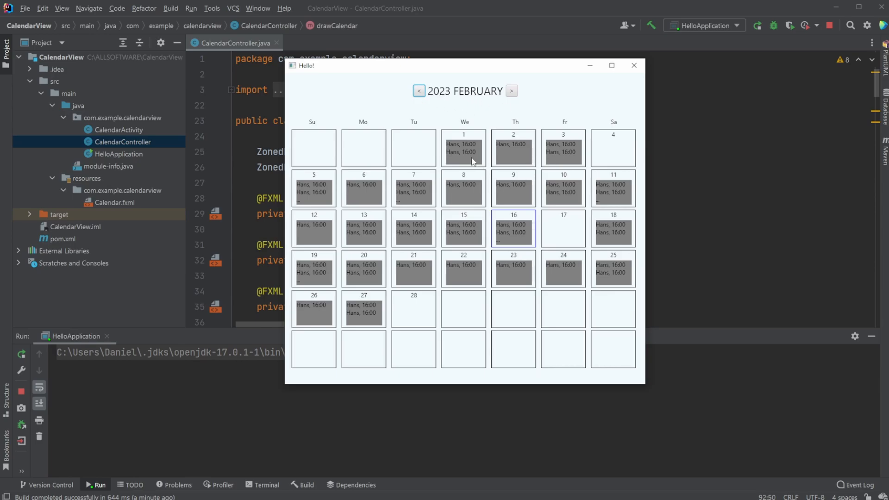
mouse_move(455, 169)
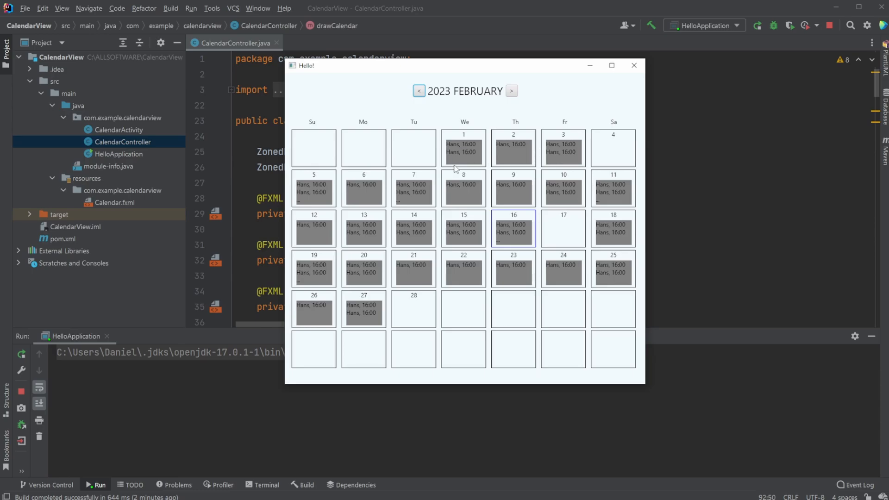
mouse_move(519, 119)
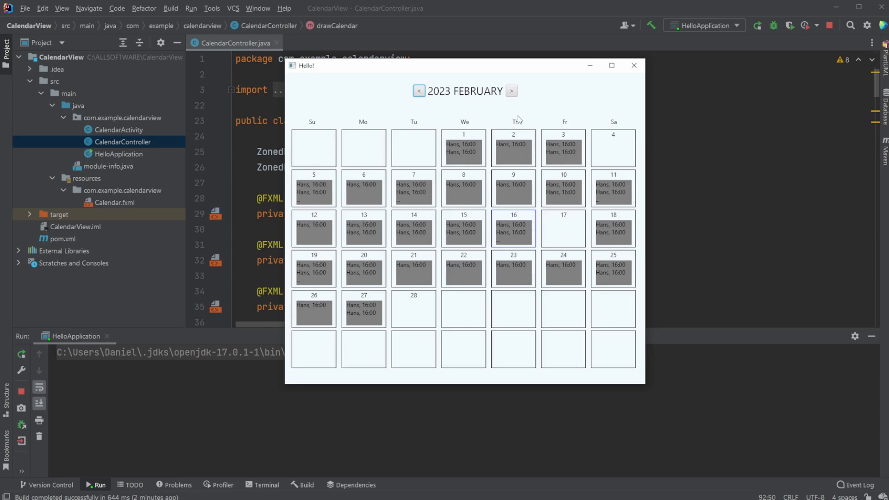
mouse_move(511, 91)
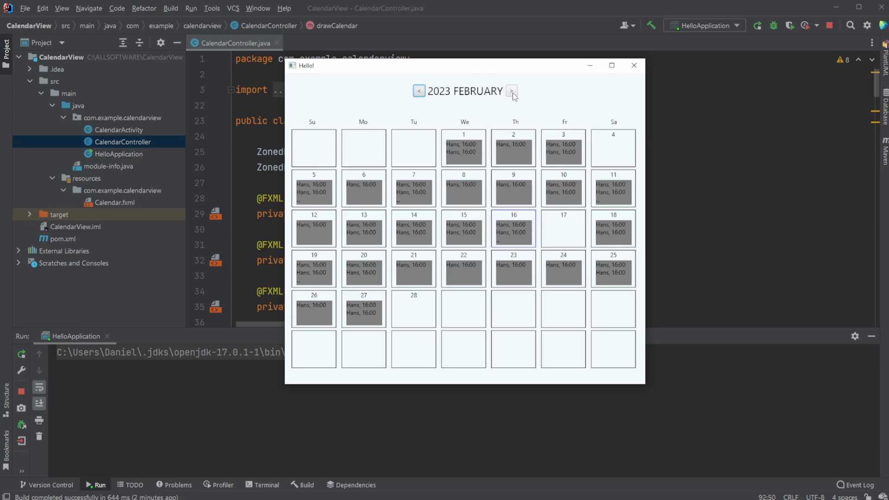
mouse_move(442, 95)
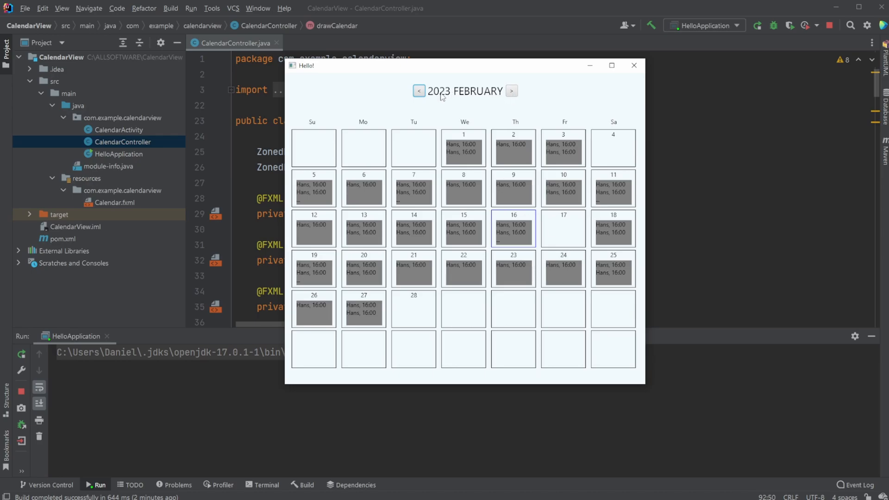
mouse_move(516, 174)
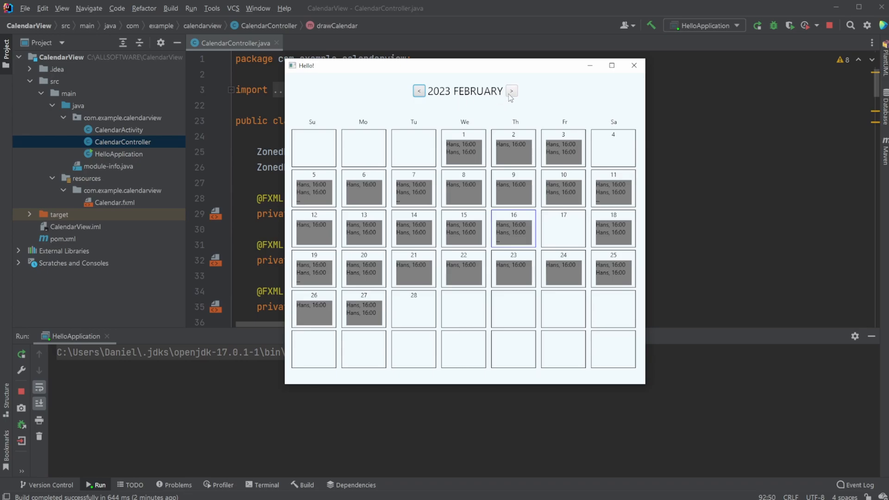
Step: Page the calendar to March, back to February, then forward through March to April 2023
left_click(511, 91)
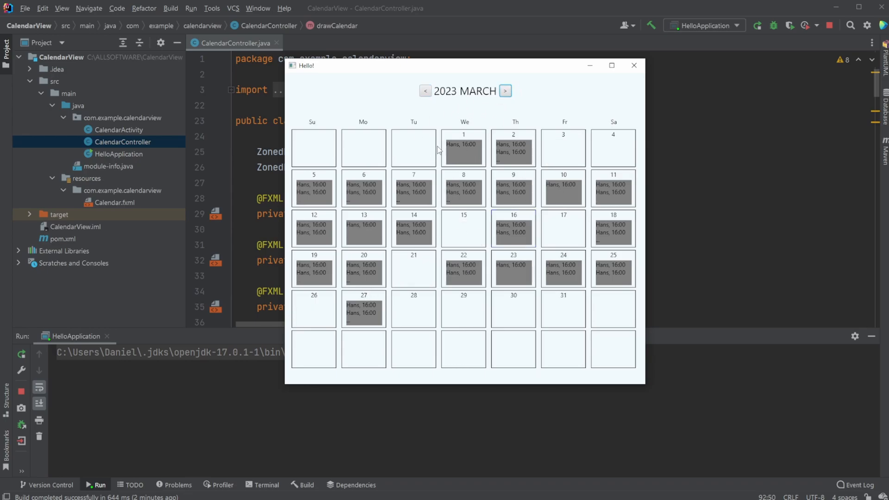
left_click(424, 91)
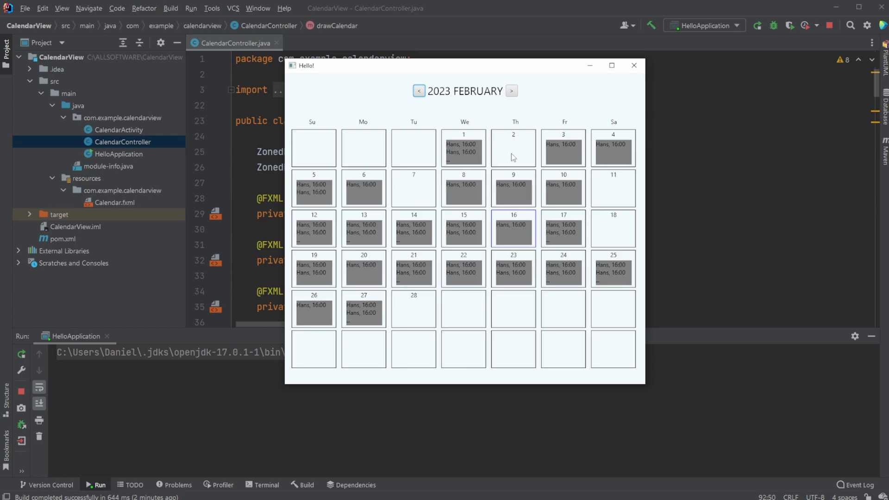
mouse_move(475, 98)
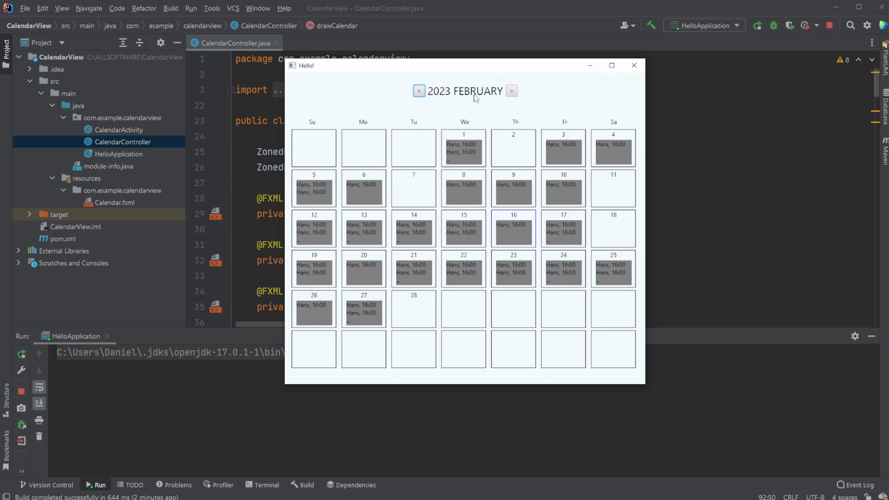
left_click(511, 91)
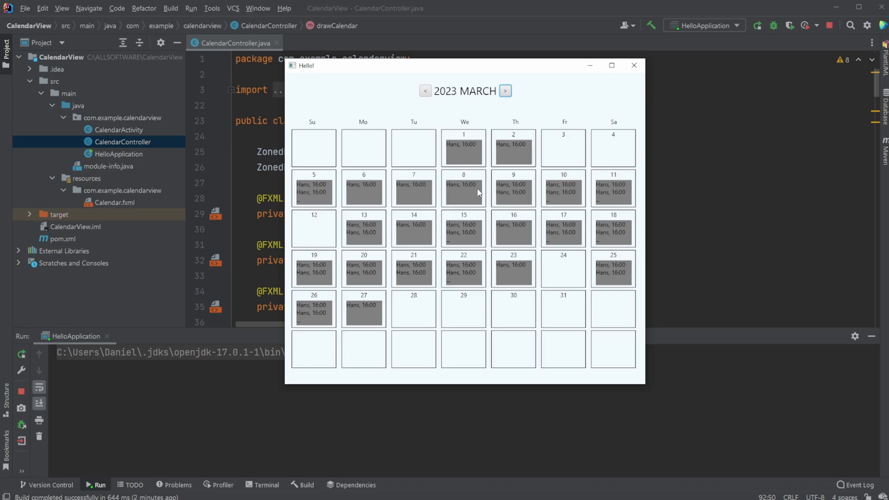
left_click(504, 90)
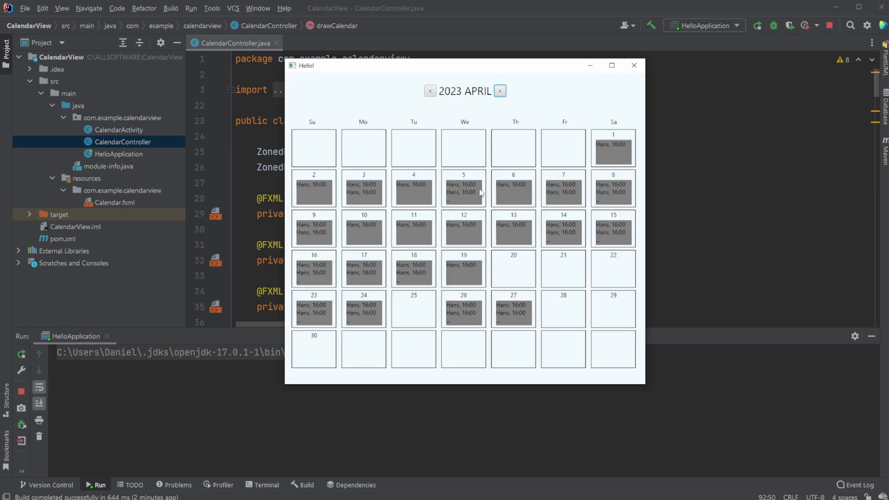
mouse_move(505, 256)
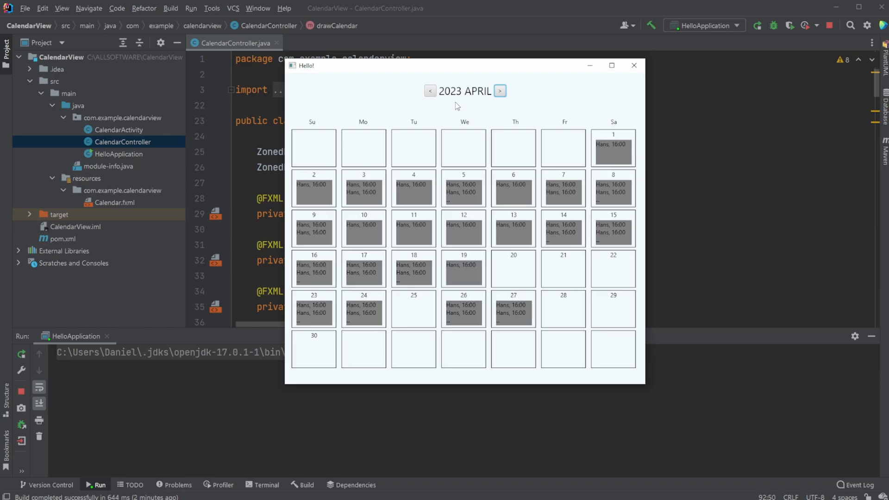
mouse_move(613, 139)
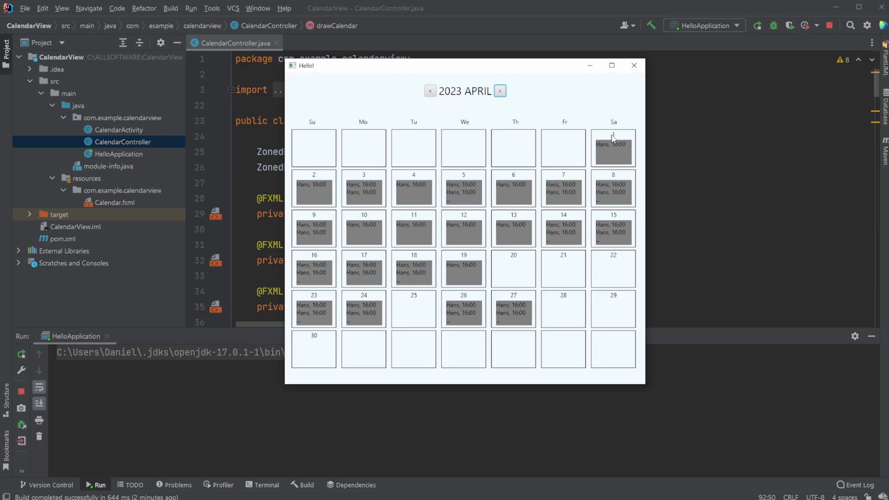
mouse_move(614, 150)
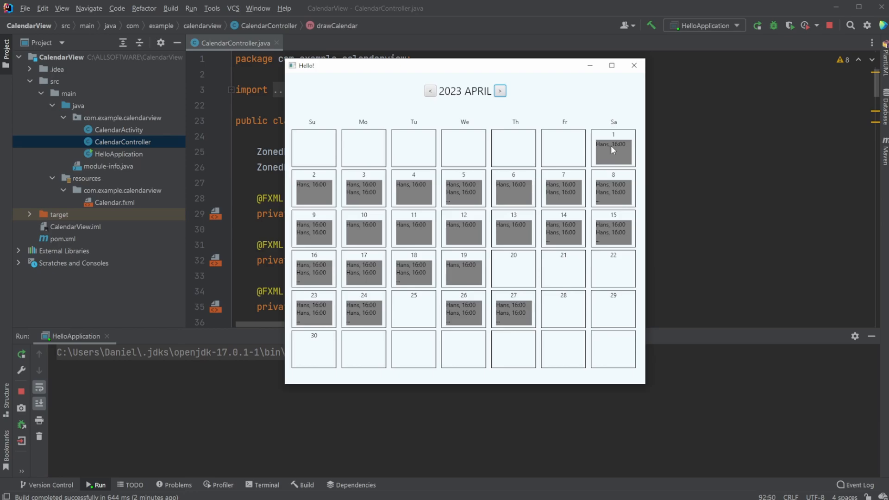
mouse_move(316, 149)
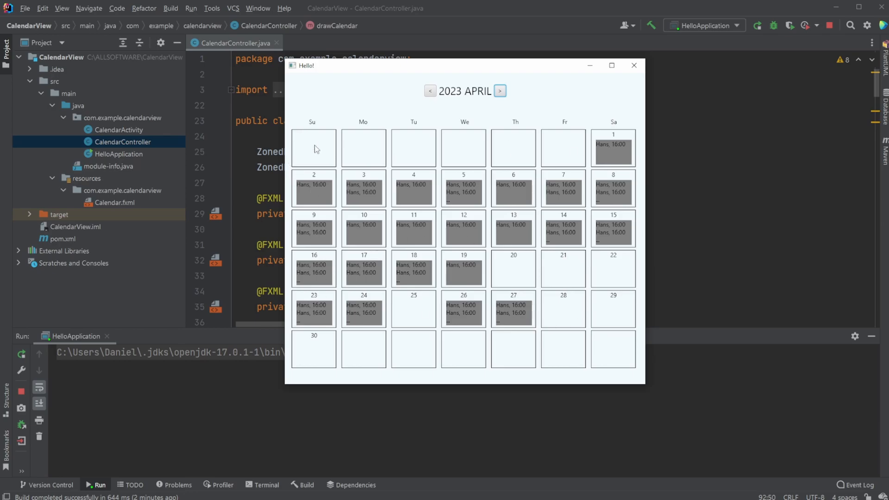
mouse_move(319, 151)
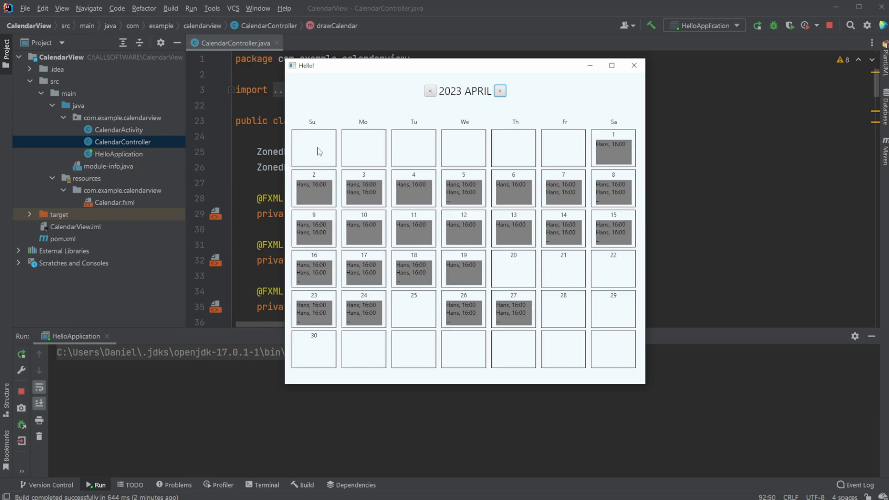
mouse_move(388, 356)
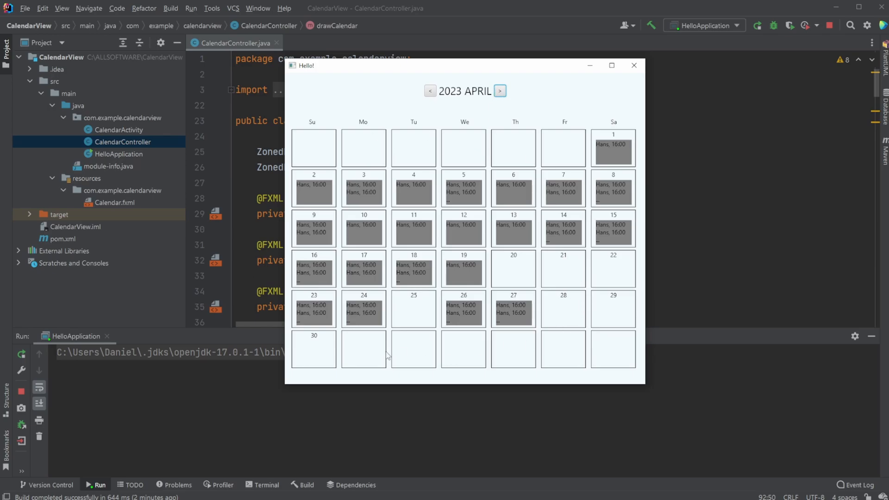
mouse_move(505, 173)
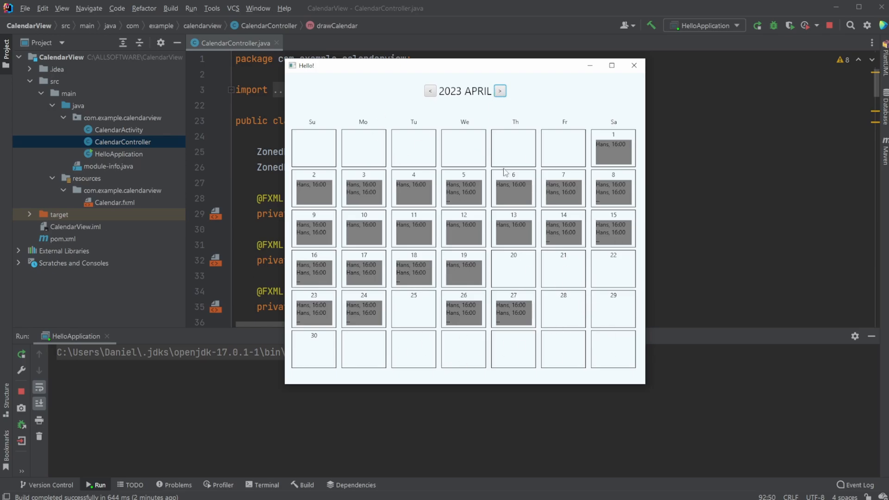
mouse_move(295, 293)
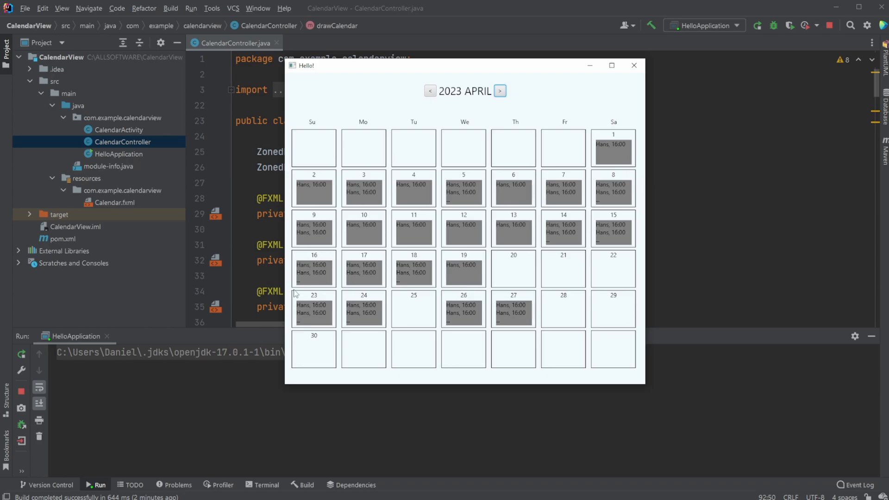
mouse_move(479, 191)
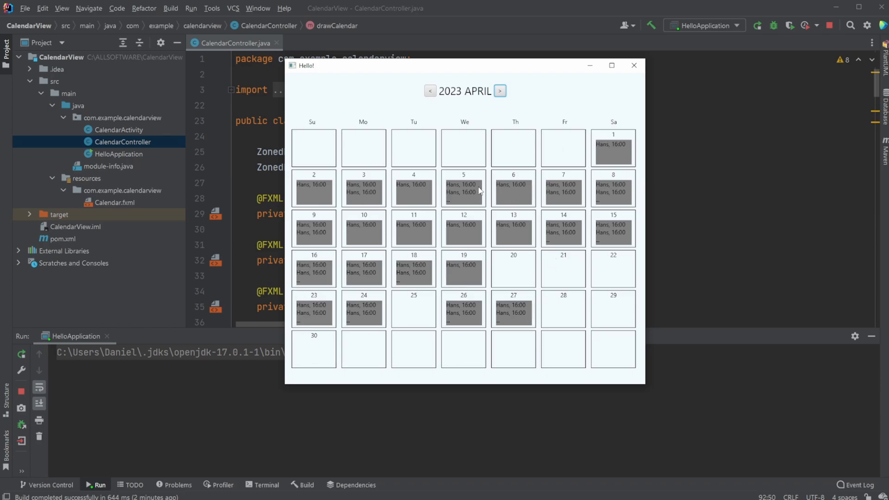
mouse_move(473, 175)
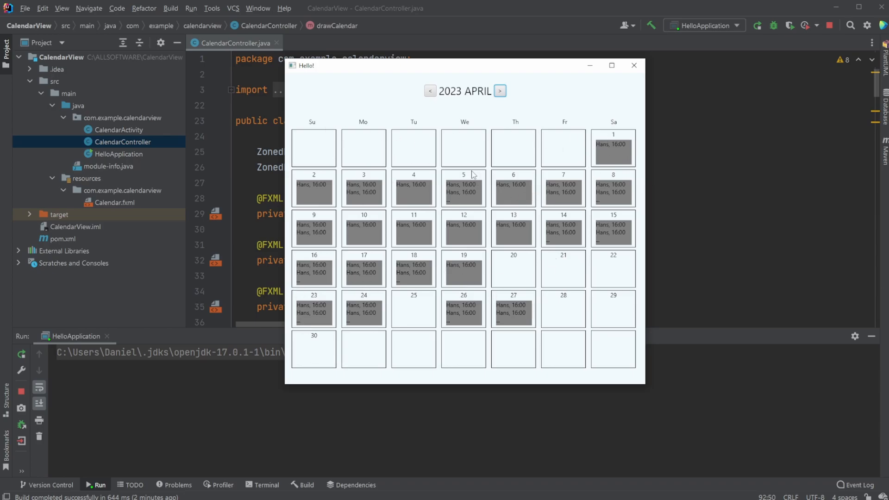
Step: Page the calendar forward from April 2023 through January to February 2024
left_click(500, 91)
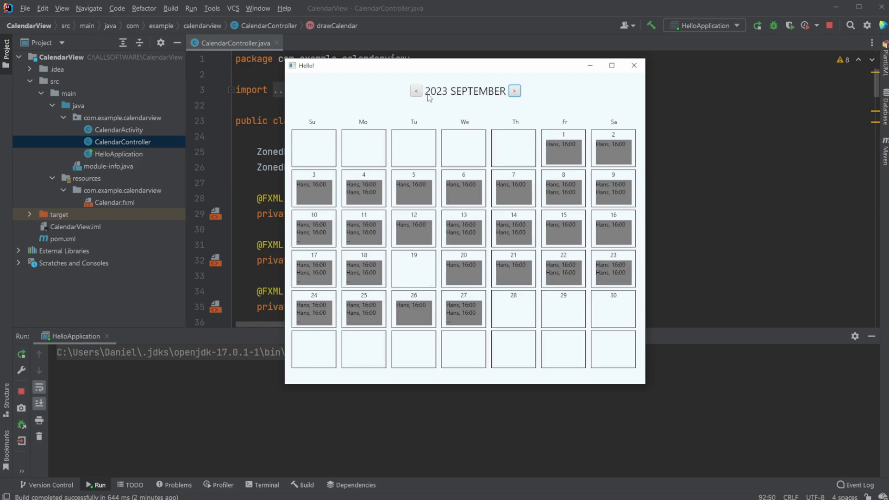
left_click(513, 91)
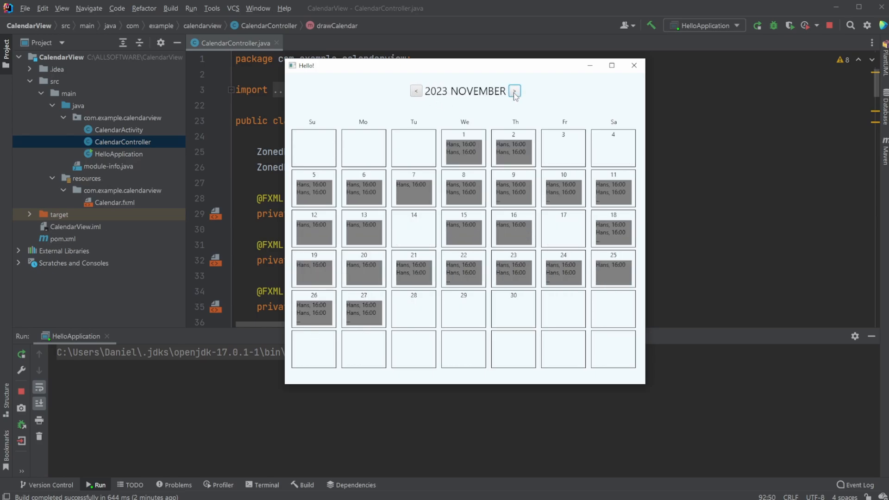
left_click(514, 91)
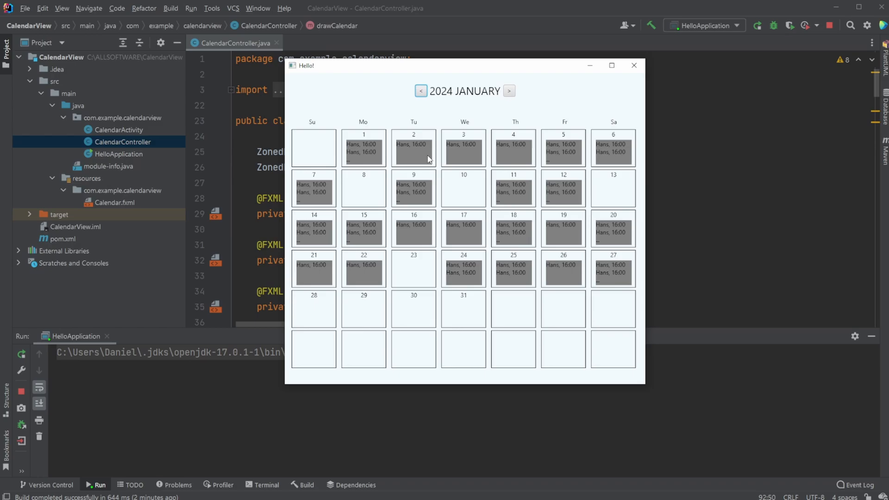
mouse_move(326, 116)
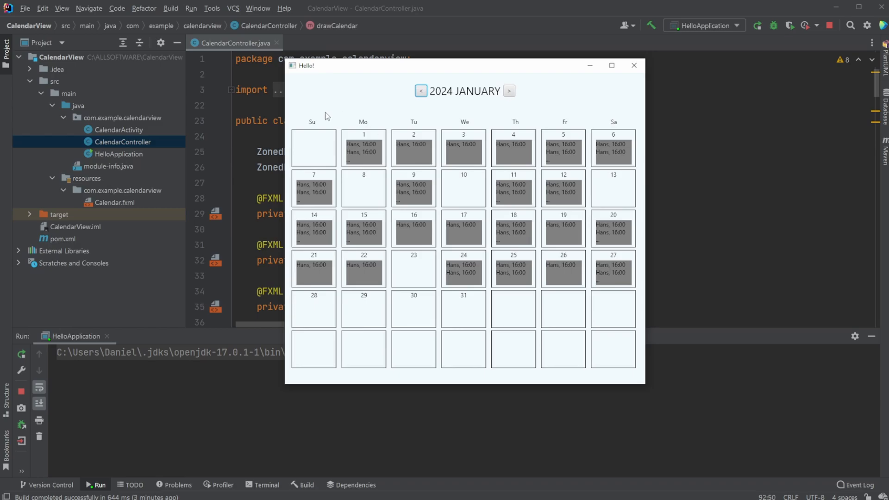
mouse_move(395, 134)
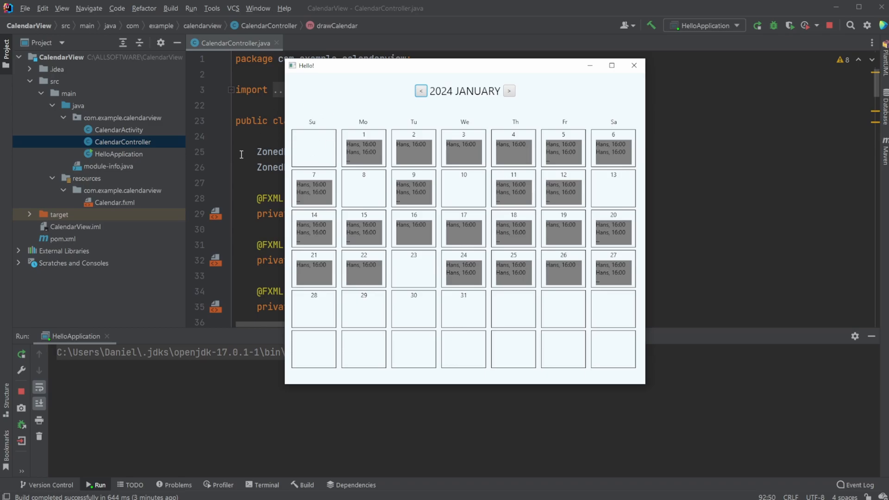
left_click(509, 90)
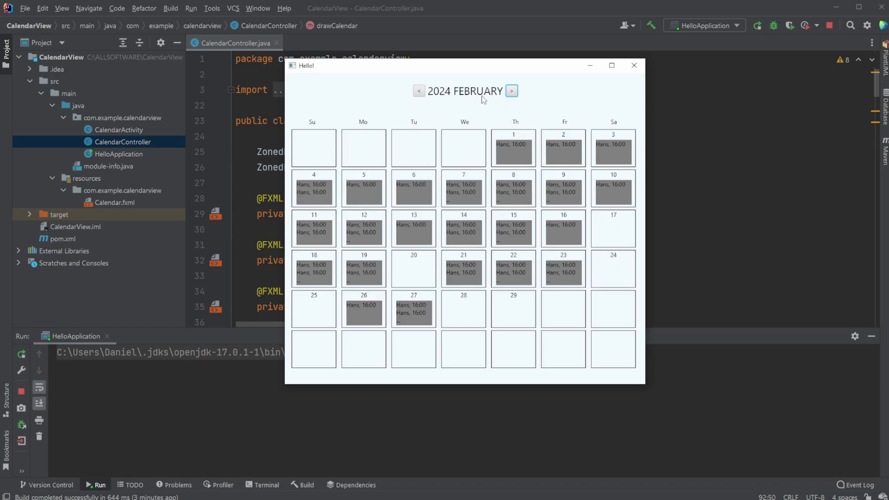
mouse_move(522, 321)
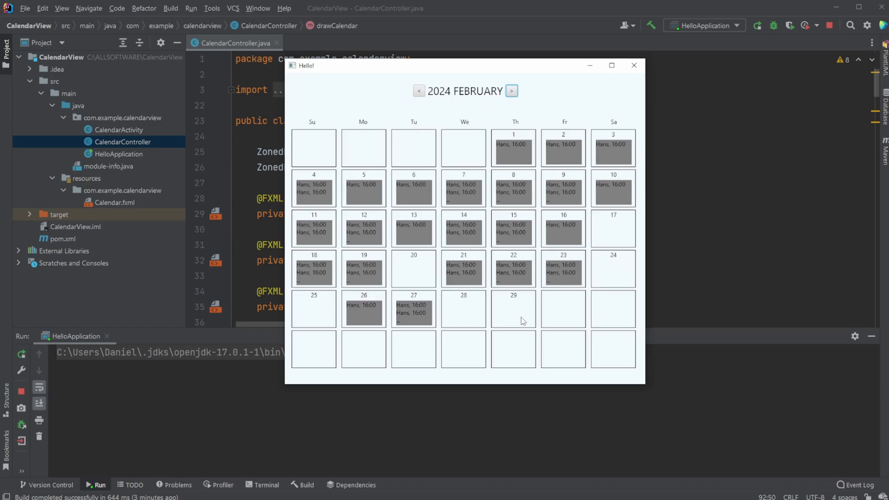
mouse_move(410, 189)
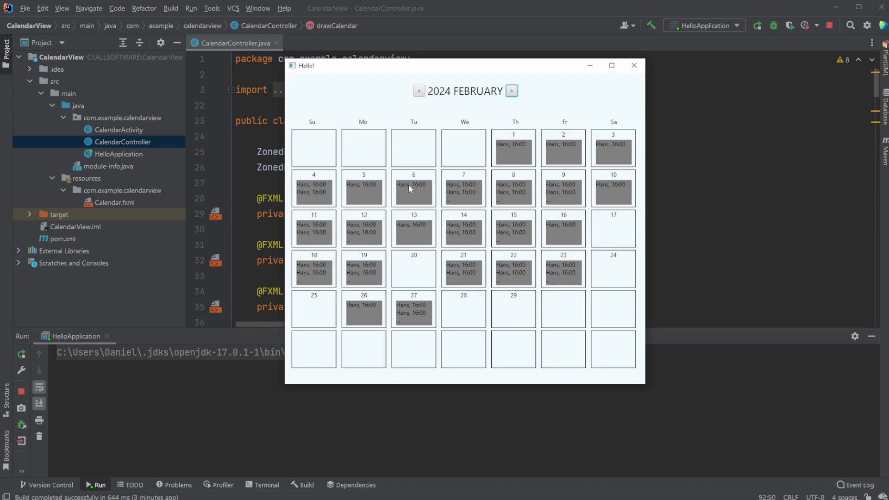
Step: Page the calendar back to November 2022, then bring CalendarController.java's source into view
left_click(418, 91)
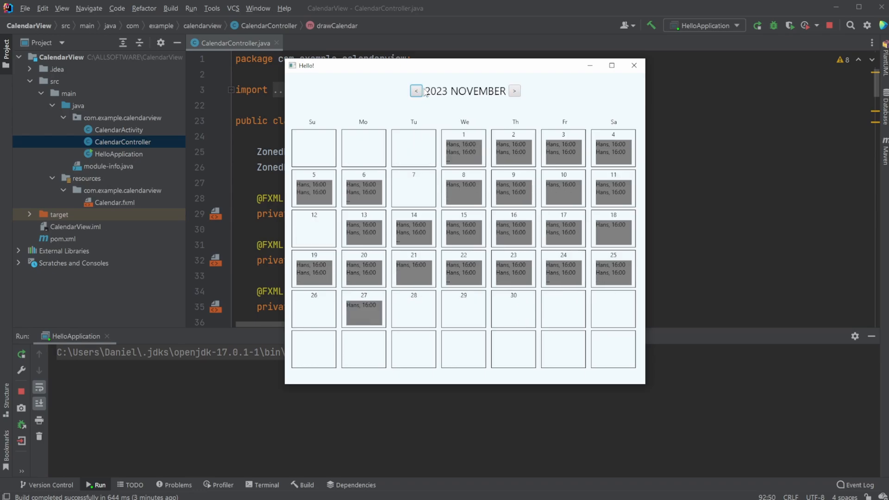
left_click(416, 91)
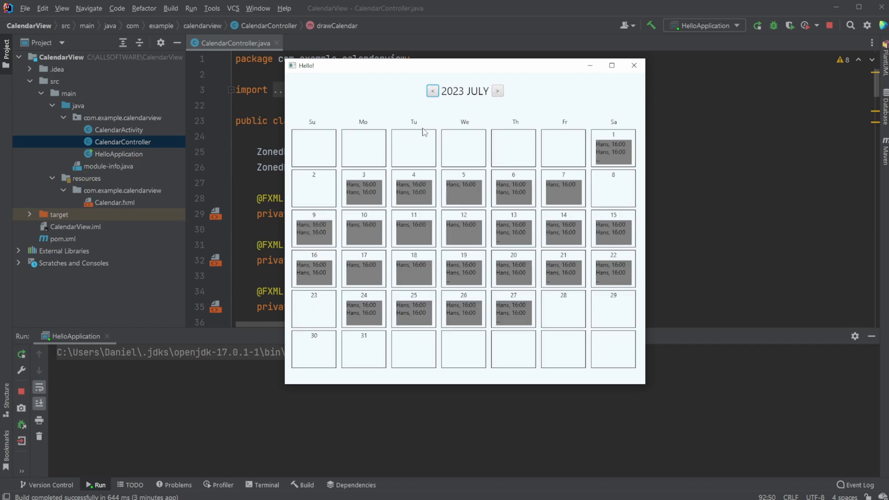
left_click(432, 91)
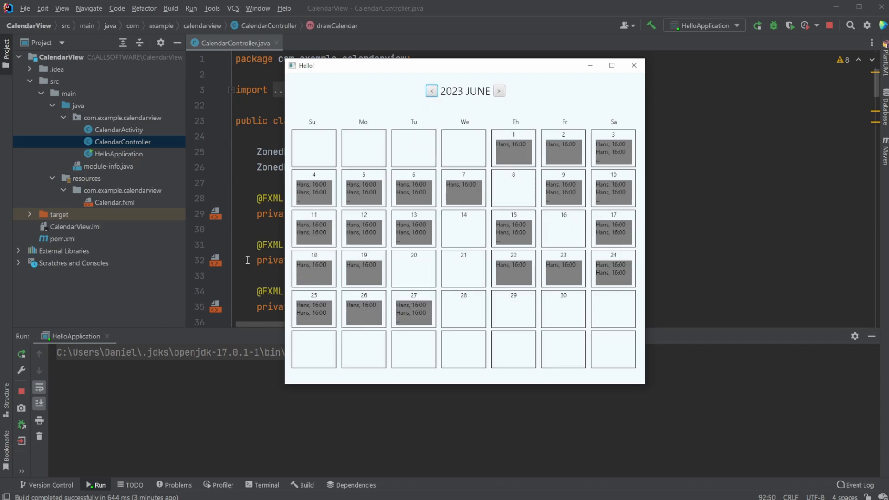
mouse_move(471, 178)
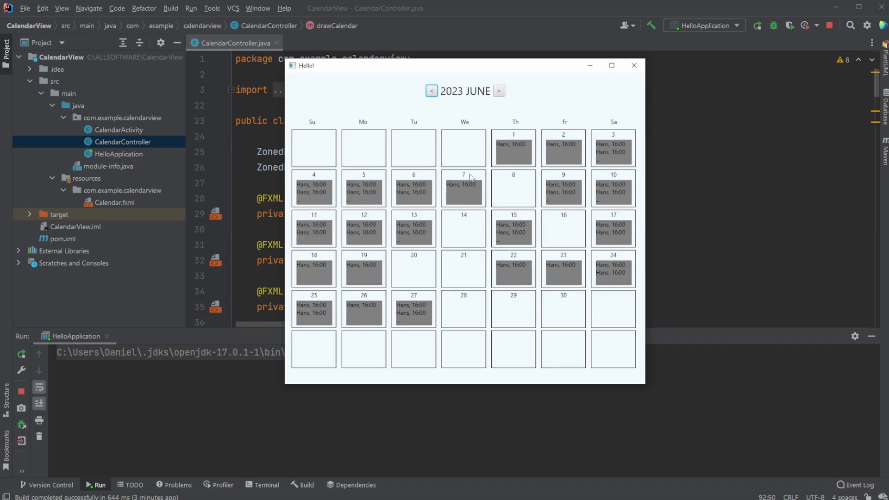
mouse_move(477, 169)
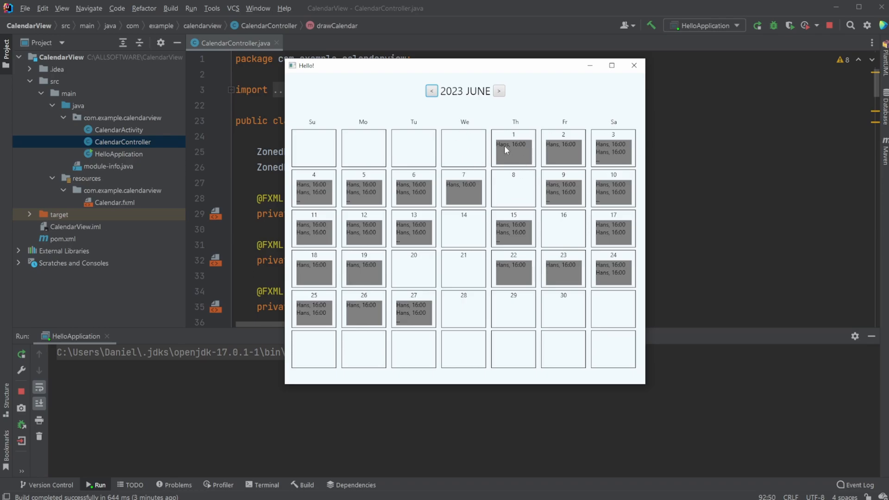
mouse_move(518, 156)
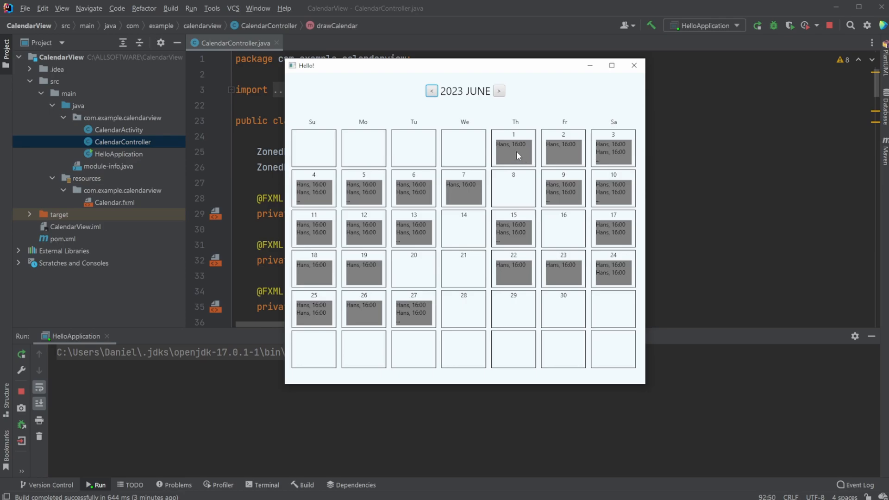
mouse_move(508, 148)
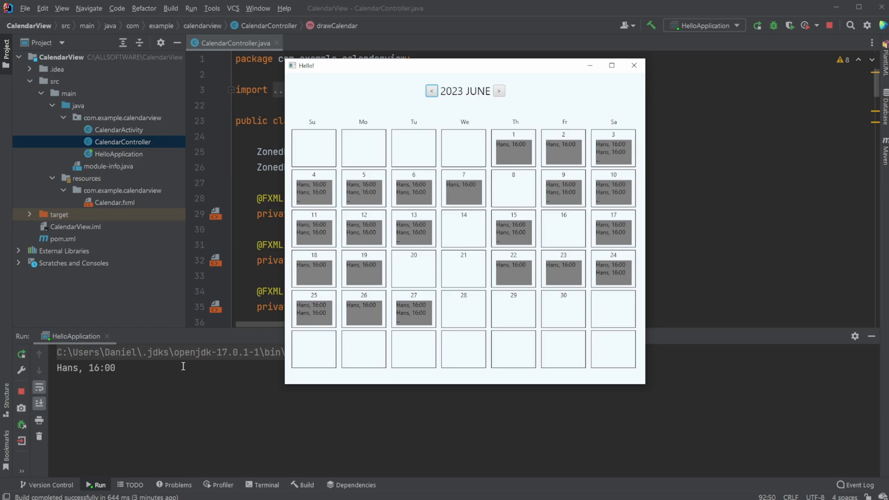
mouse_move(458, 153)
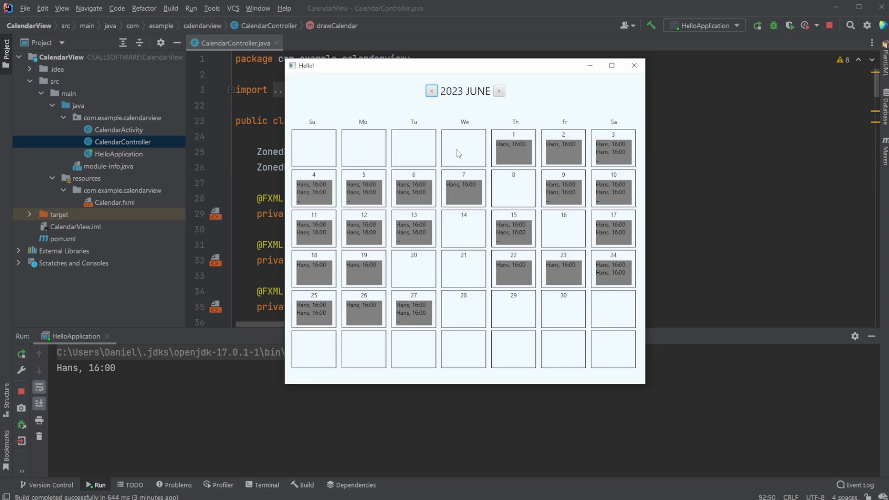
mouse_move(403, 210)
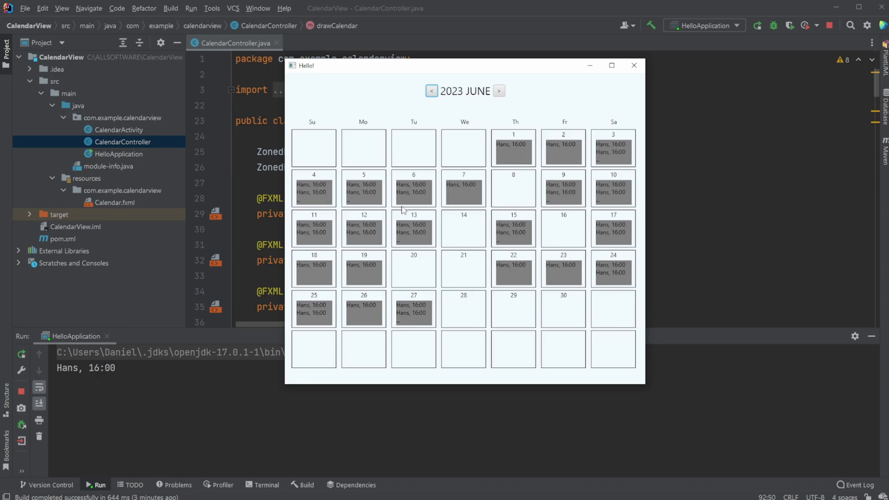
mouse_move(347, 182)
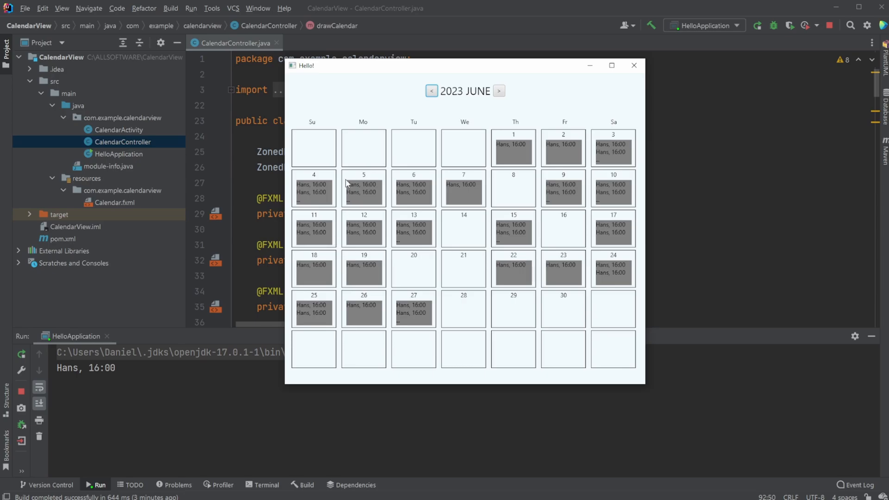
mouse_move(379, 195)
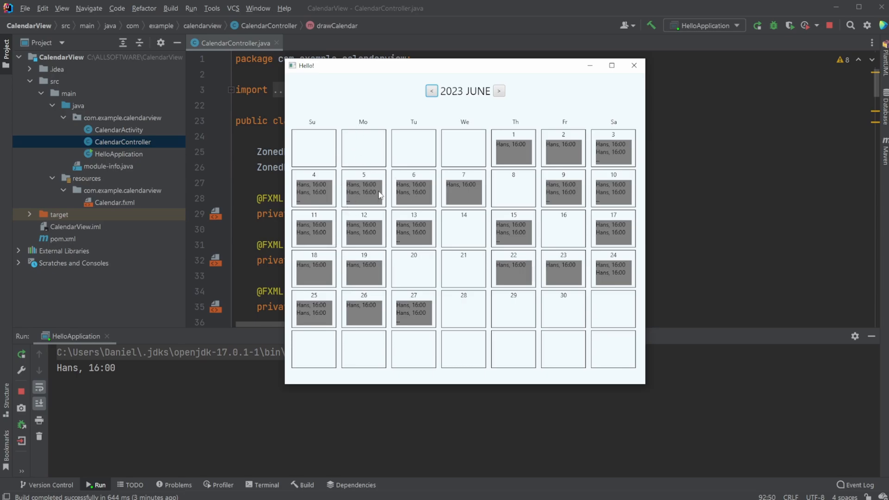
mouse_move(349, 206)
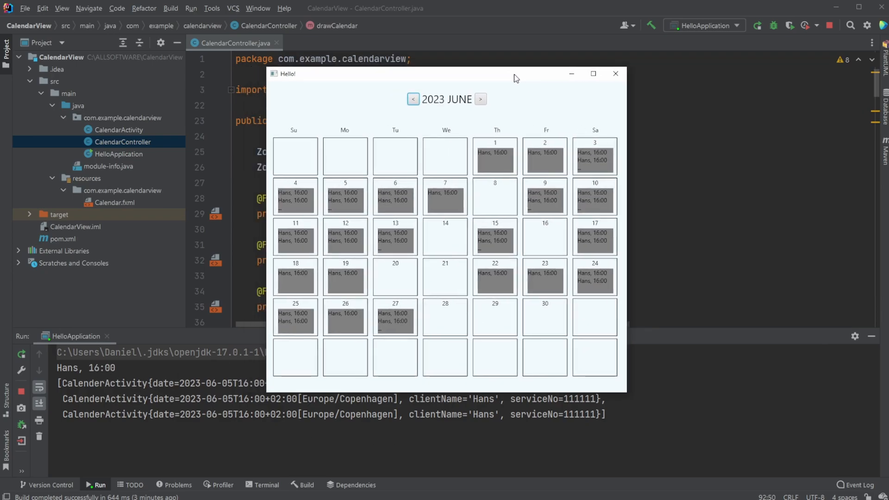
left_click(412, 100)
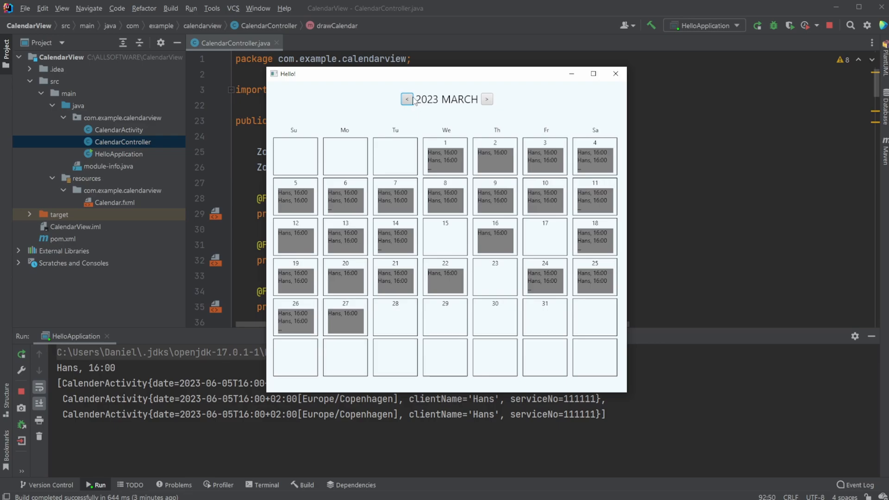
left_click(406, 99)
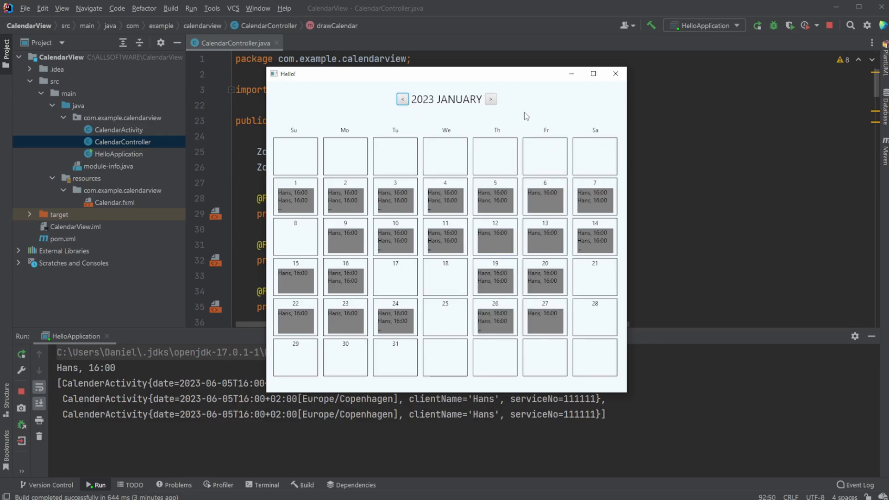
mouse_move(531, 145)
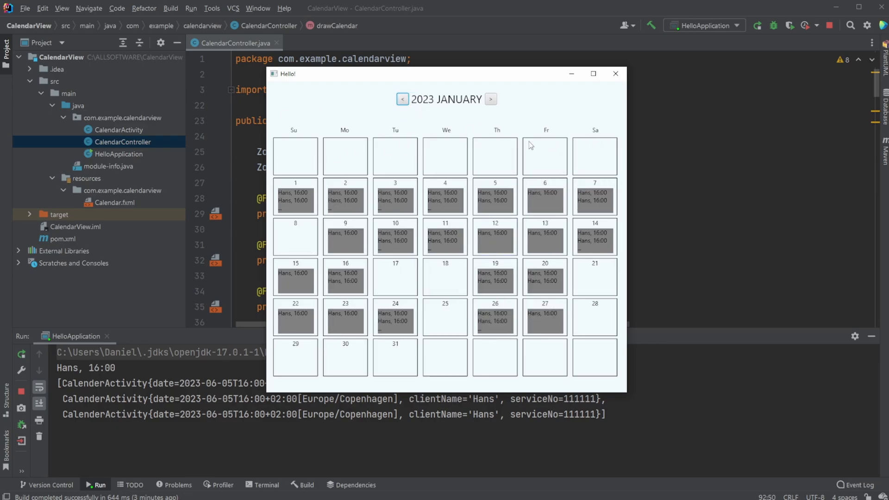
mouse_move(399, 128)
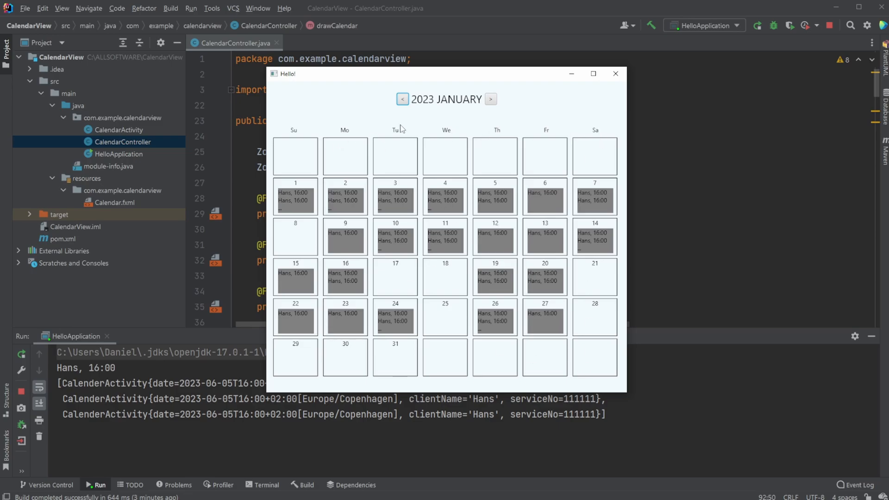
left_click(403, 99)
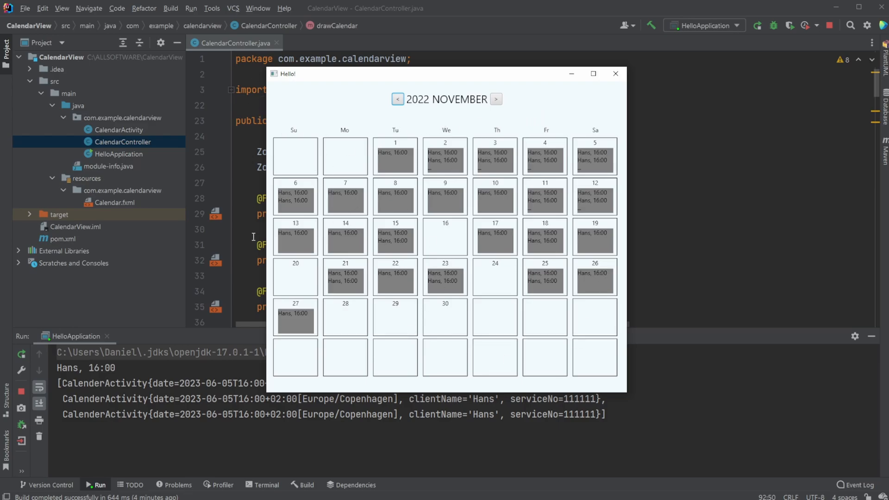
mouse_move(331, 226)
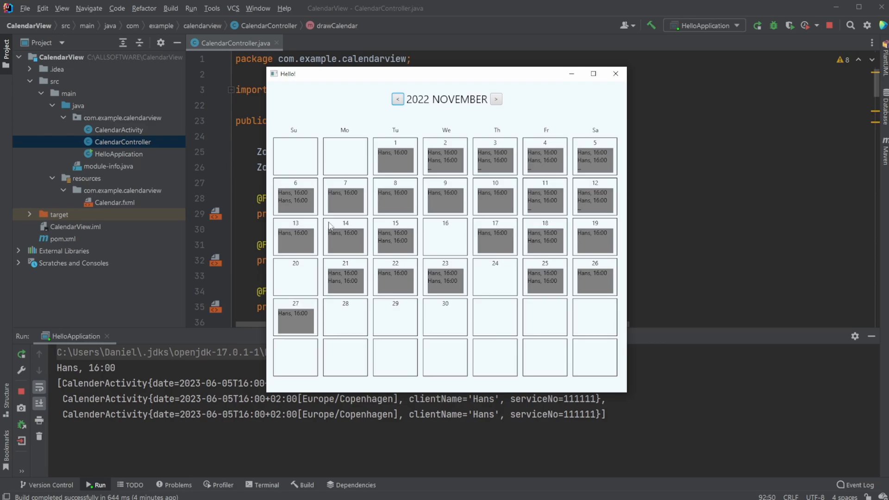
mouse_move(395, 237)
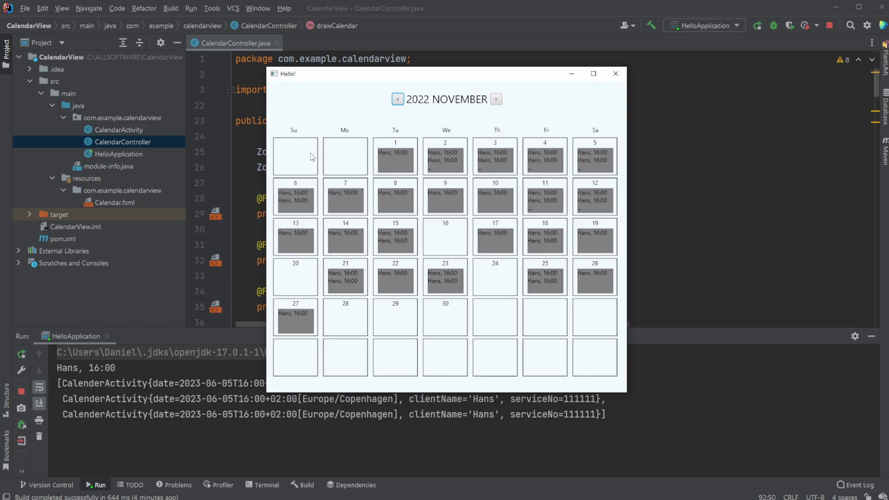
mouse_move(448, 189)
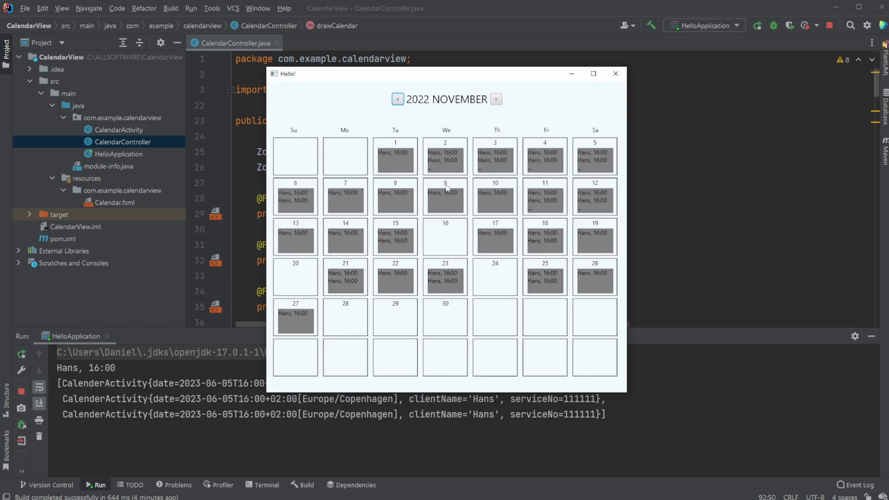
mouse_move(187, 240)
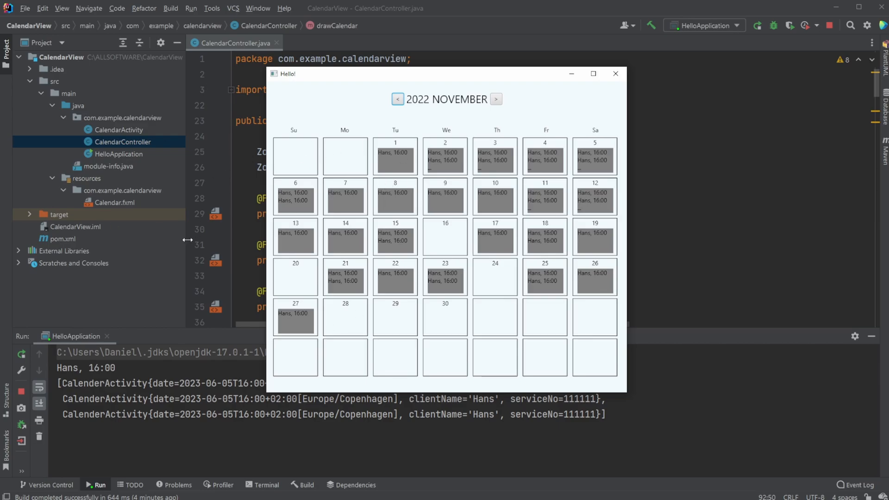
mouse_move(581, 85)
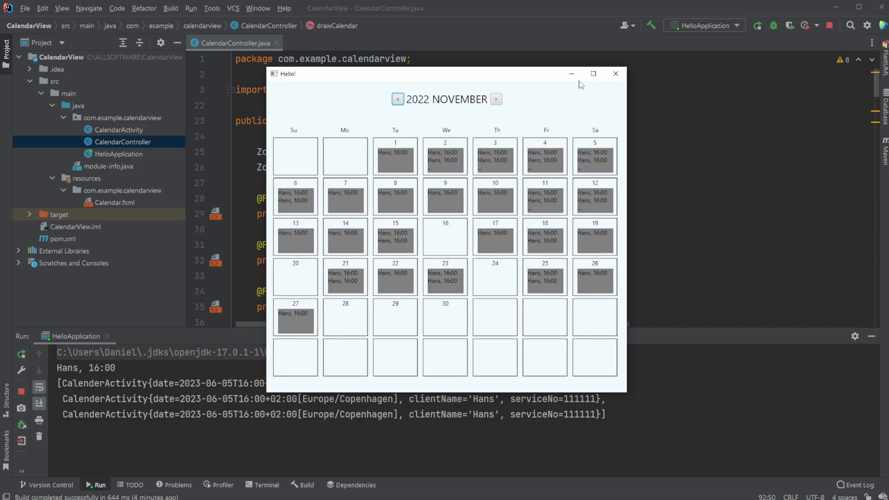
left_click(615, 74)
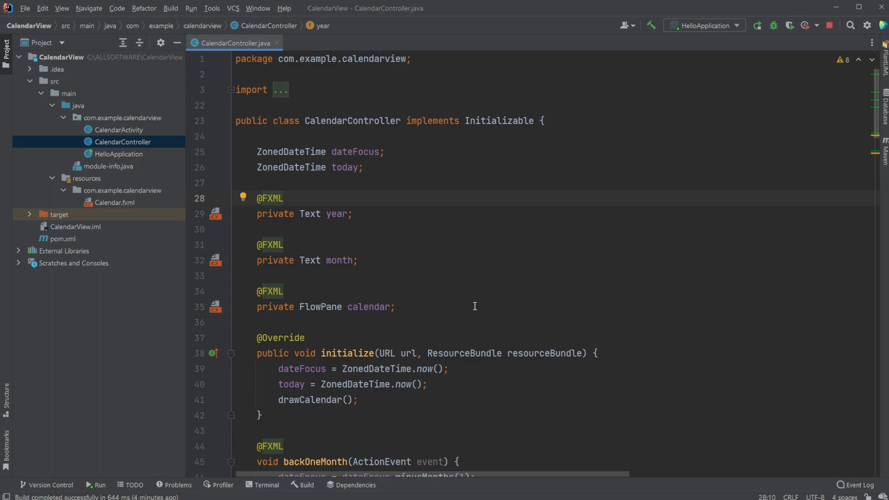
double_click(117, 203)
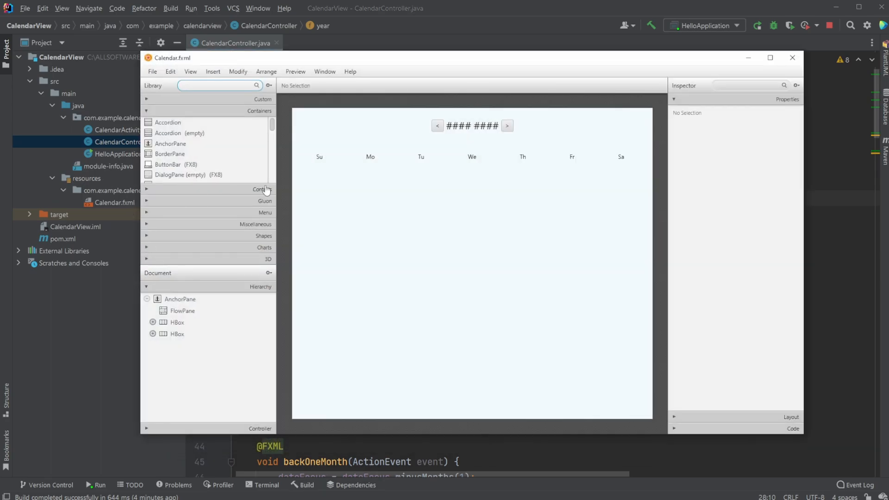
mouse_move(458, 123)
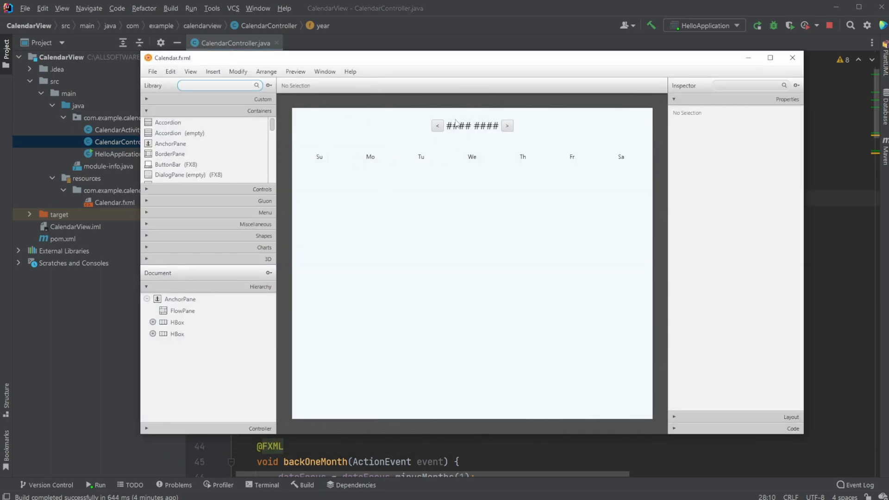
left_click(473, 126)
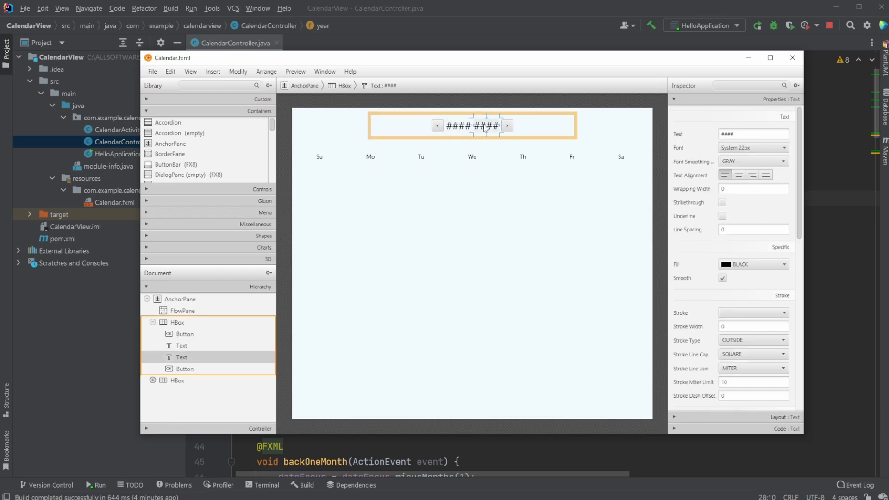
mouse_move(549, 150)
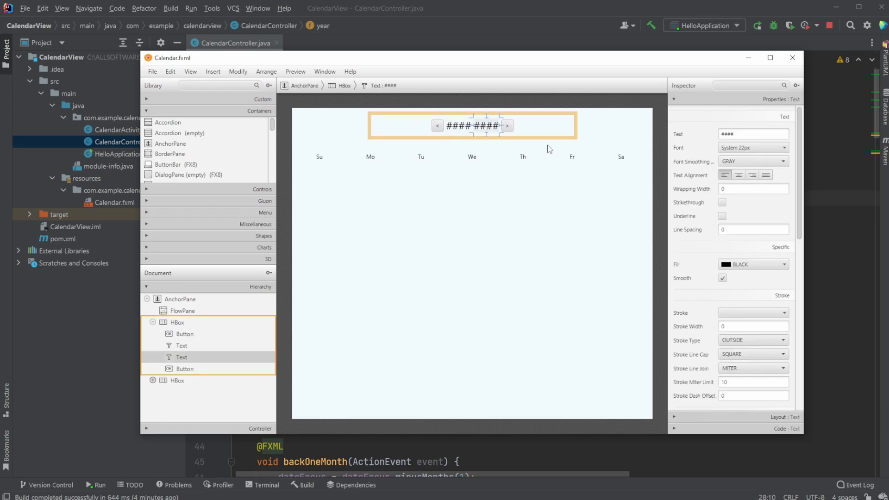
left_click(177, 381)
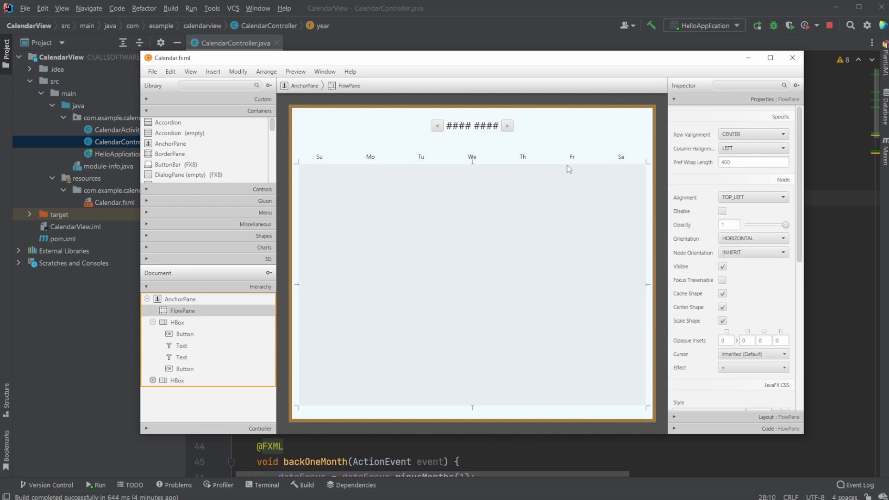
mouse_move(187, 319)
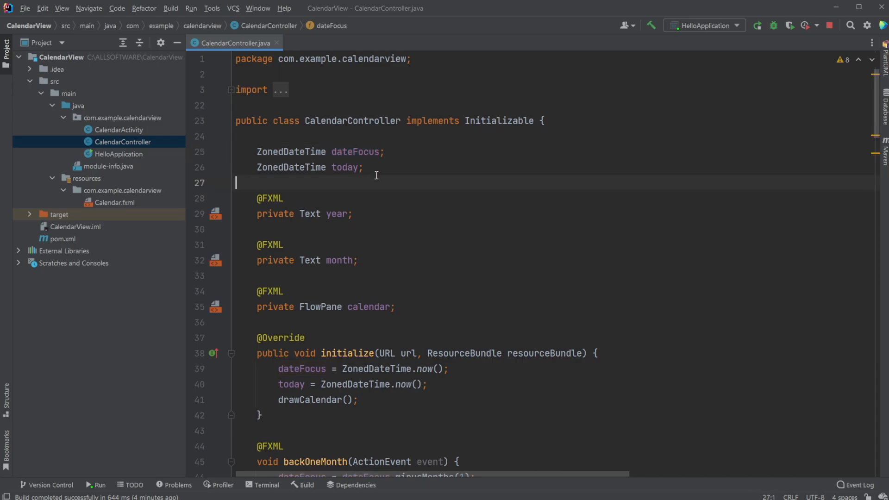
Step: Highlight the dateFocus and today fields and launch the calendar application
double_click(356, 152)
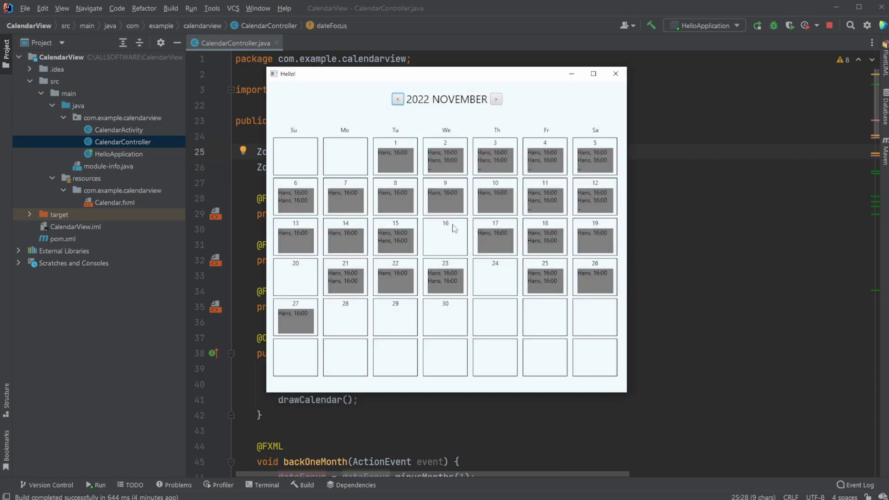
left_click(615, 73)
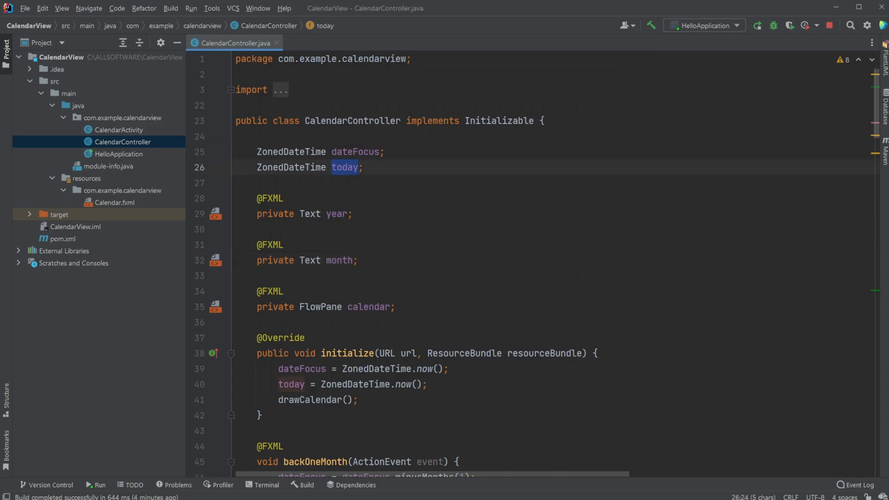
left_click(757, 25)
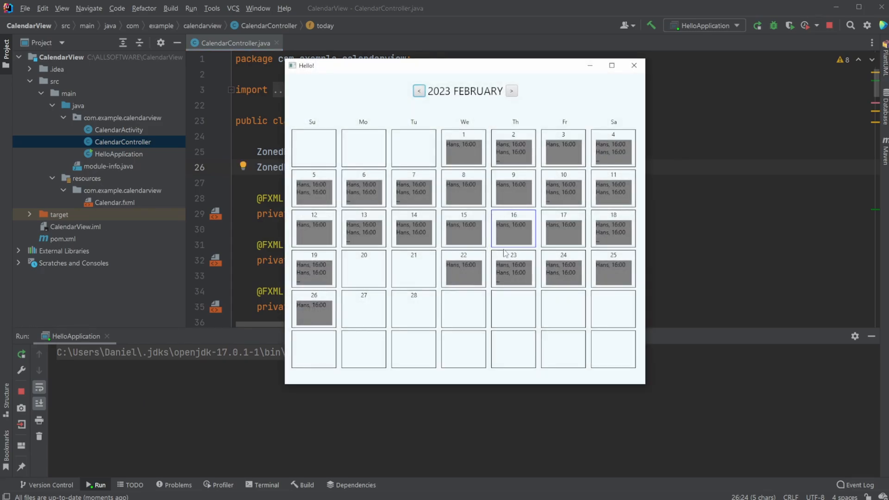
mouse_move(524, 220)
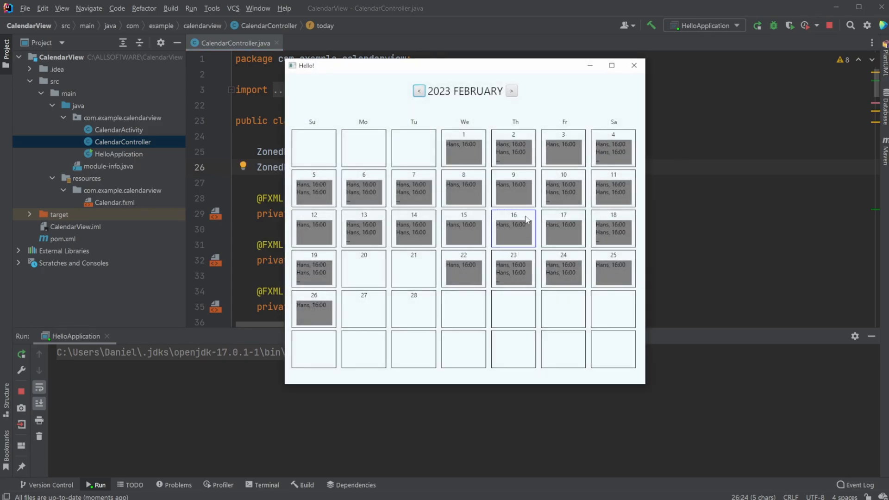
mouse_move(594, 74)
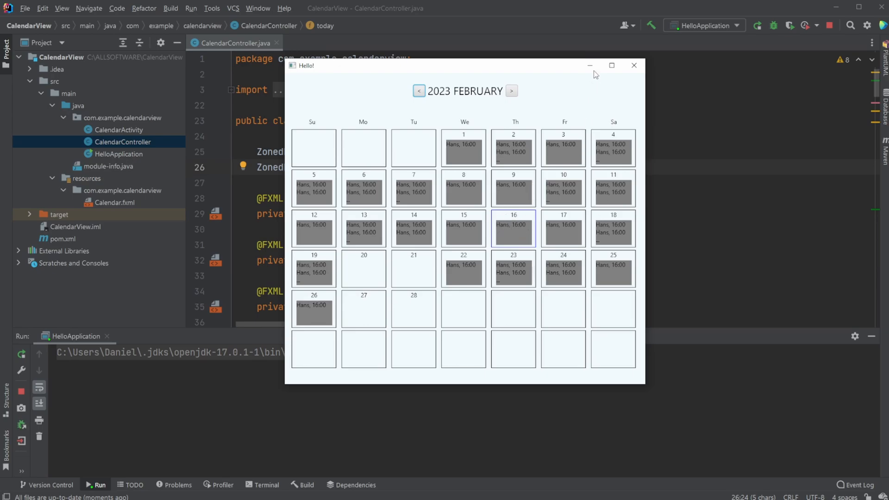
Step: Minimize the calendar window and highlight the month and calendar FXML fields
left_click(634, 65)
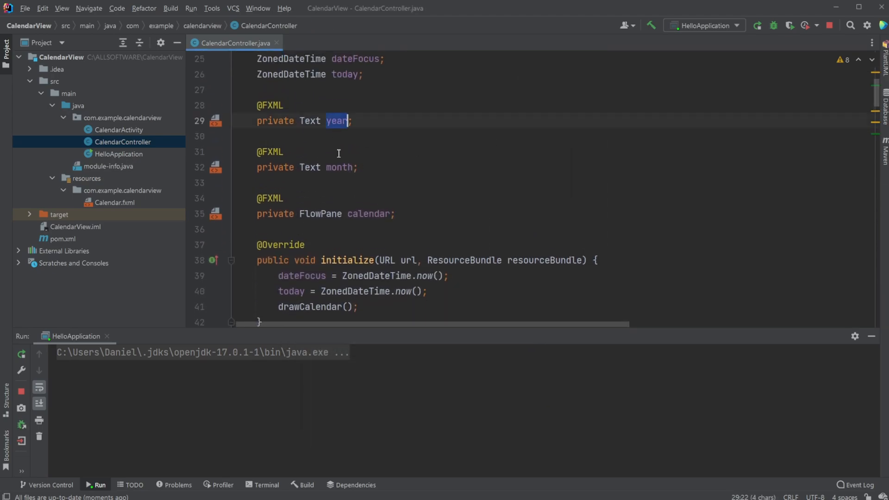
double_click(339, 166)
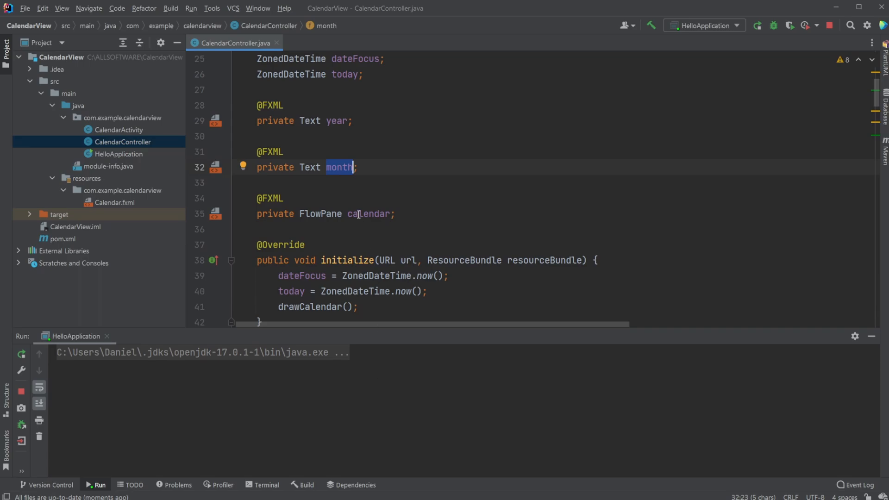
double_click(369, 214)
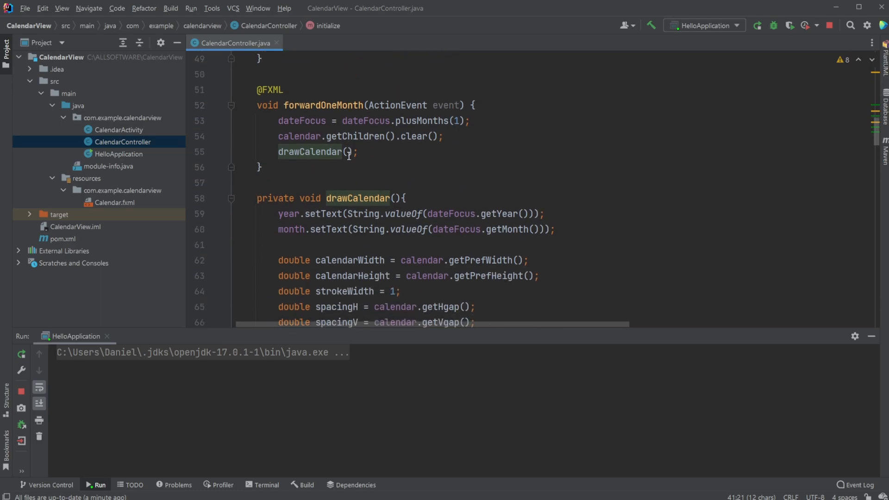
Step: Advance the running calendar to March 2023 and bring the code back in front
scroll("down", 3)
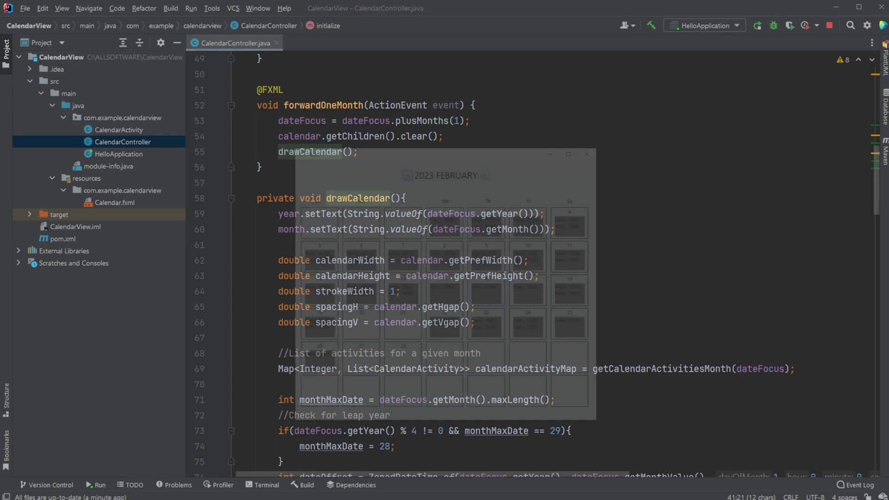
left_click(505, 91)
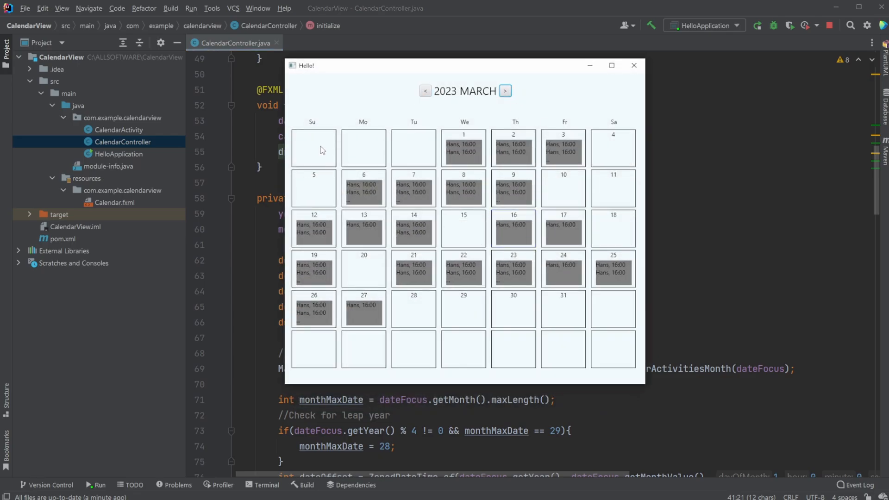
mouse_move(645, 294)
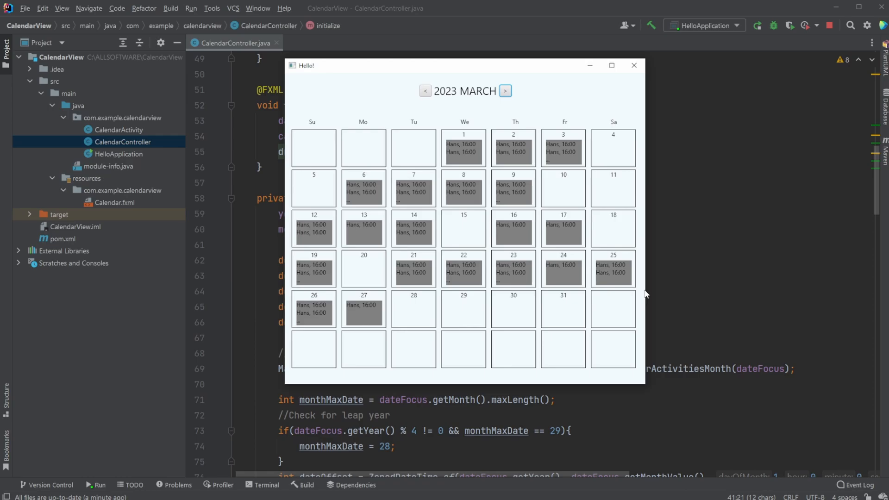
left_click(633, 65)
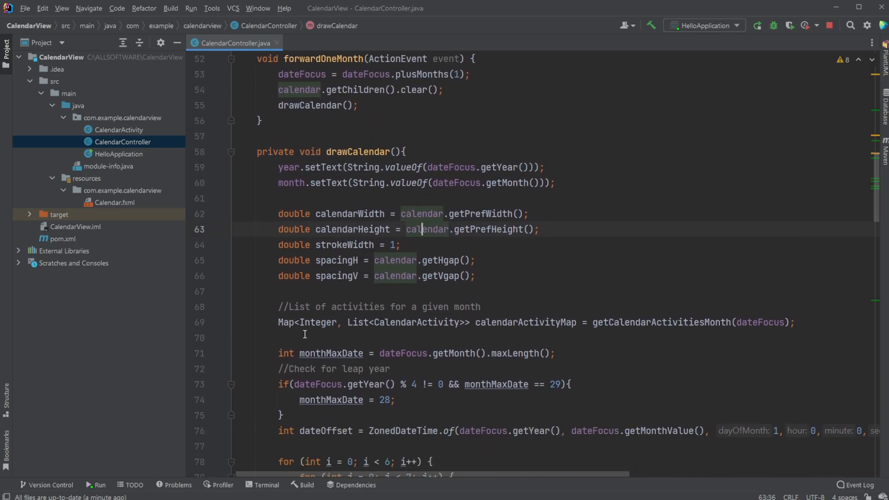
Step: Scroll through drawCalendar and highlight the rectangle stroke width value
scroll("down", 3)
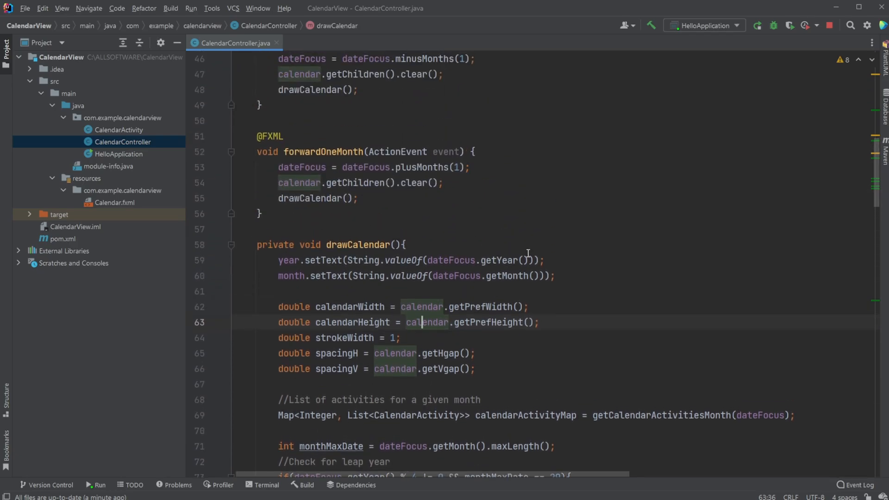
scroll("down", 3)
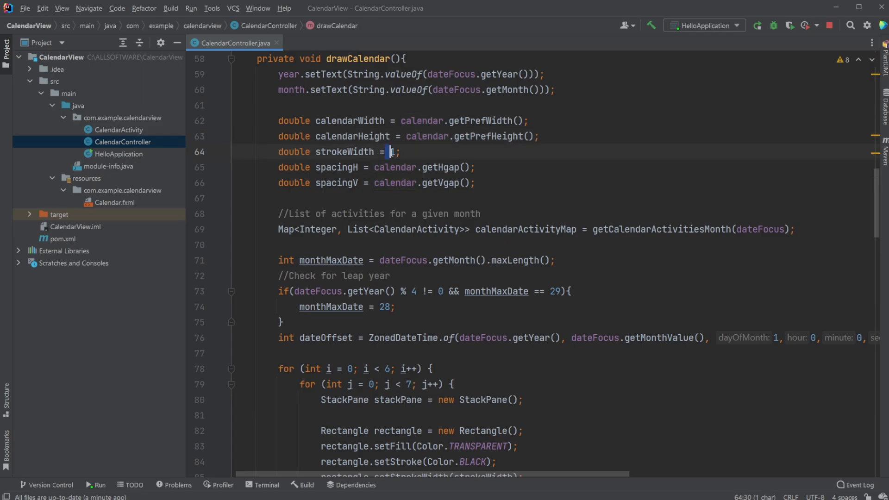
double_click(344, 152)
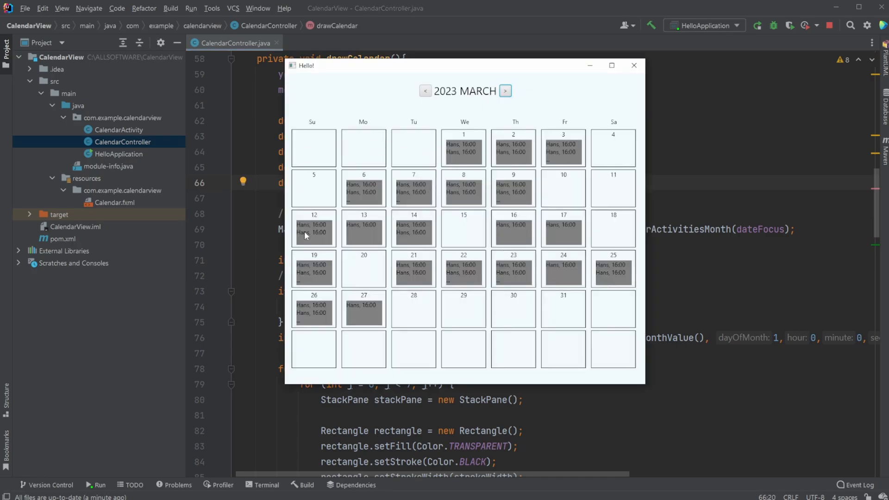
left_click(634, 65)
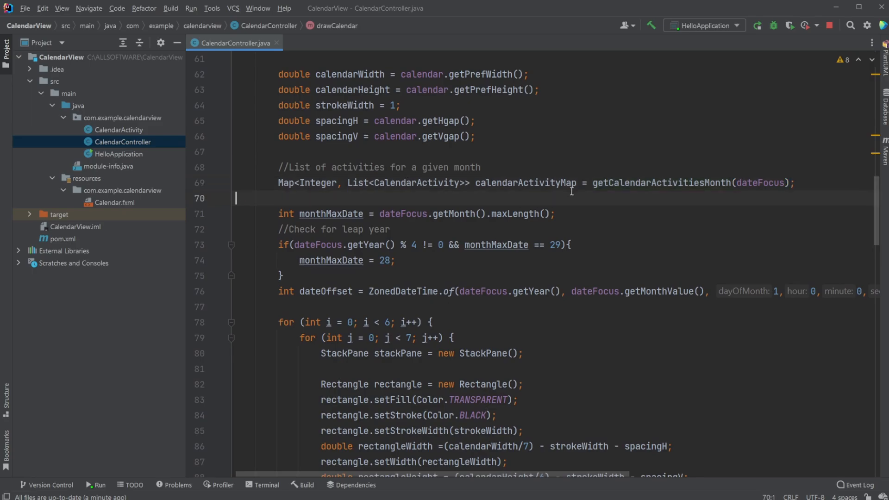
Step: View CalendarActivity's date, clientName and serviceNo fields, then highlight calendarActivityMap in CalendarController
left_click(528, 183)
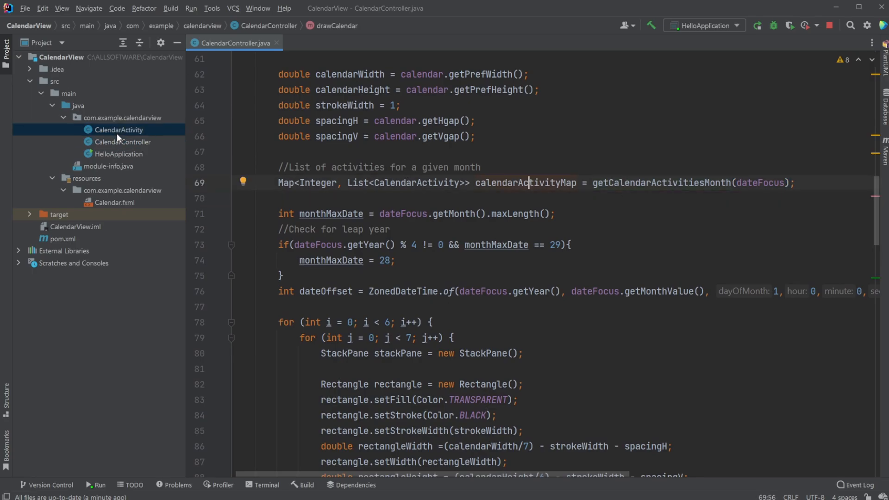
double_click(119, 130)
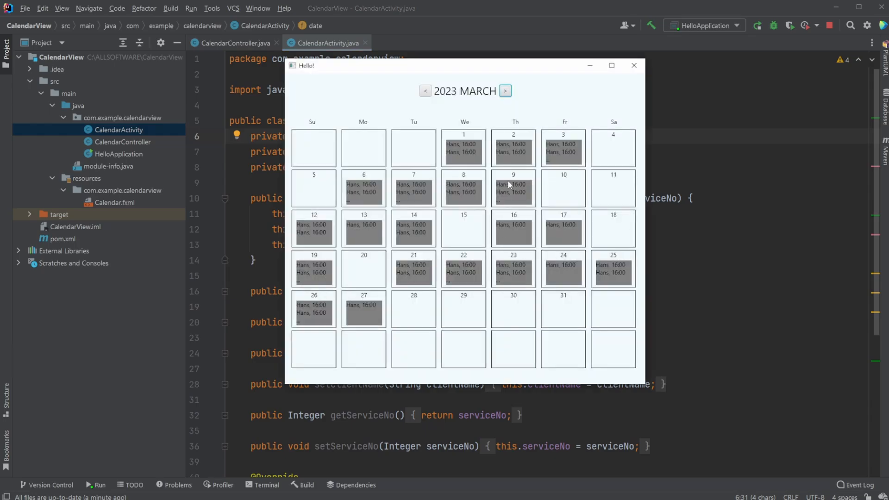
left_click(633, 66)
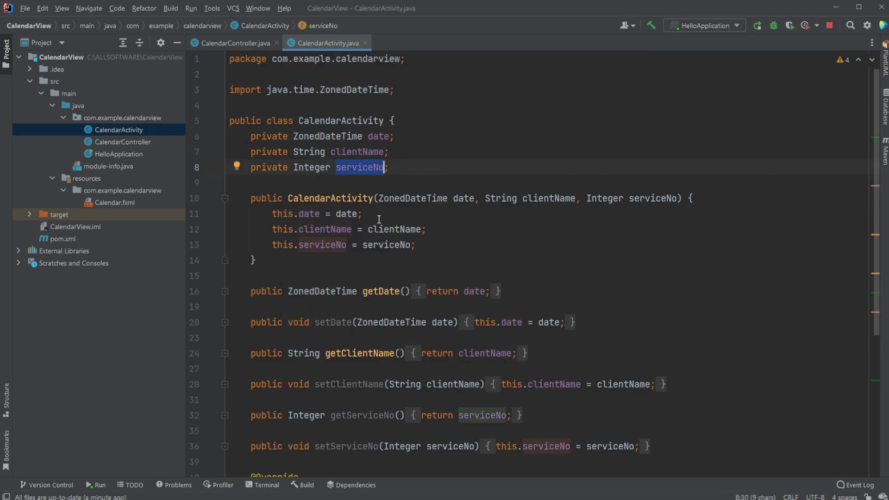
scroll("down", 3)
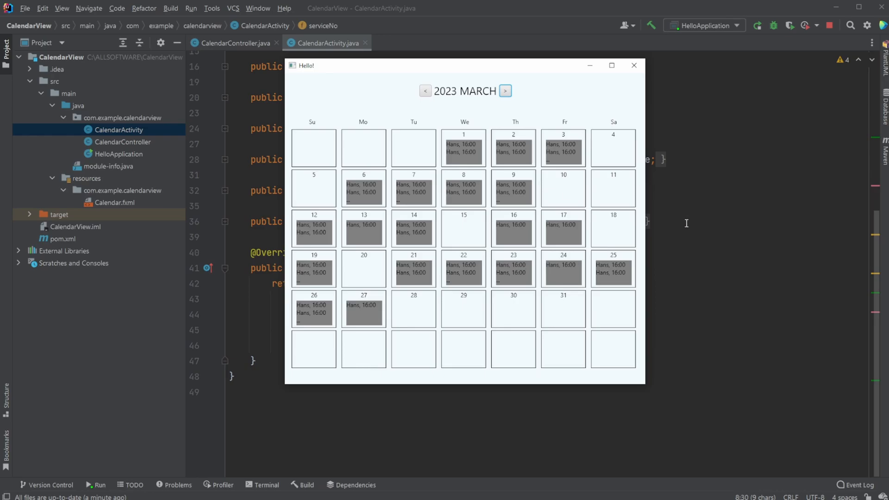
left_click(237, 43)
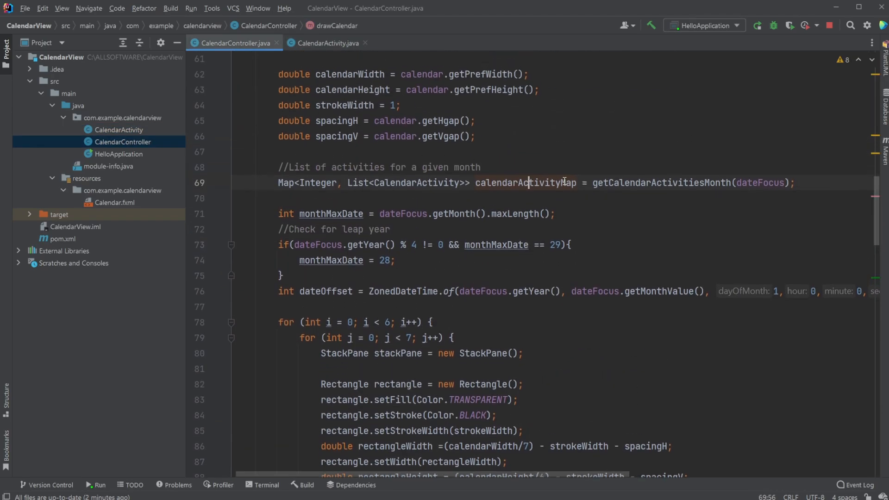
double_click(526, 182)
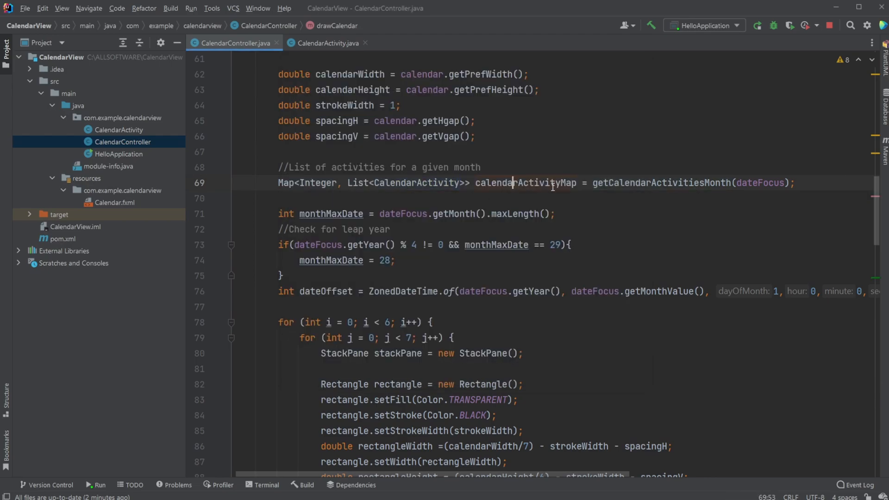
Step: Change the getCalendarActivitiesMonth for-loop limit to 50 and review createCalendarMap
scroll("down", 3)
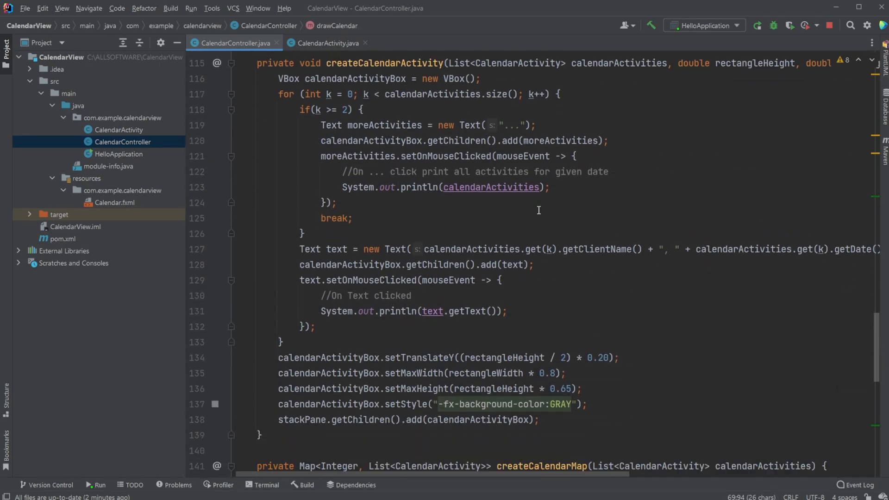
scroll("down", 3)
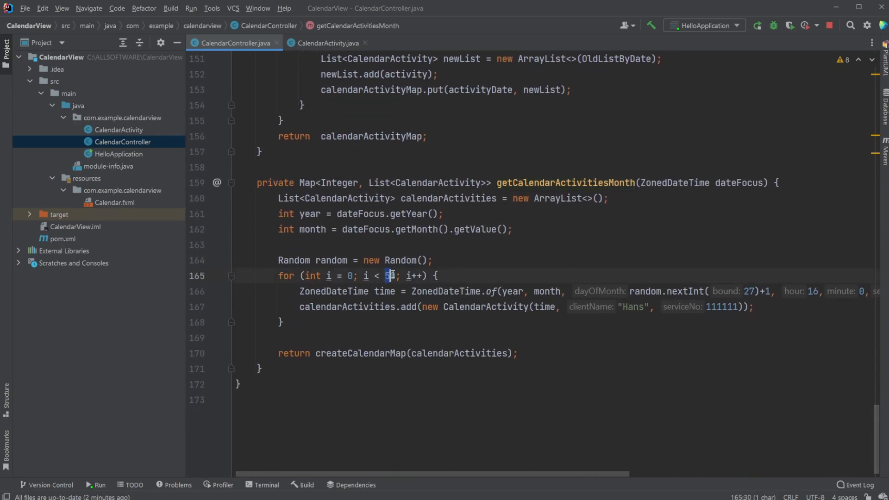
type("0")
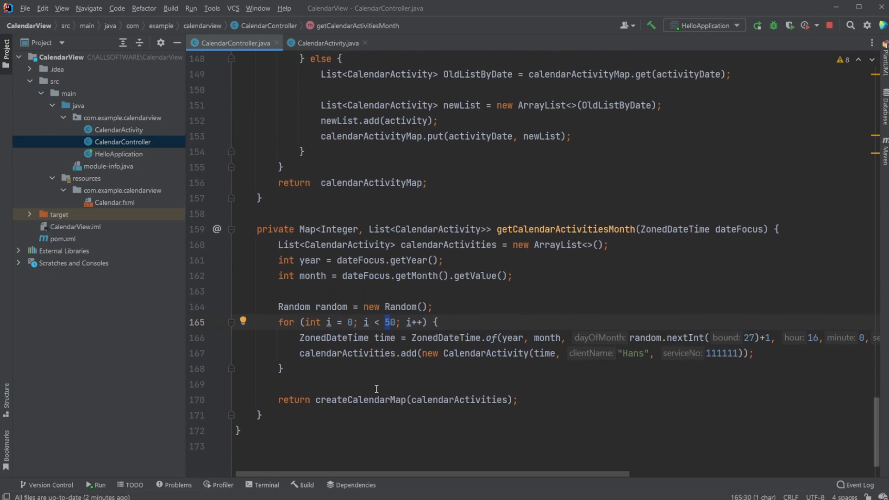
double_click(361, 400)
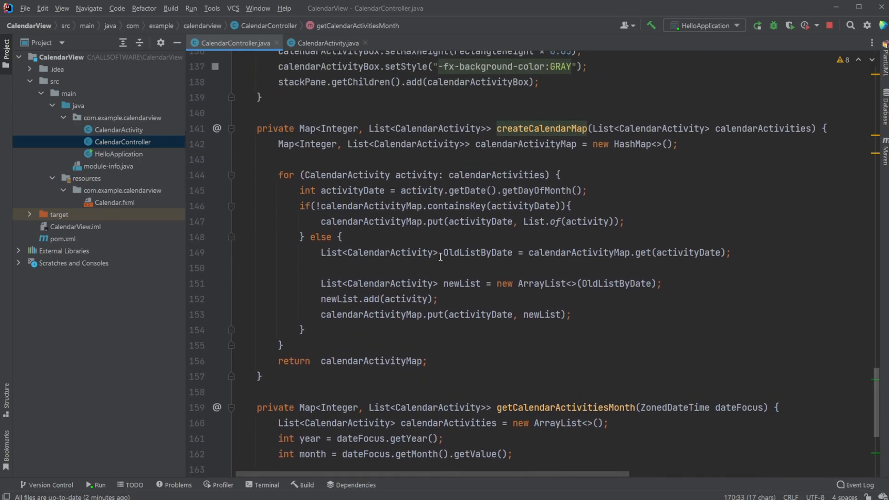
scroll("down", 3)
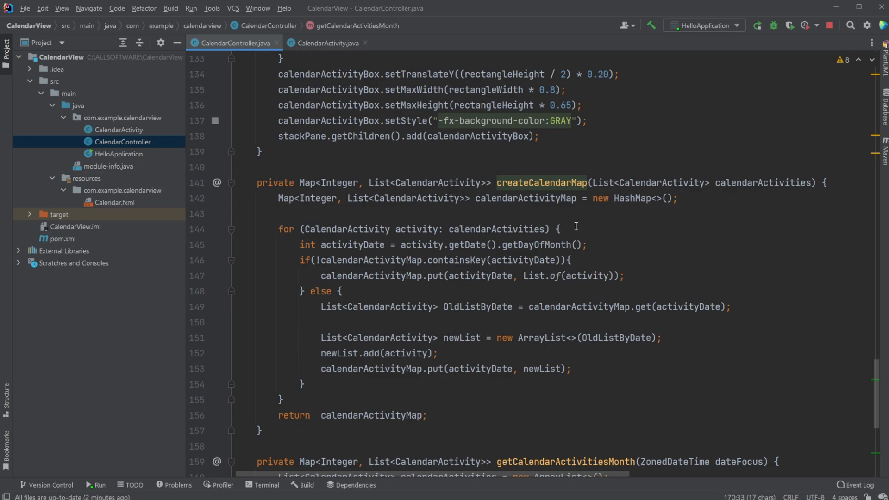
scroll("down", 3)
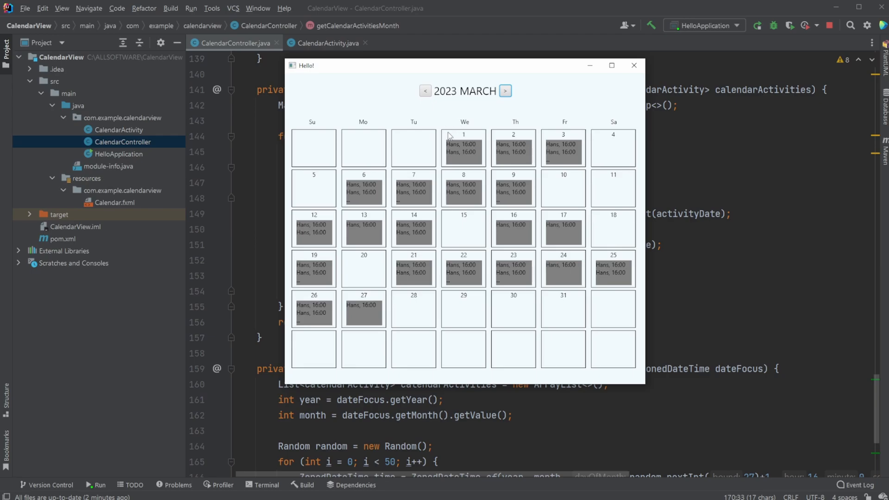
mouse_move(468, 142)
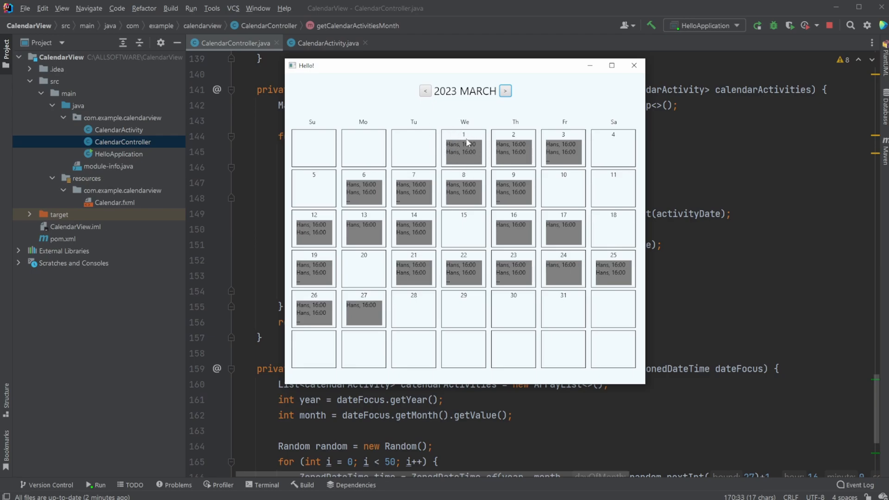
mouse_move(448, 166)
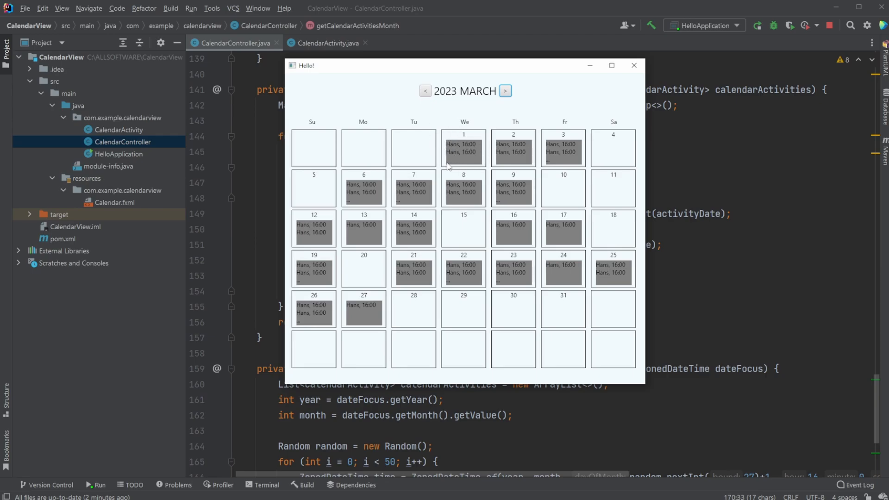
mouse_move(472, 136)
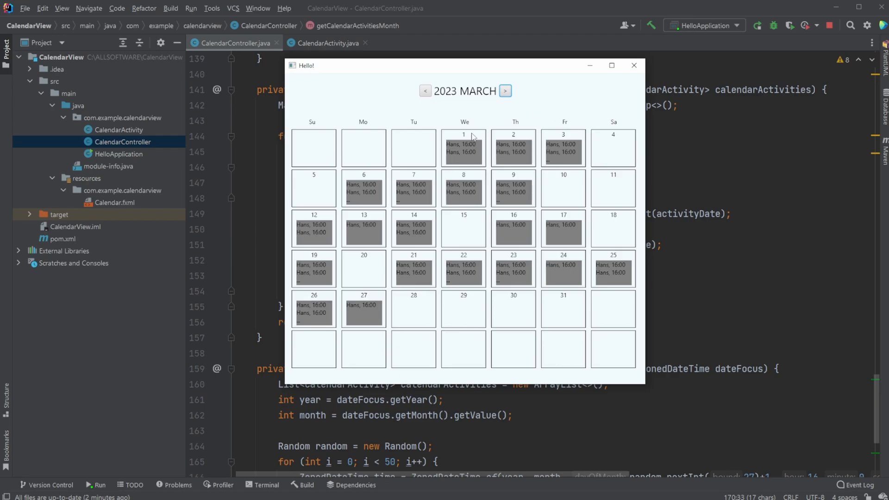
Step: Return to the controller code and highlight the method's map return type
left_click(634, 65)
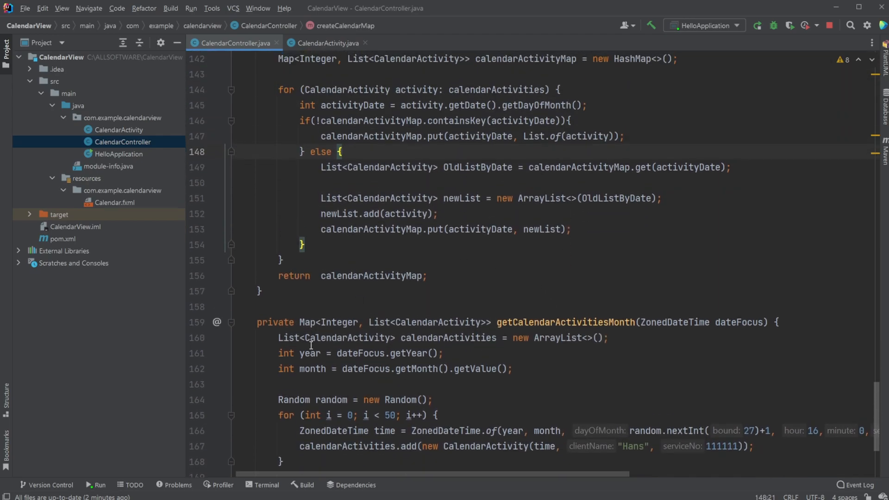
double_click(340, 322)
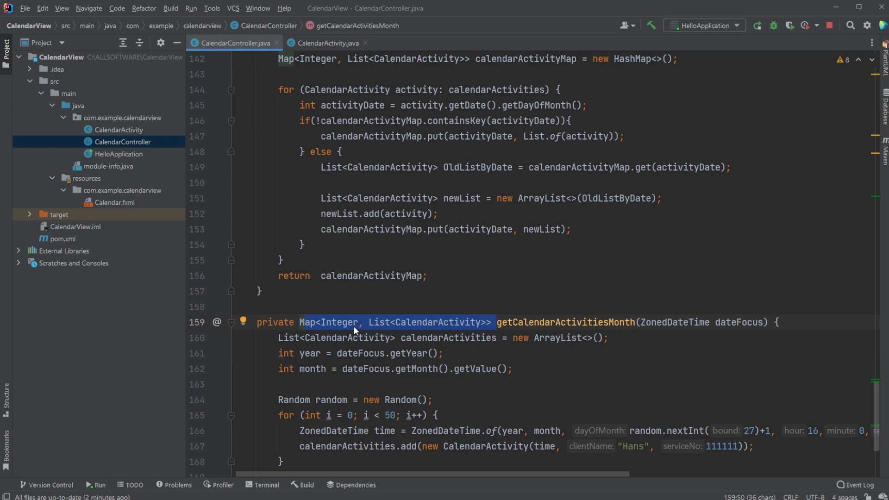
mouse_move(530, 127)
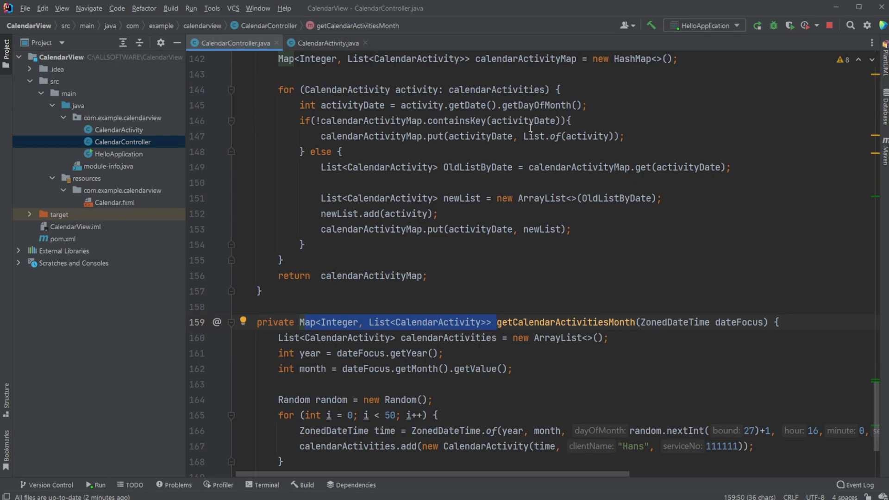
double_click(436, 322)
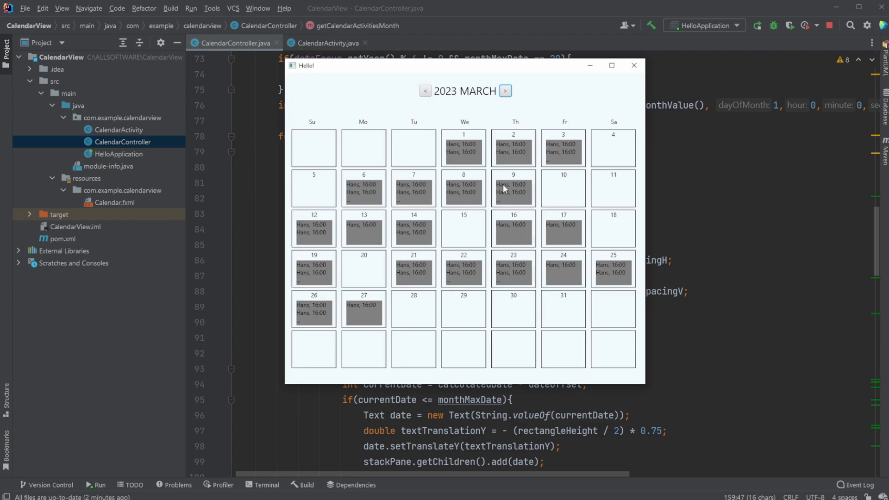
mouse_move(473, 152)
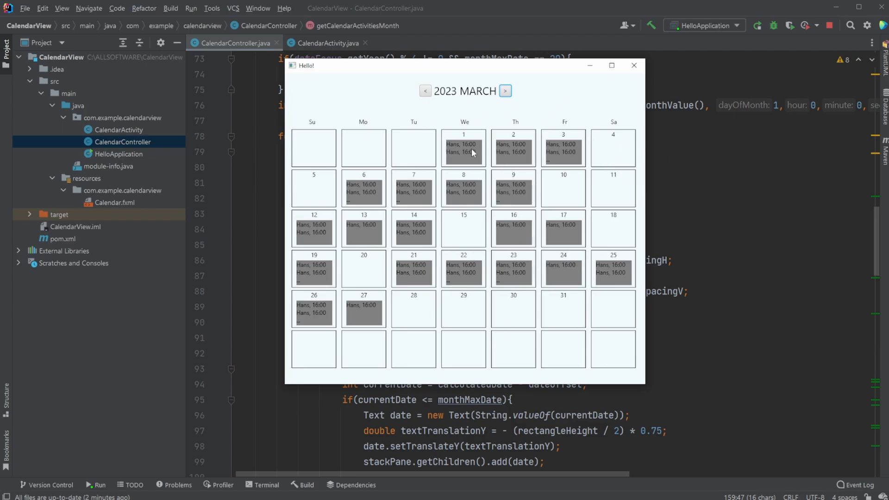
mouse_move(664, 193)
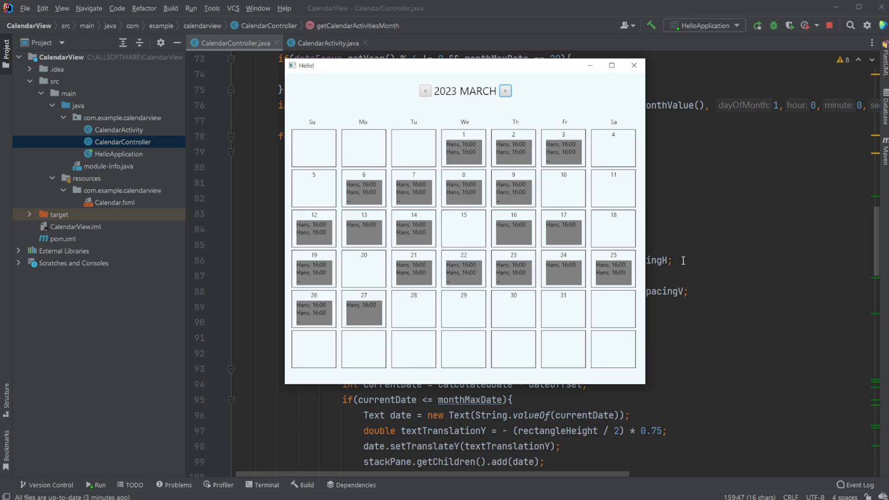
mouse_move(530, 161)
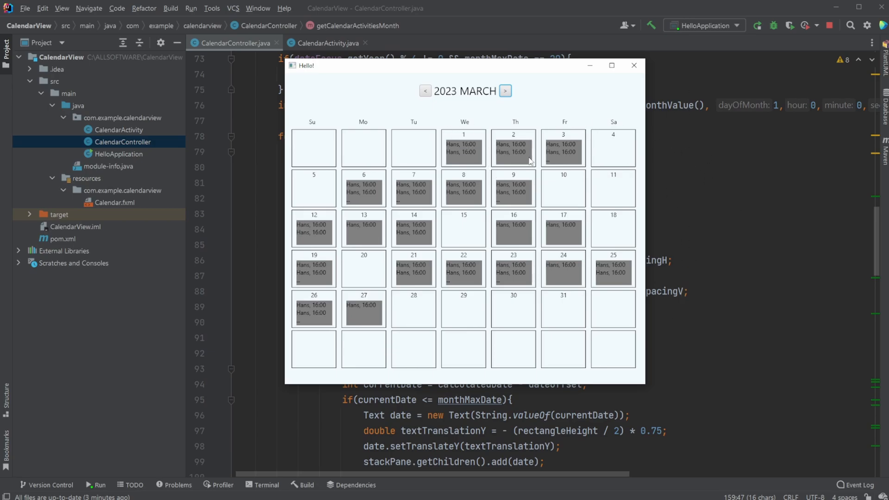
mouse_move(745, 209)
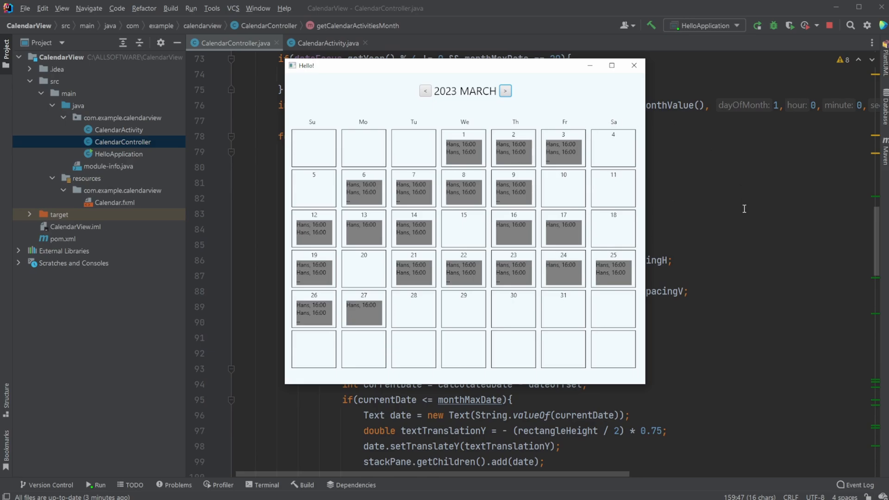
mouse_move(543, 152)
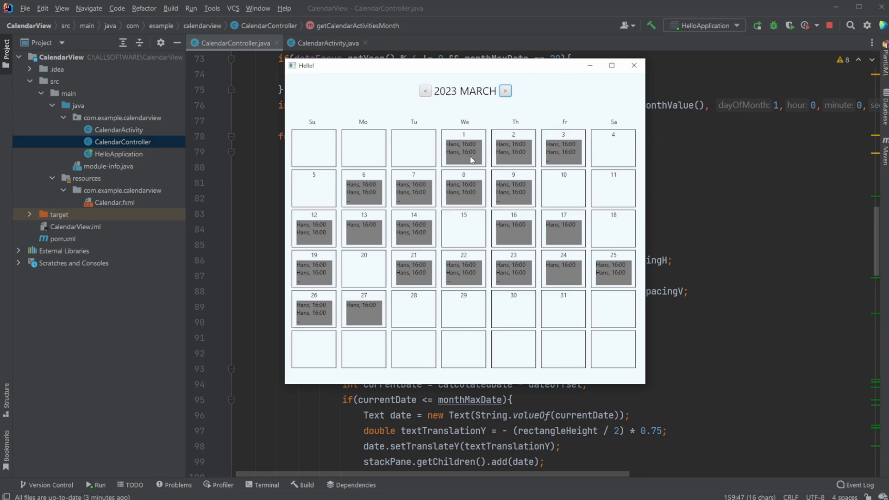
Step: Highlight CalendarActivity and the monthMaxDate line, then page the calendar back to February 2023
left_click(634, 66)
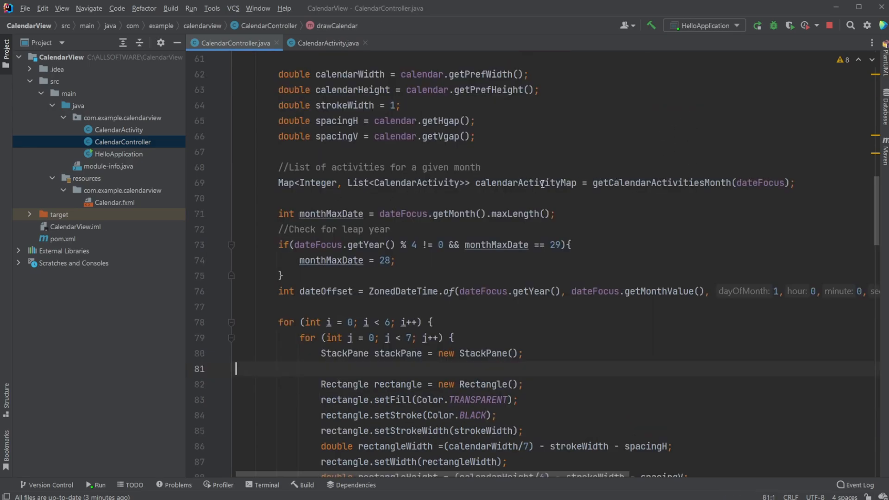
double_click(318, 136)
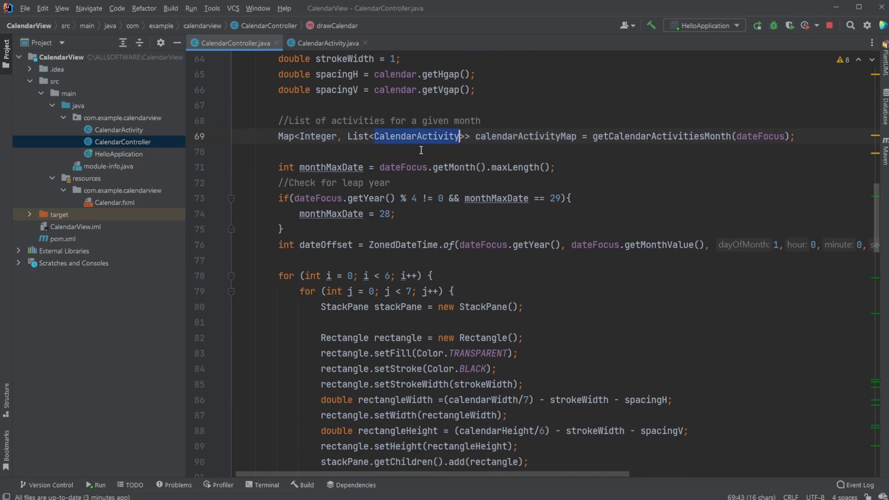
left_click(390, 182)
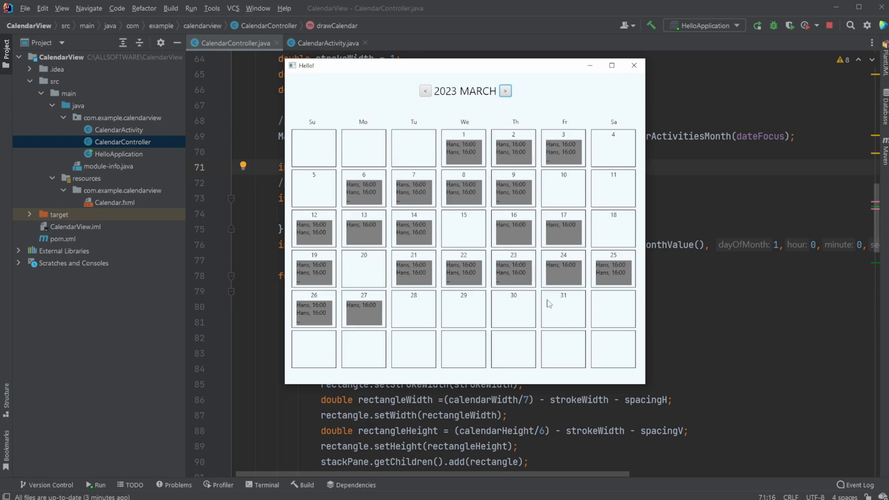
mouse_move(565, 301)
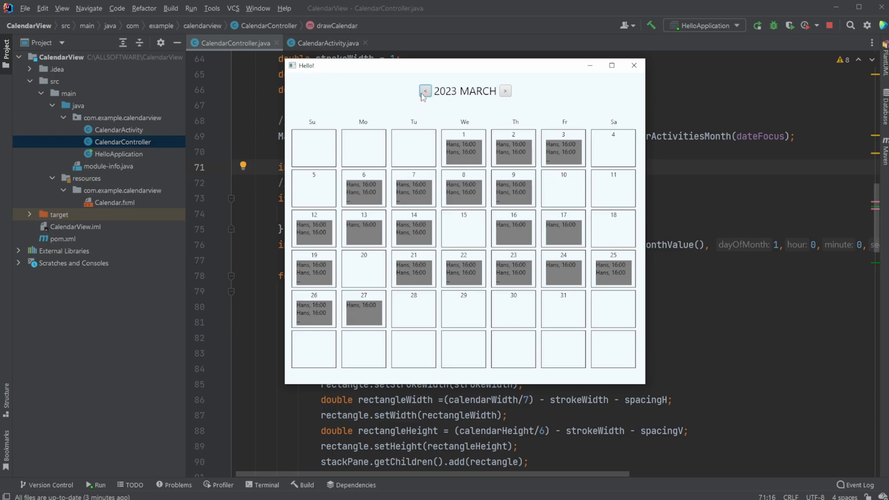
left_click(424, 90)
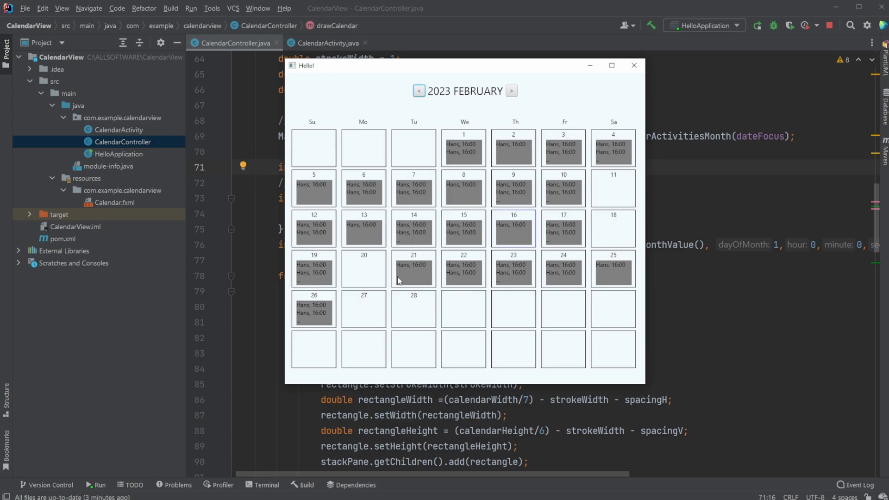
mouse_move(473, 195)
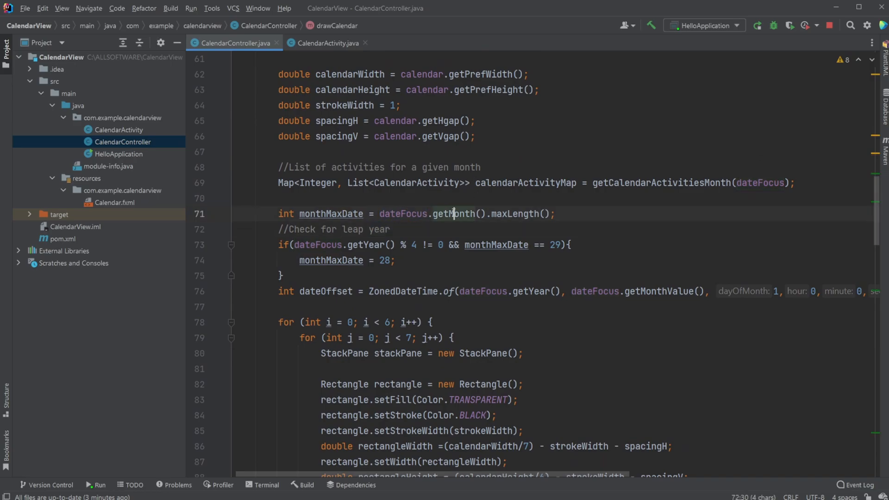
double_click(515, 214)
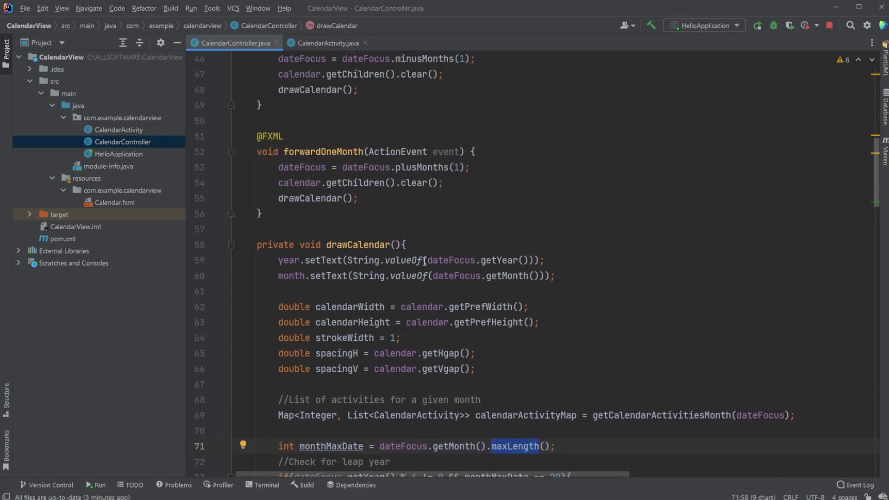
scroll("up", 3)
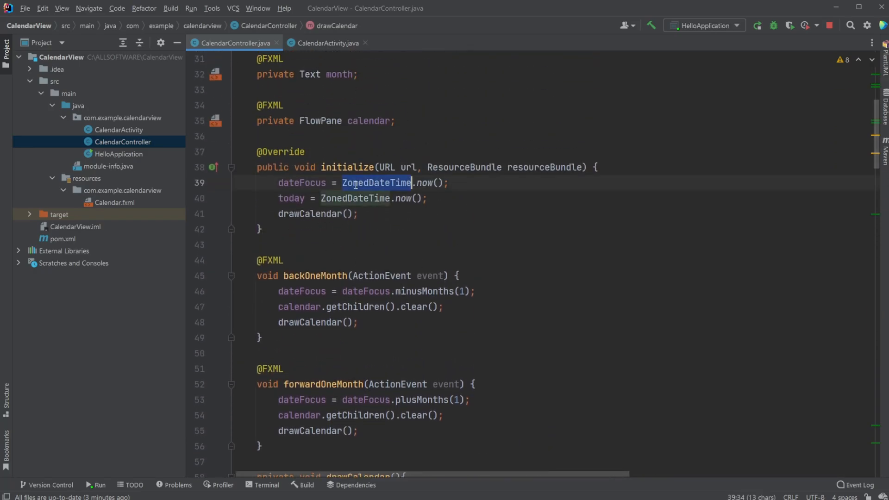
scroll("down", 3)
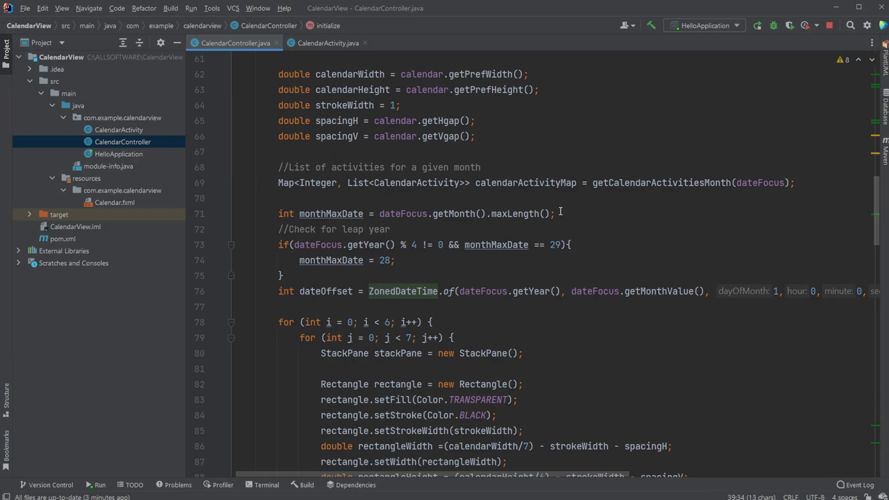
triple_click(414, 214)
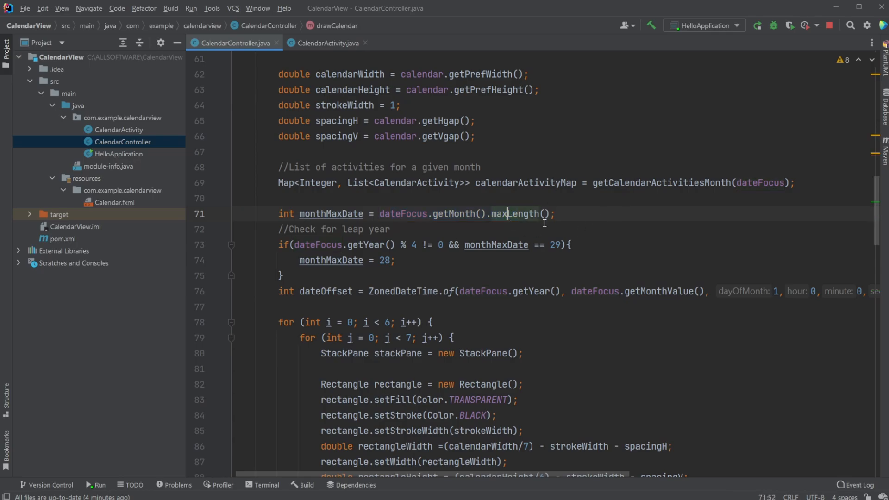
double_click(515, 214)
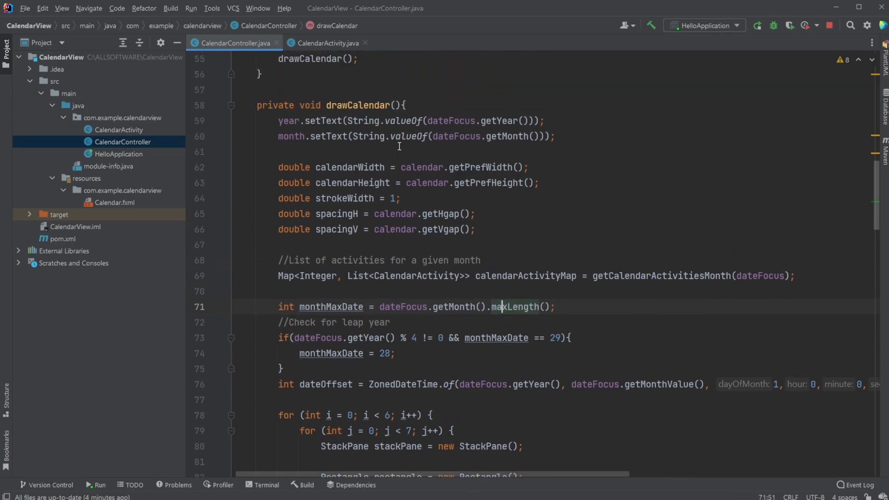
scroll("down", 3)
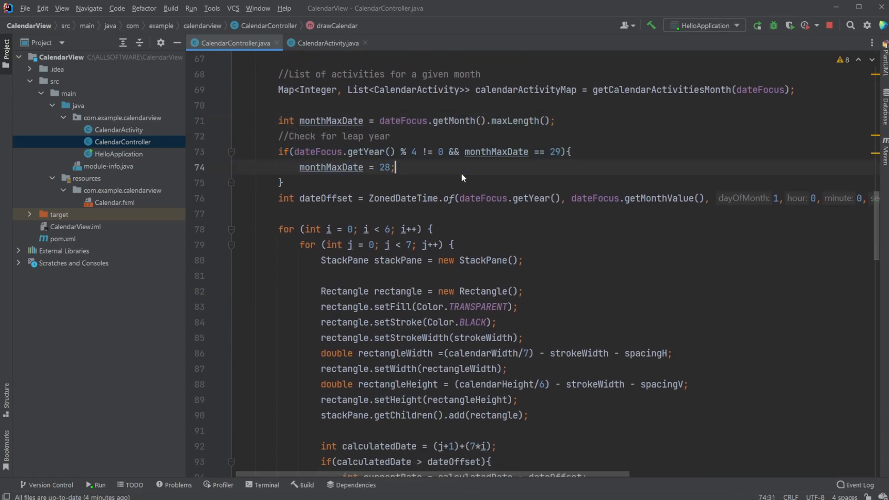
left_click(549, 152)
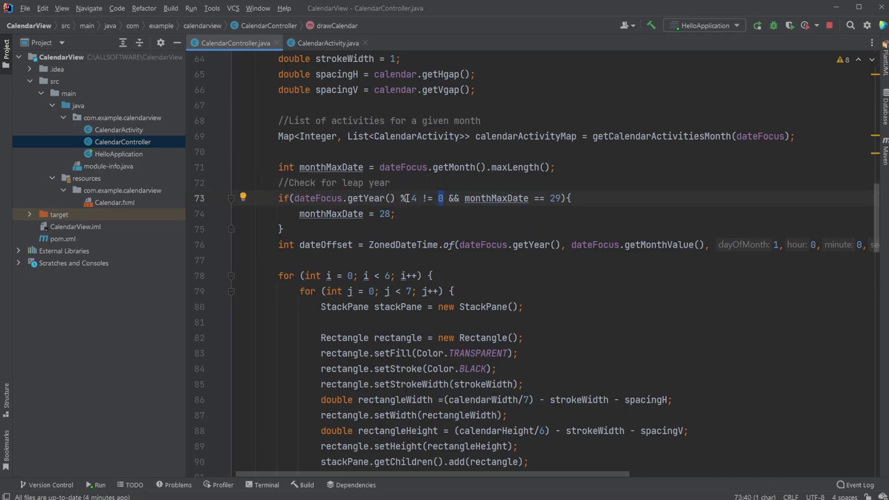
key("Backspace")
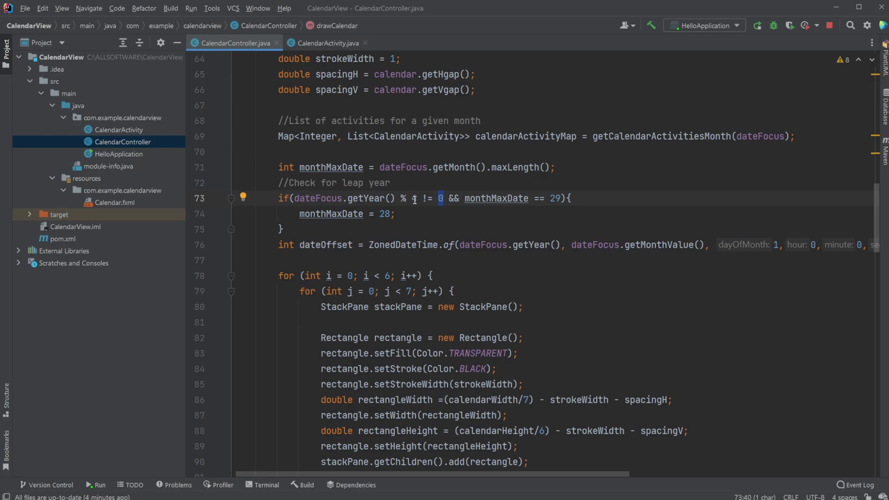
scroll("down", 3)
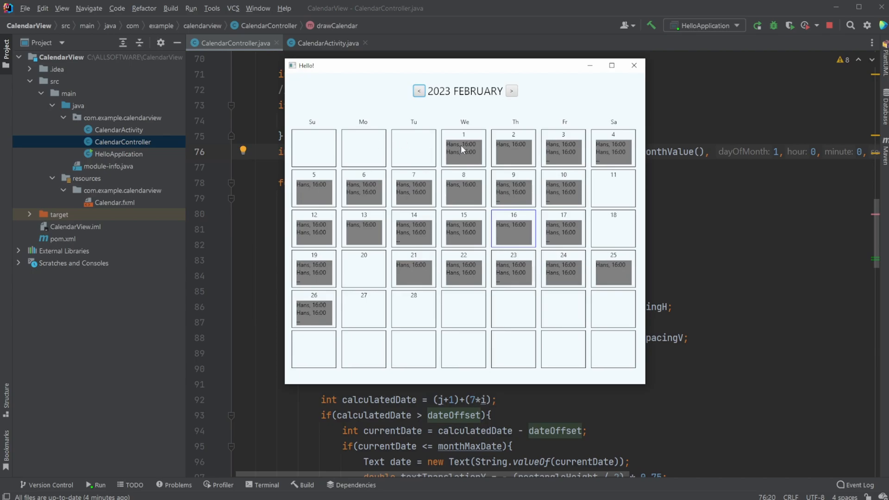
mouse_move(464, 133)
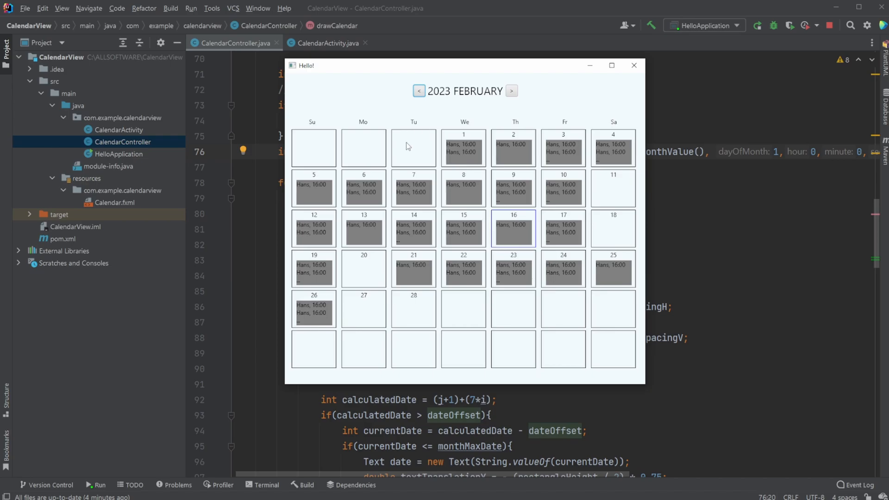
mouse_move(499, 104)
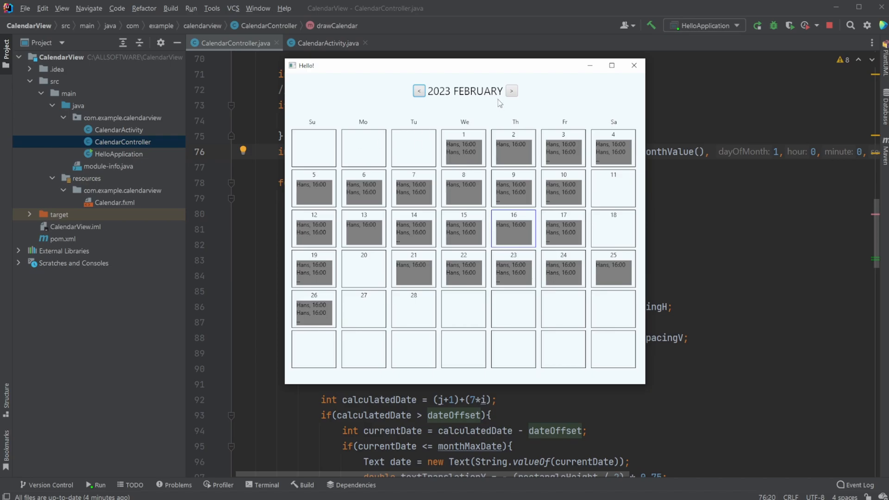
Step: Advance the running calendar past February 2023 and bring the editor back in front
left_click(511, 91)
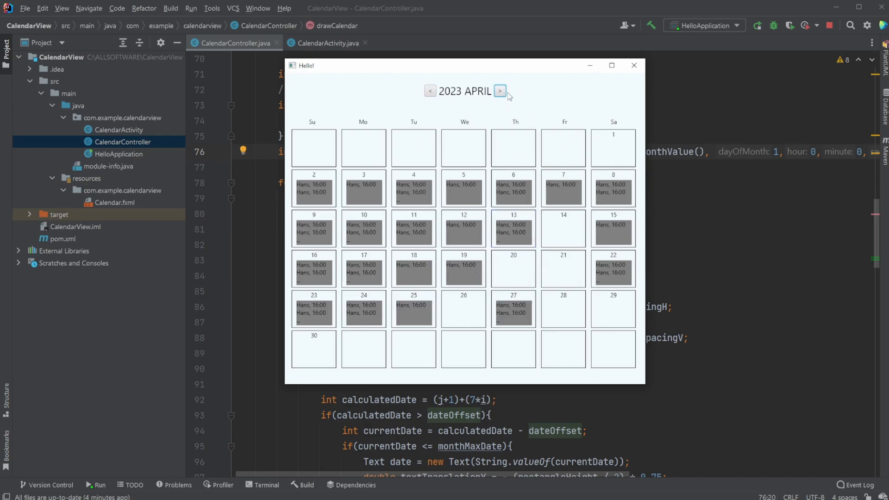
left_click(633, 65)
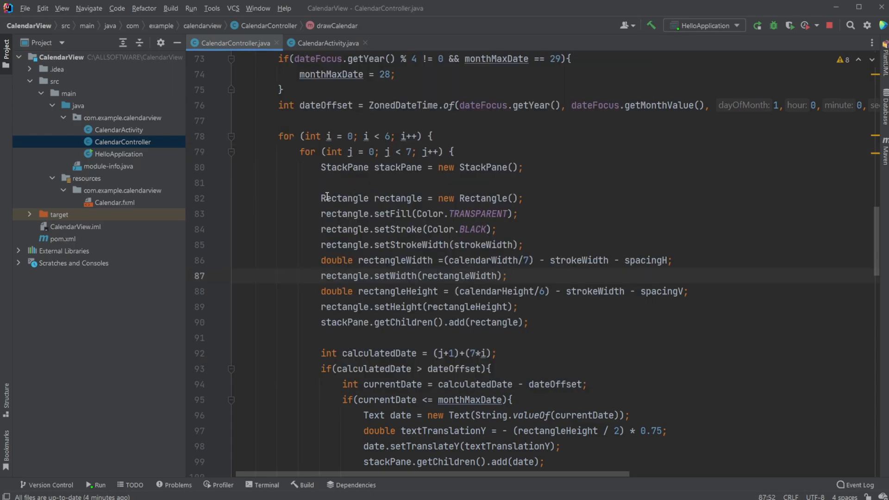
double_click(479, 214)
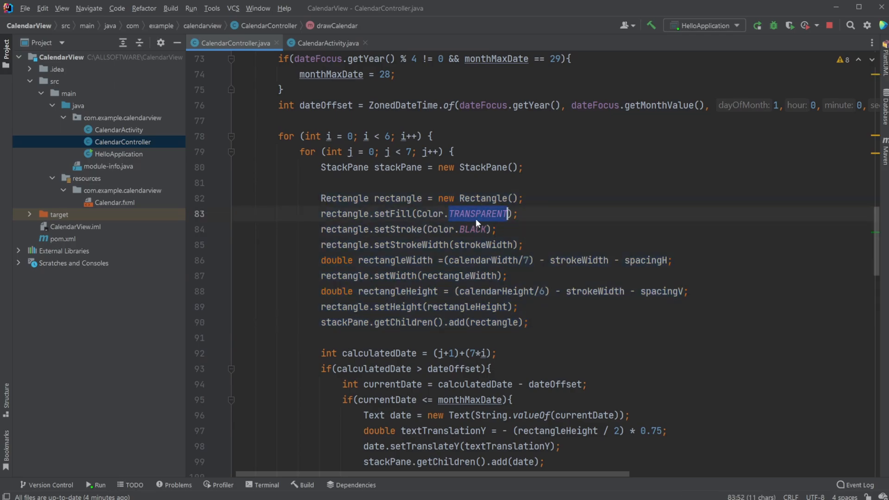
scroll("down", 3)
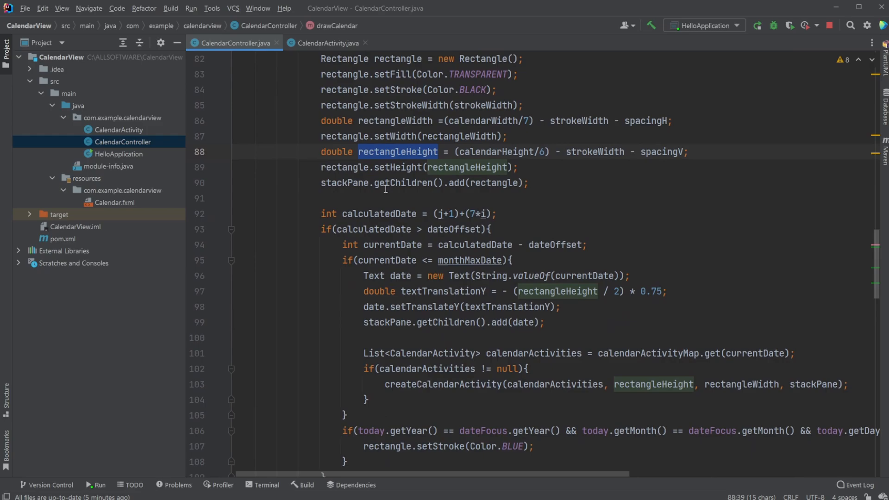
mouse_move(523, 159)
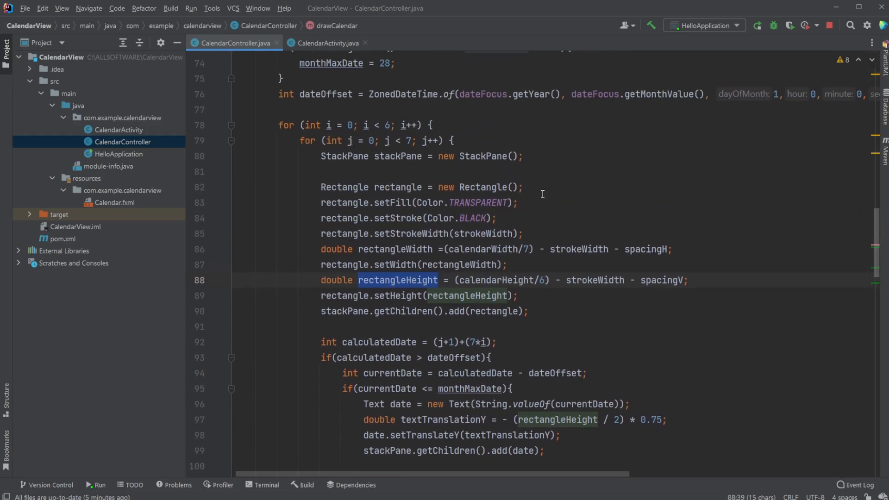
scroll("down", 3)
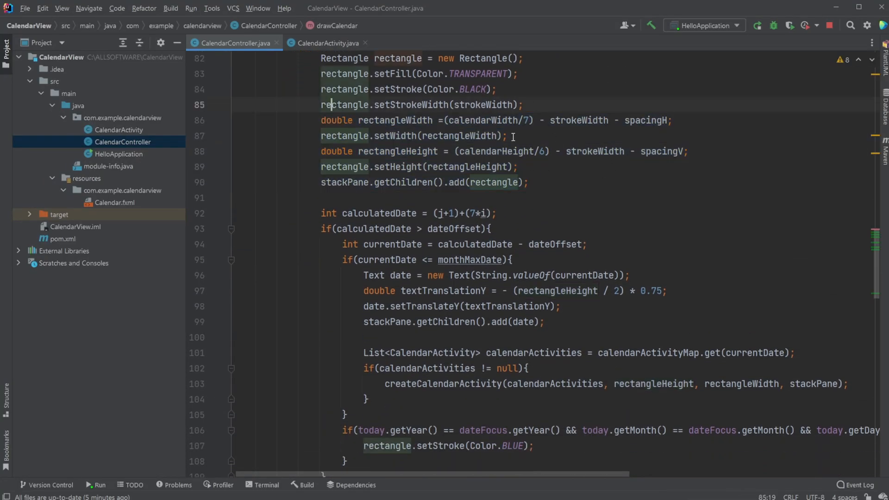
scroll("down", 3)
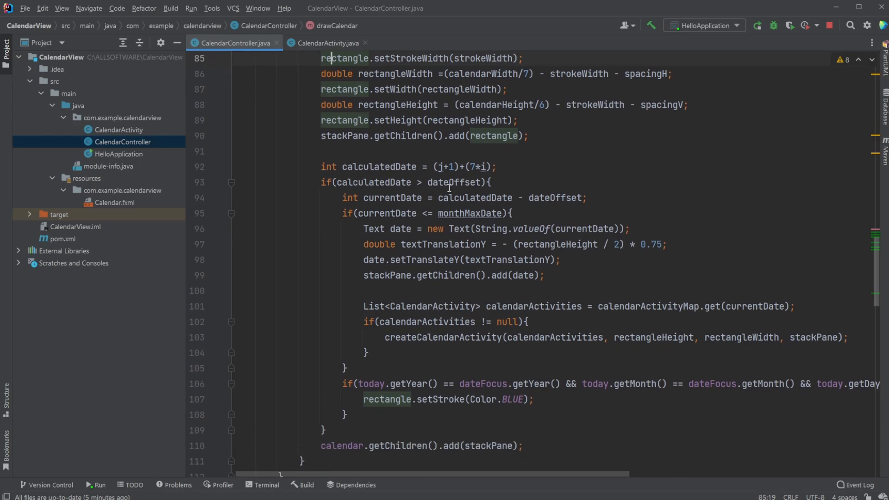
double_click(378, 167)
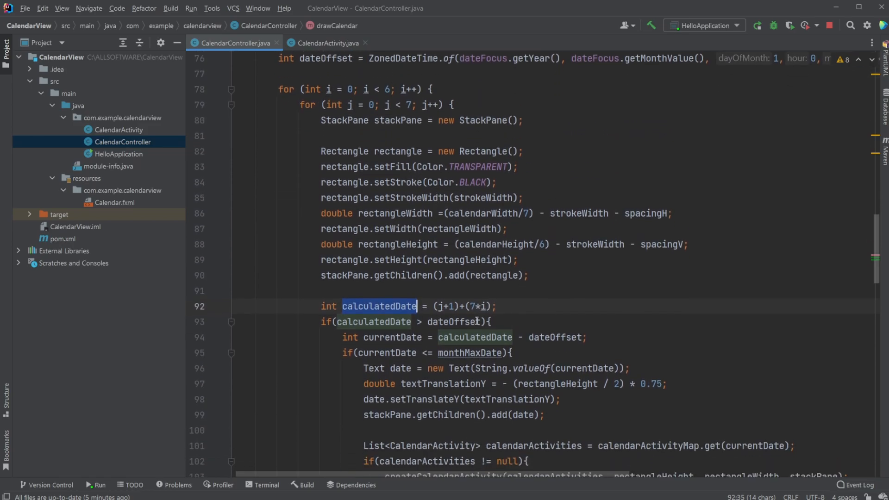
scroll("down", 3)
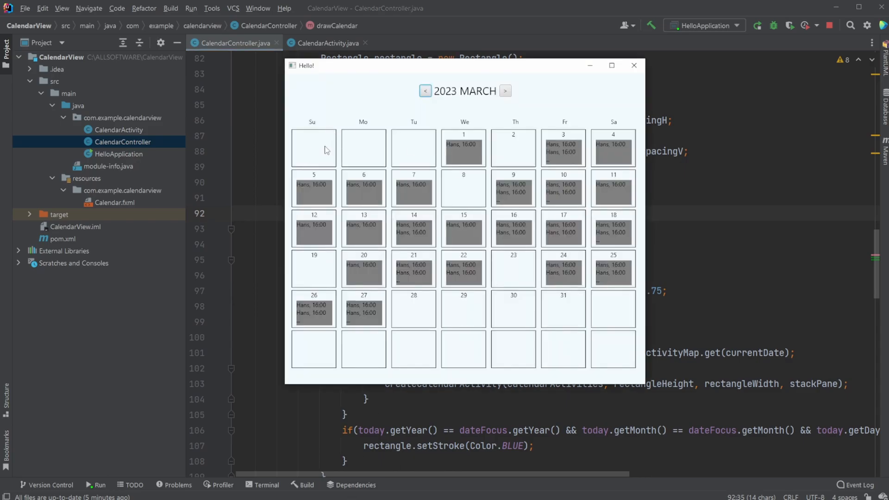
mouse_move(316, 149)
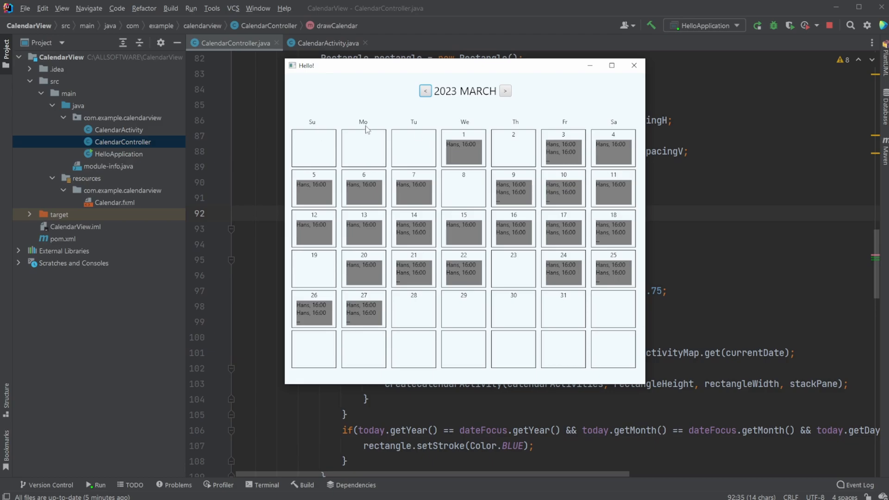
left_click(633, 65)
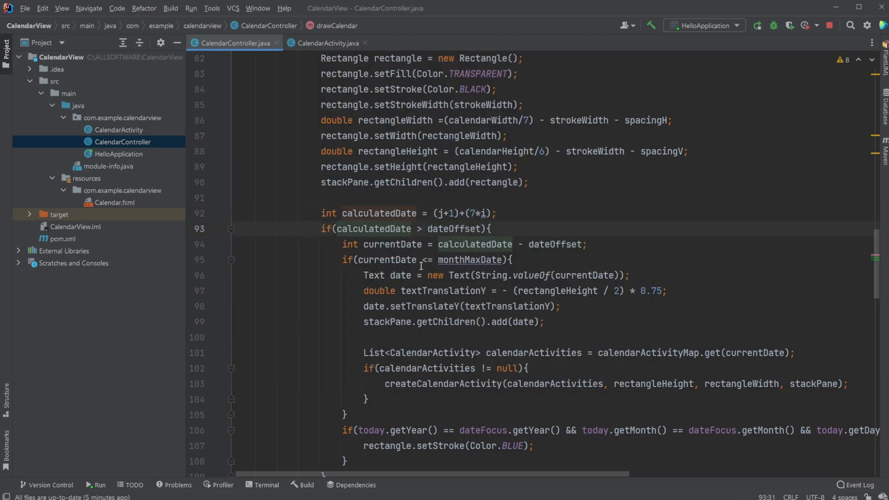
left_click(829, 25)
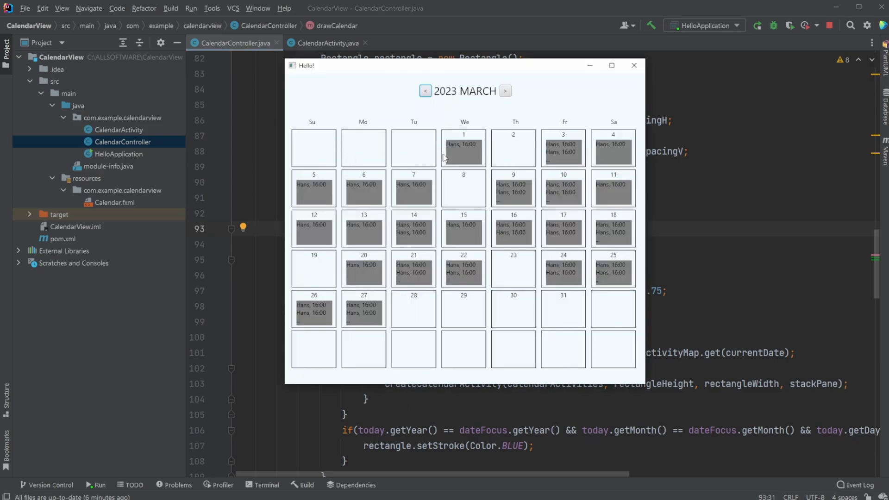
mouse_move(455, 154)
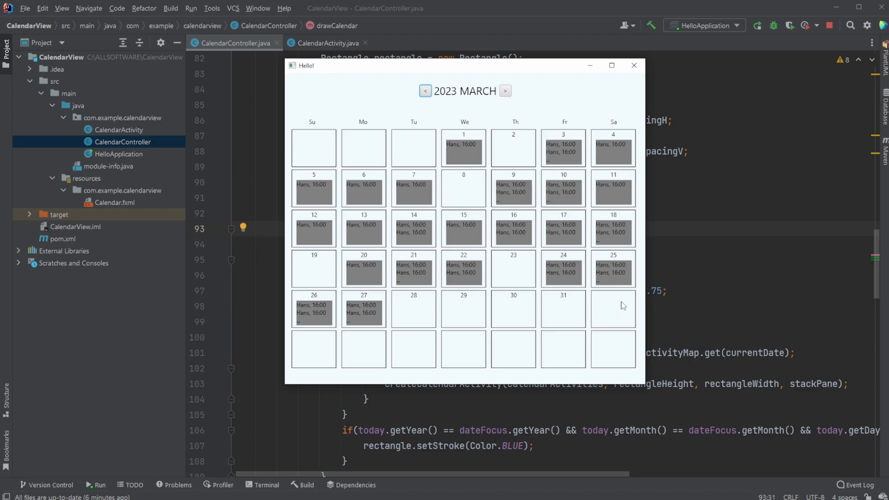
mouse_move(363, 177)
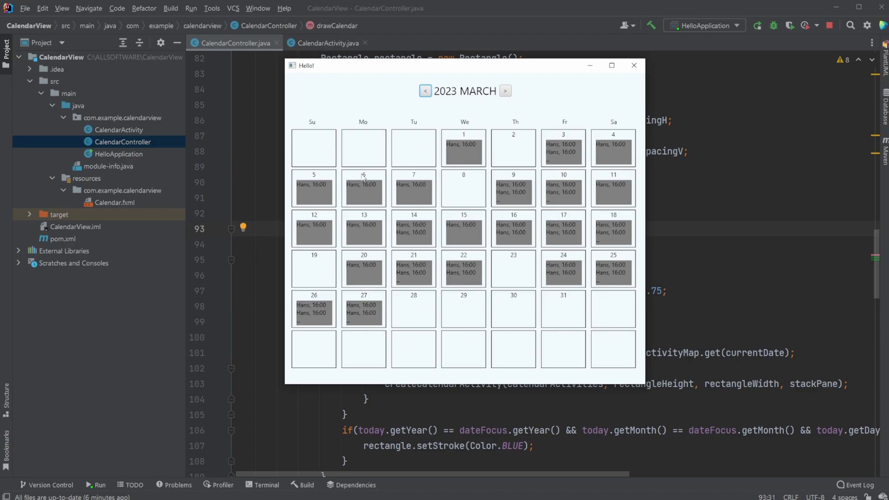
mouse_move(452, 346)
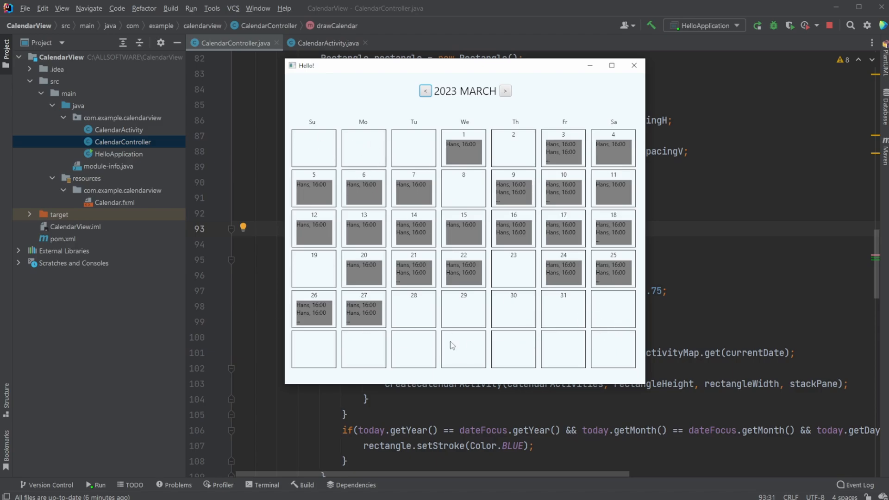
left_click(504, 90)
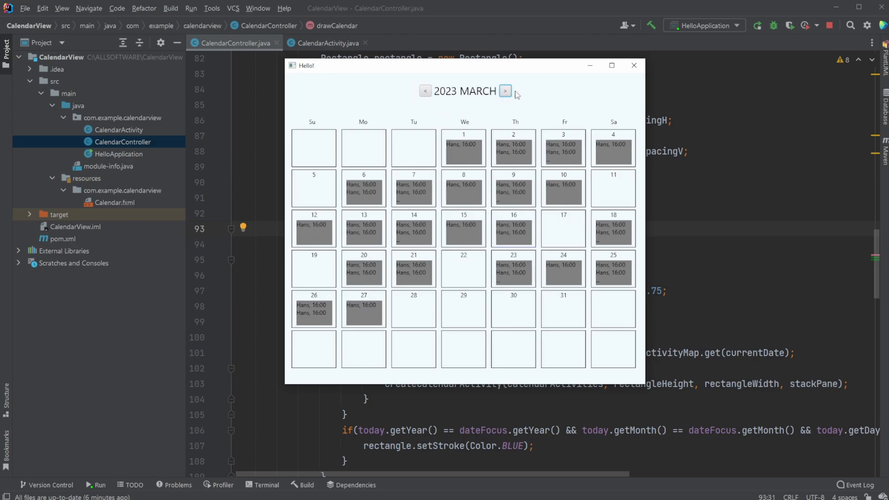
left_click(505, 91)
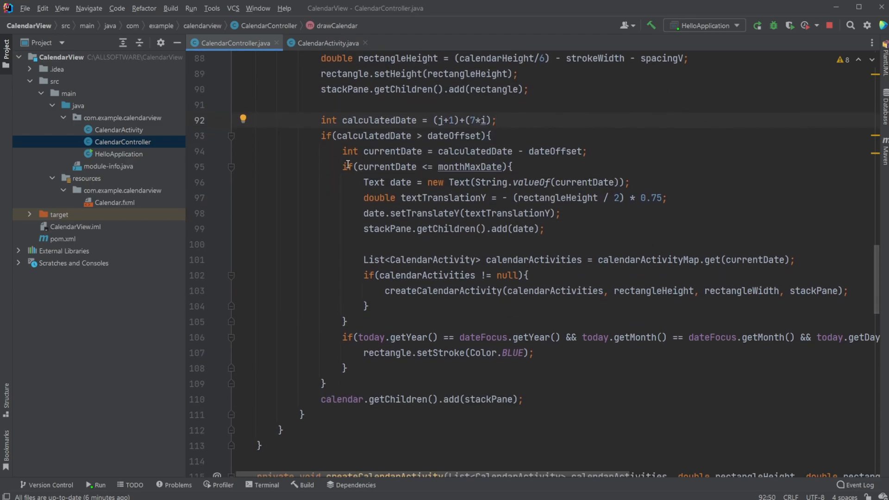
Step: Select the day-number text code and return the editor to drawCalendar's activity lookup
left_click_drag(364, 182, 517, 182)
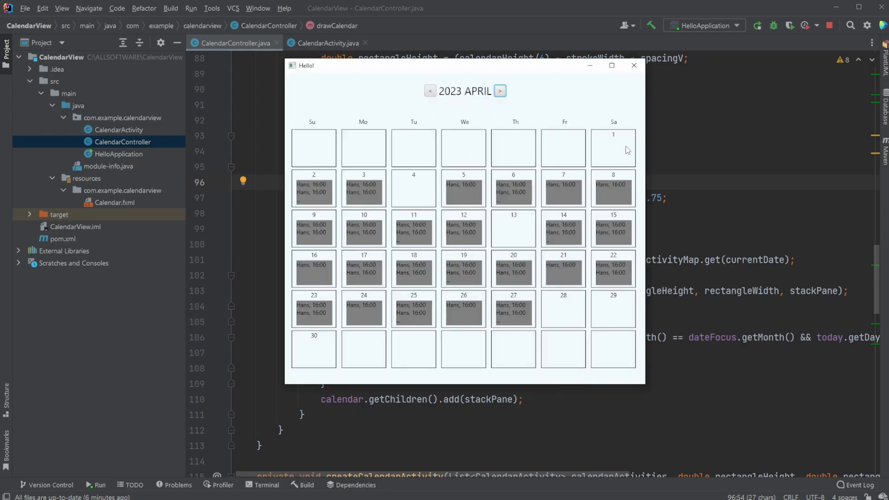
mouse_move(615, 138)
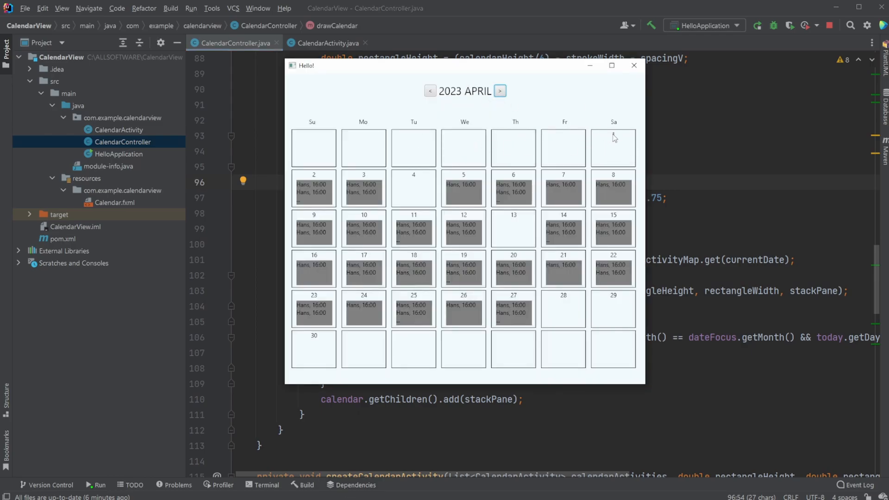
left_click(634, 66)
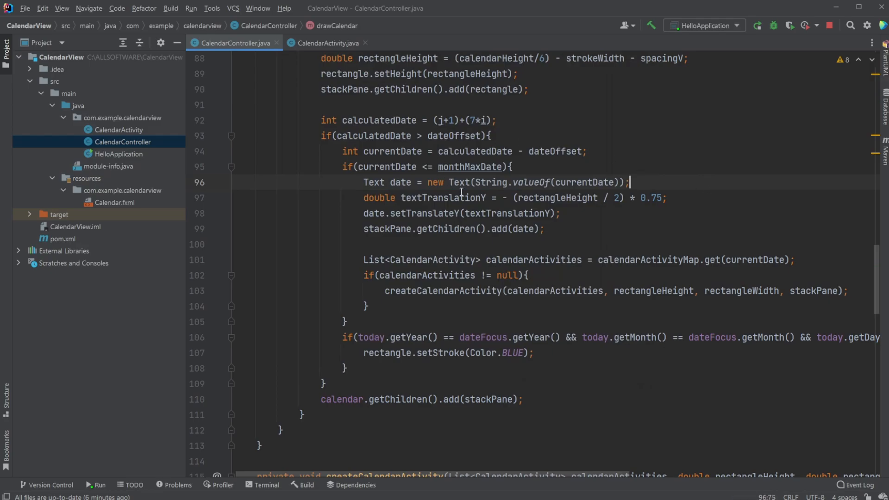
double_click(373, 182)
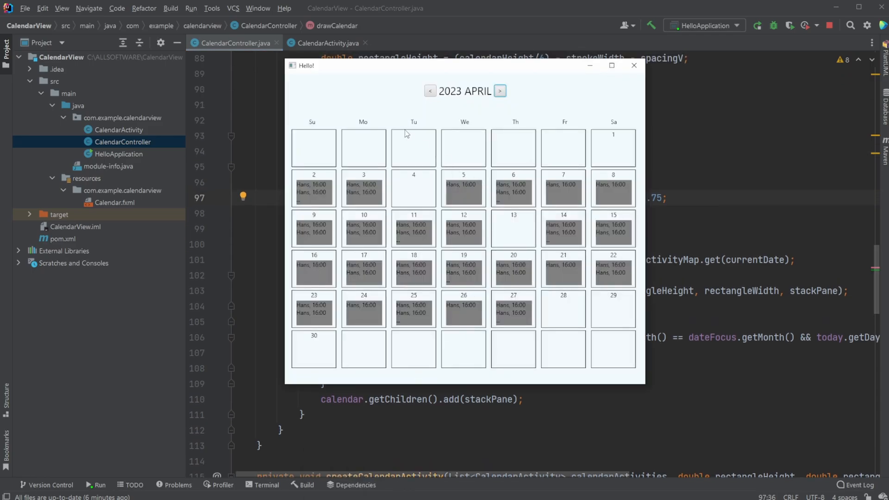
mouse_move(411, 136)
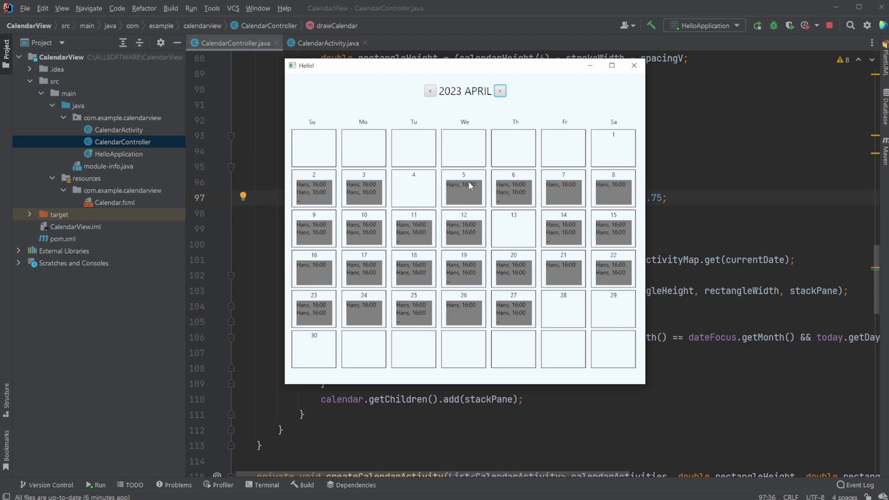
mouse_move(421, 174)
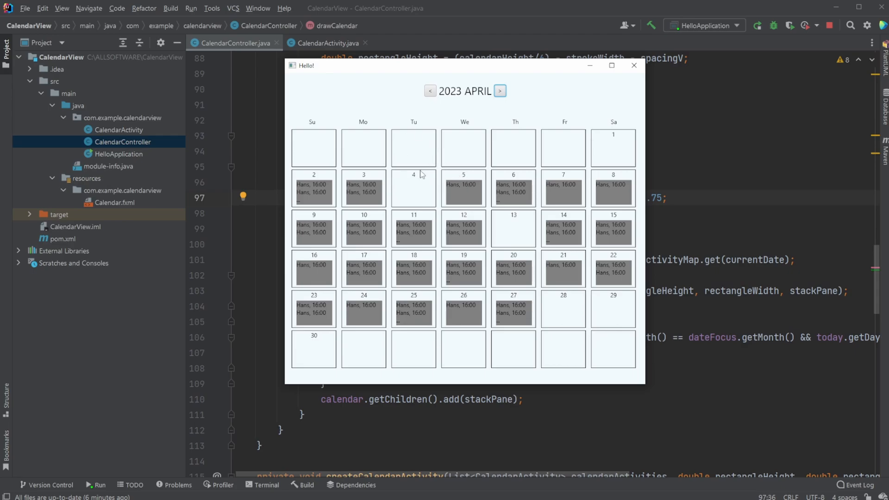
mouse_move(413, 192)
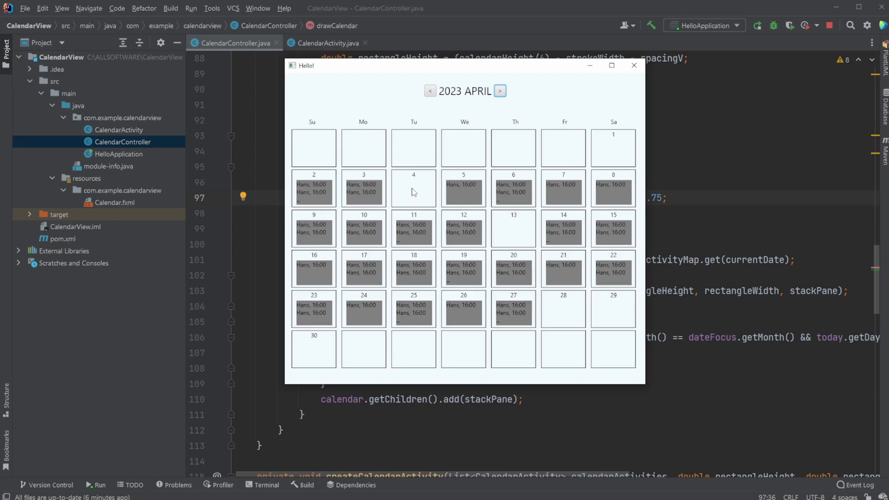
left_click(633, 65)
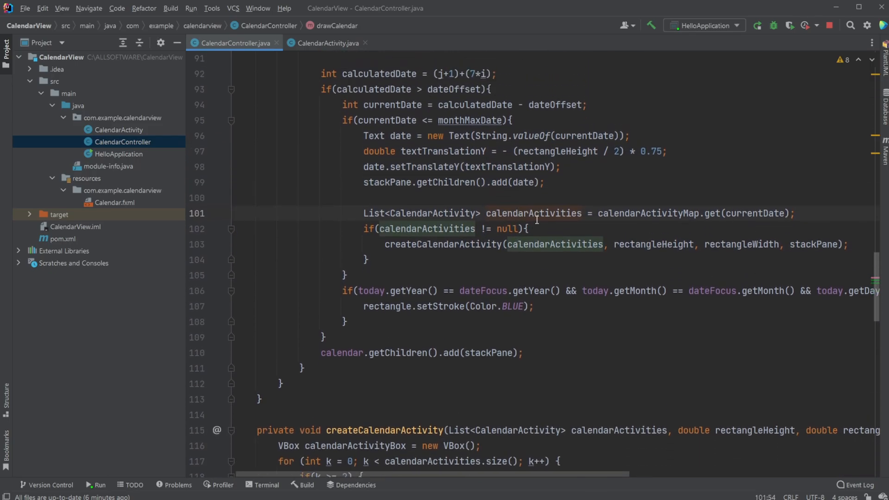
Step: Highlight calendarActivities and the createCalendarActivity call, then scroll the drawCalendar code
double_click(425, 228)
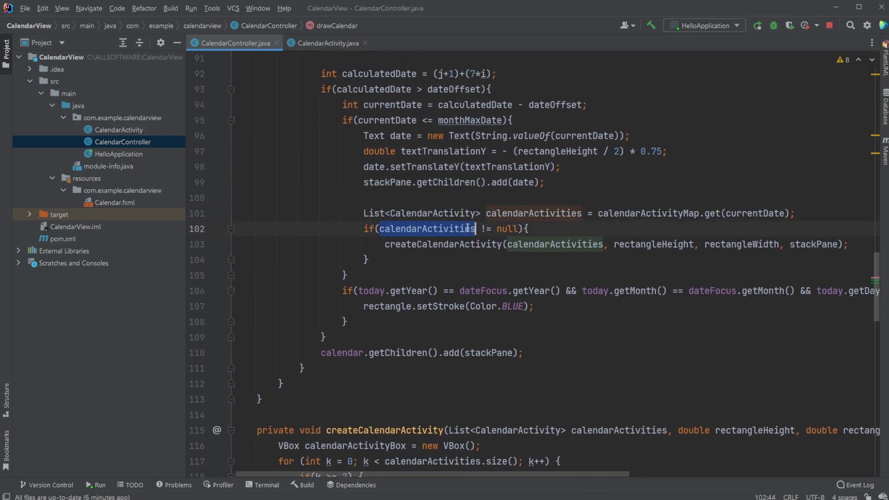
double_click(444, 244)
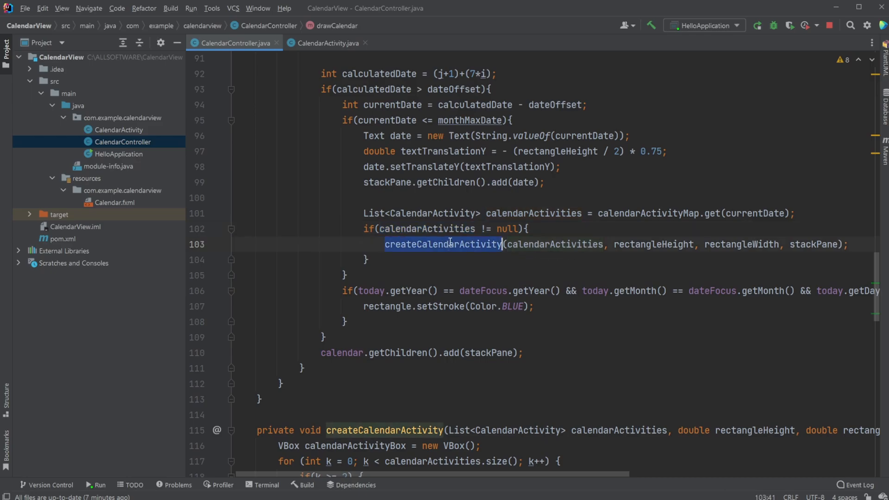
scroll("down", 3)
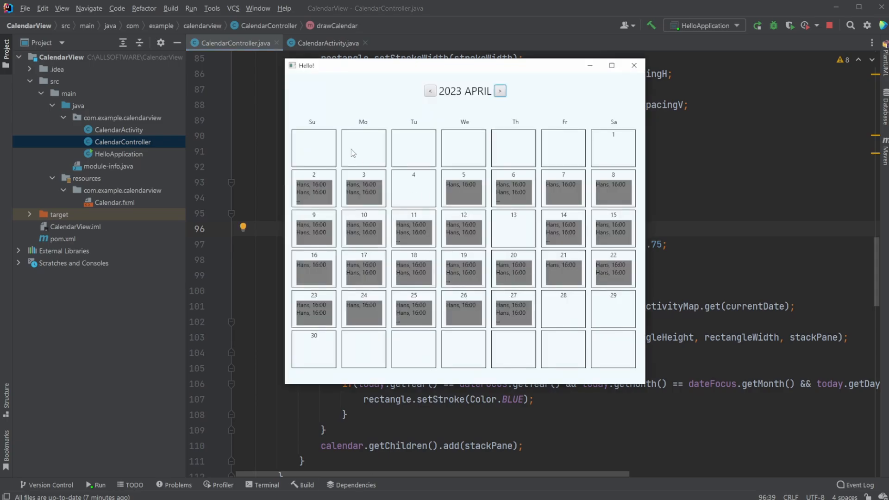
mouse_move(394, 136)
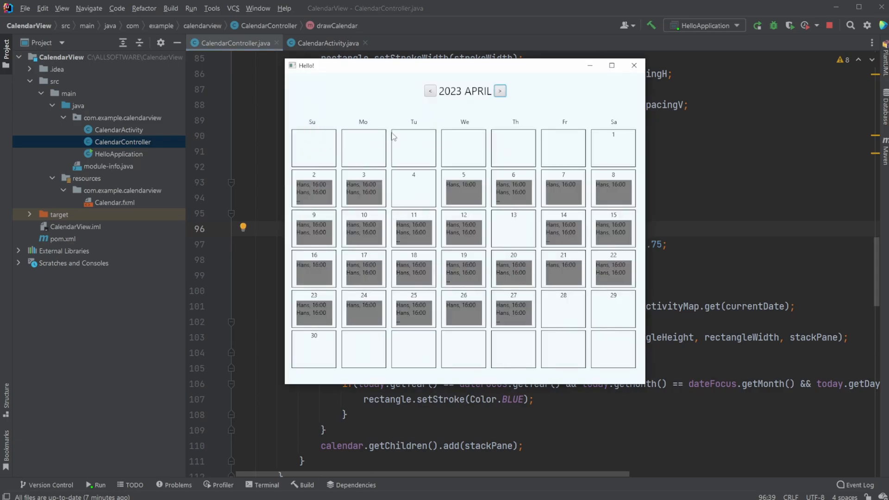
mouse_move(417, 150)
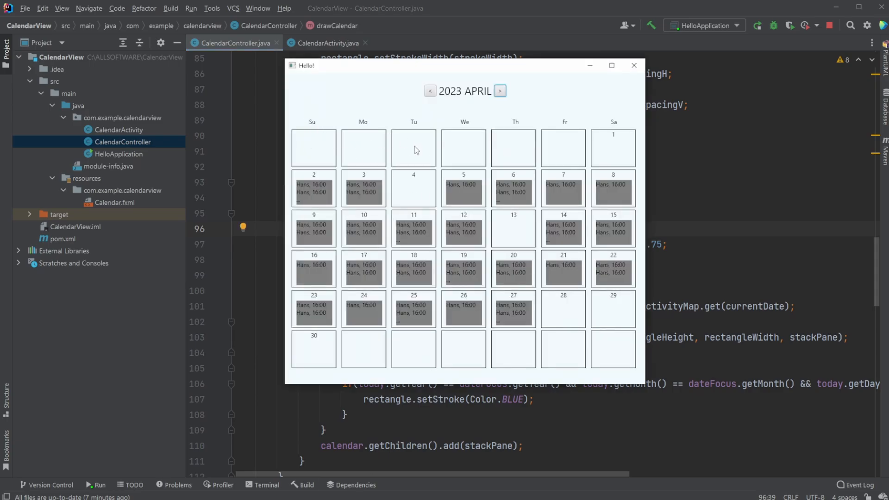
mouse_move(567, 118)
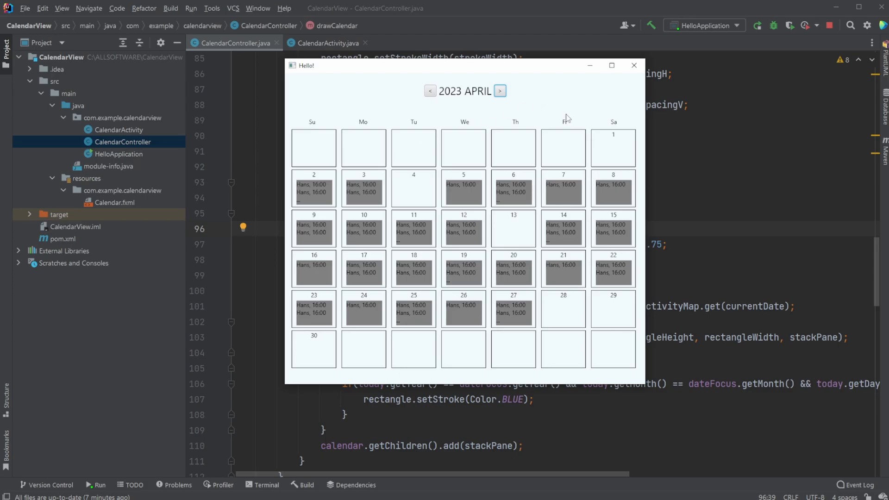
mouse_move(534, 140)
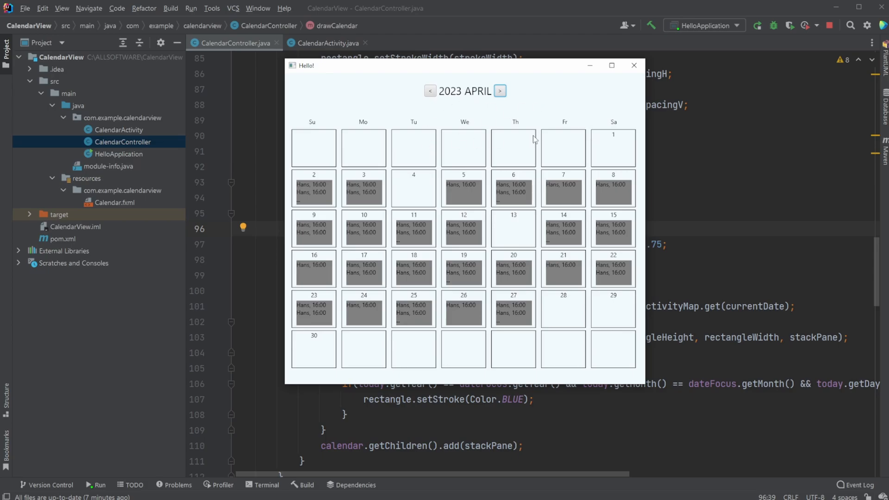
mouse_move(614, 142)
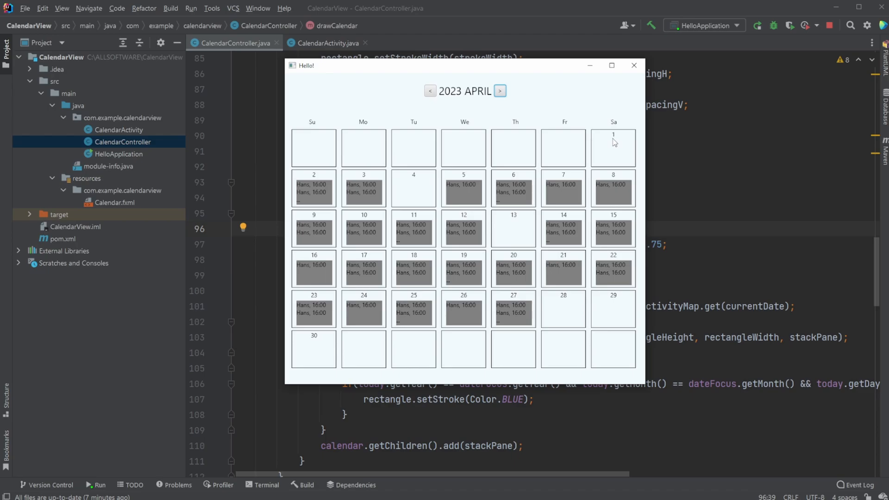
mouse_move(629, 154)
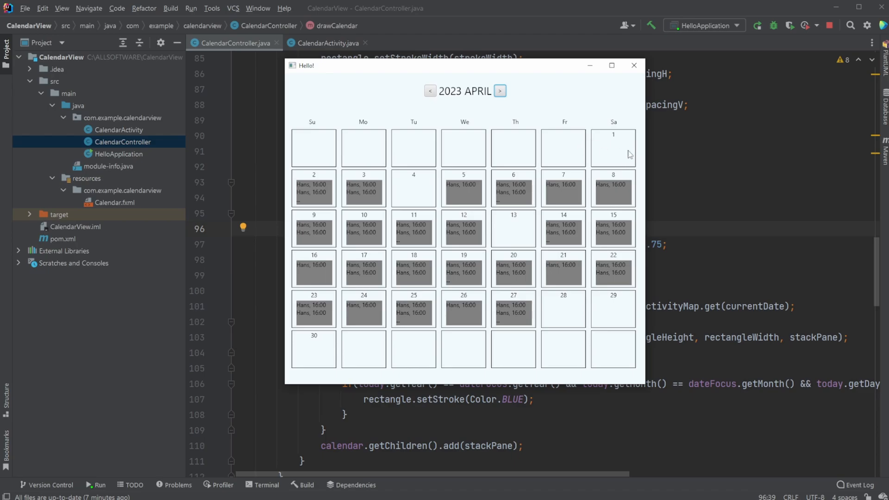
mouse_move(311, 182)
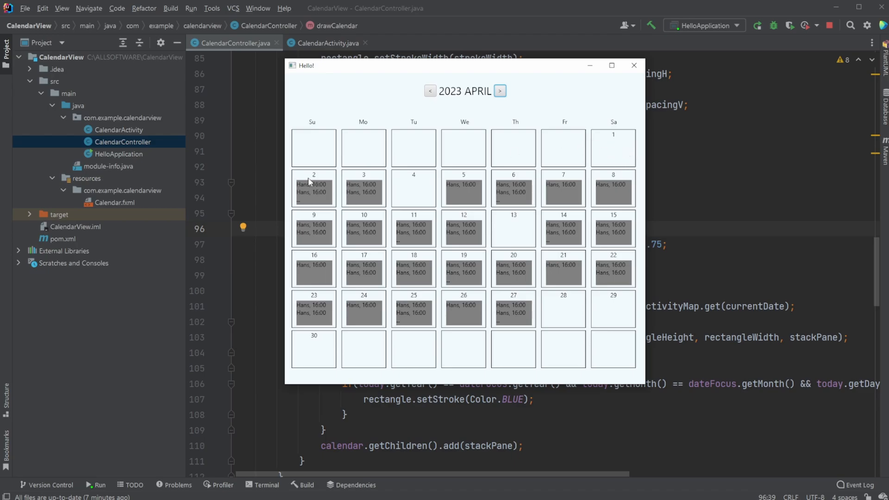
mouse_move(285, 182)
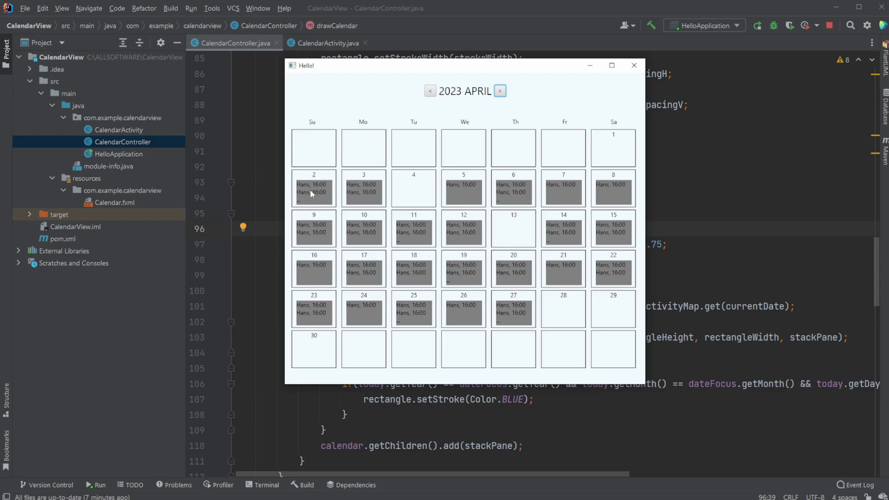
mouse_move(622, 156)
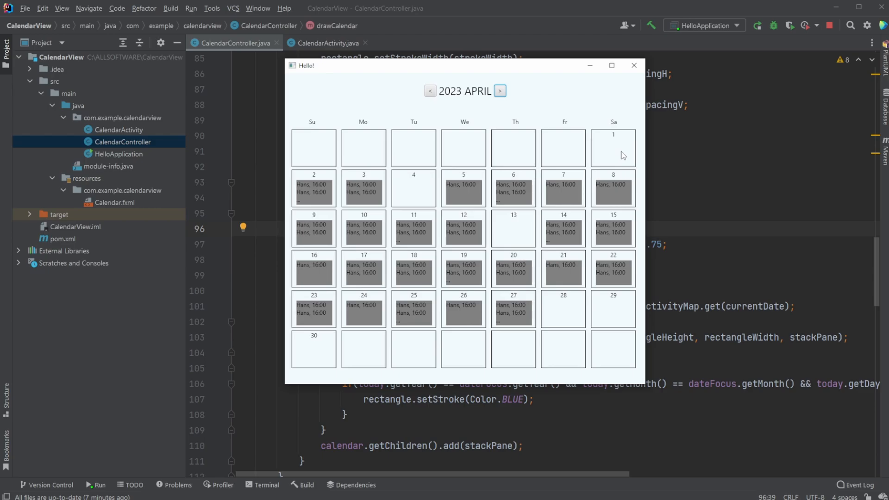
mouse_move(371, 148)
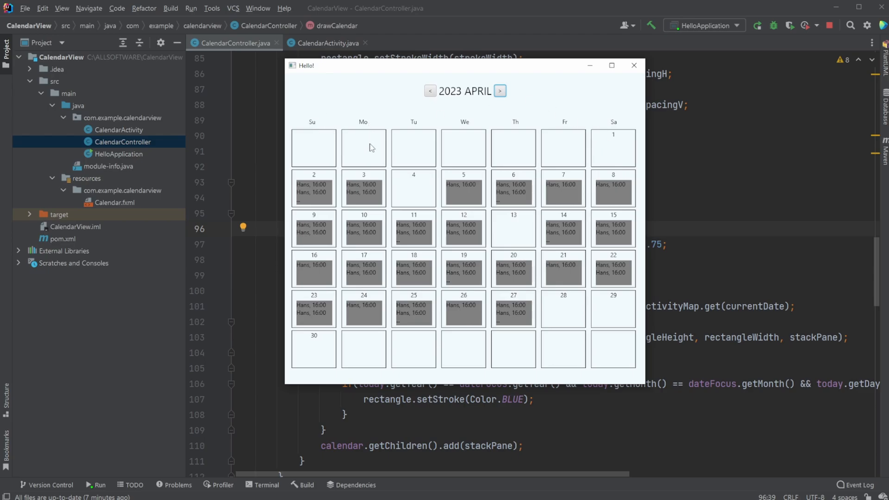
mouse_move(341, 188)
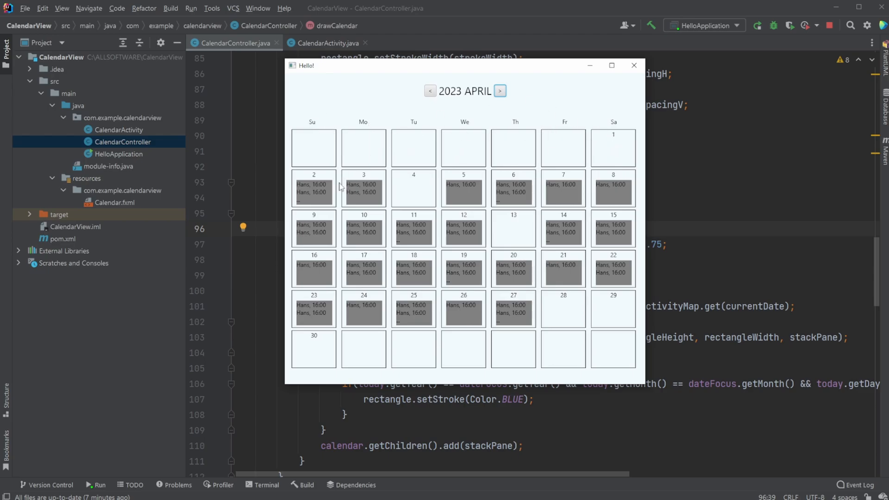
mouse_move(509, 197)
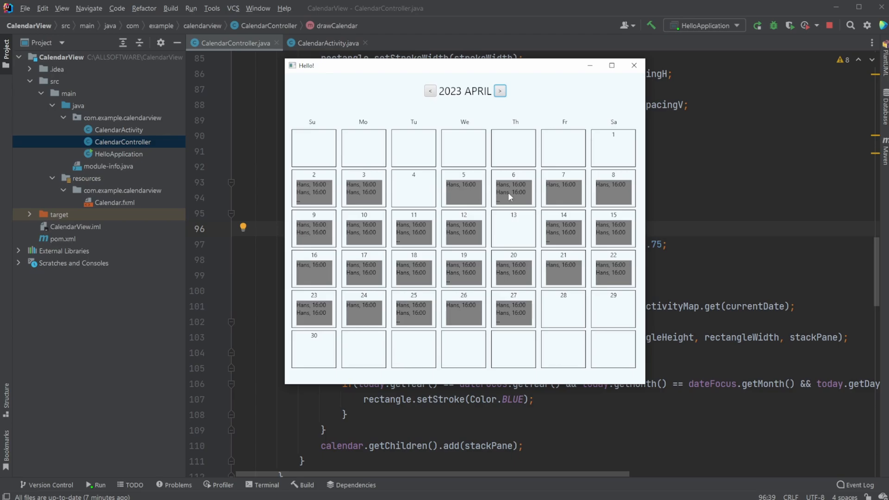
Step: Page the running calendar to the next month and return to the controller code
left_click(500, 91)
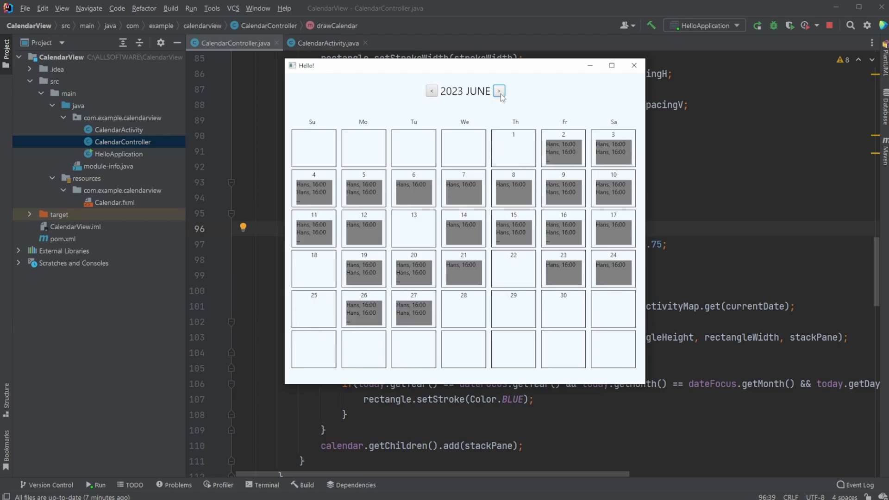
left_click(634, 65)
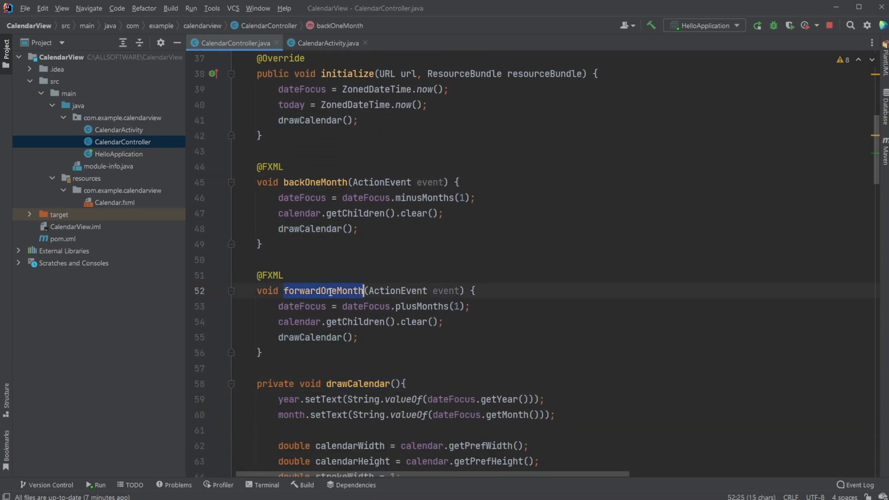
Step: Scroll through CalendarController's month-change handlers down to drawCalendar
scroll("down", 3)
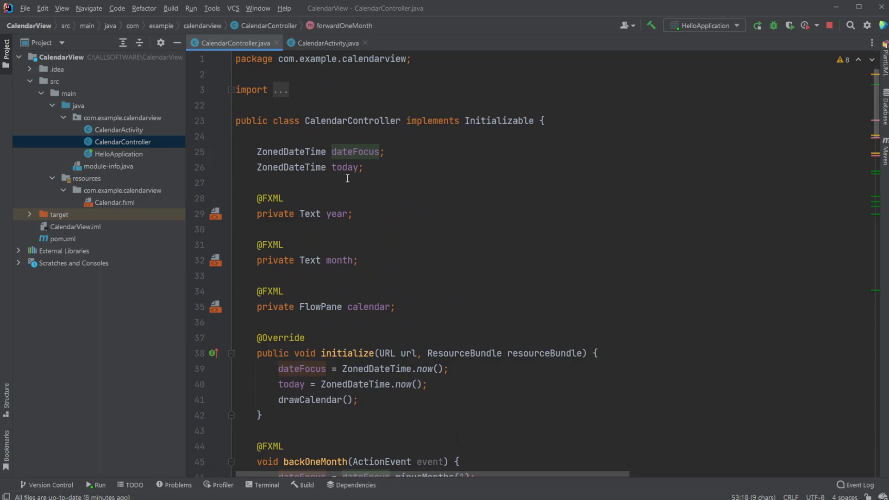
scroll("down", 3)
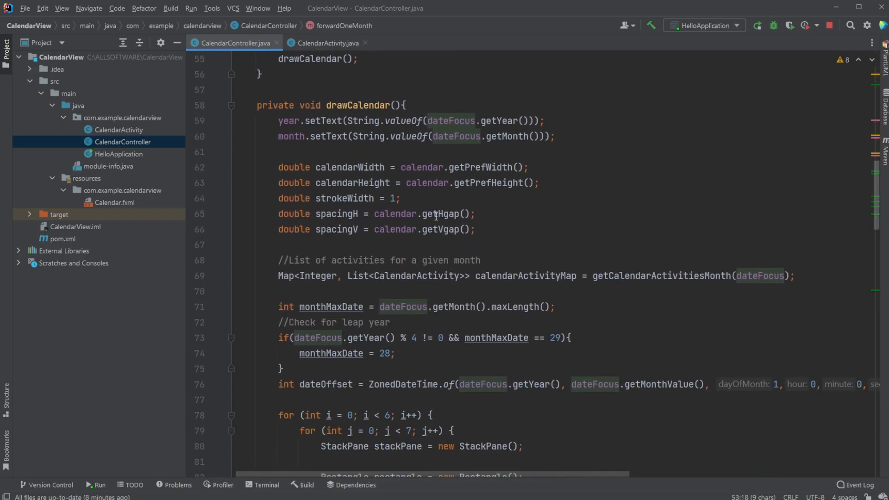
scroll("up", 3)
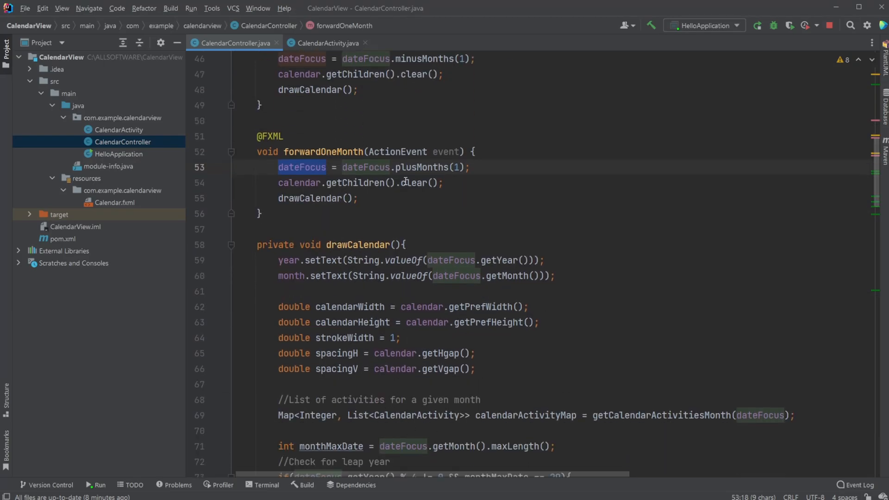
scroll("down", 3)
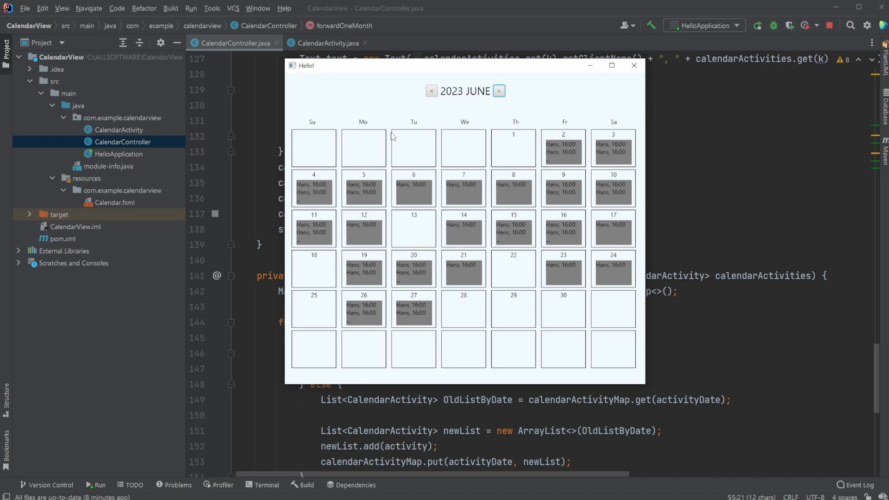
mouse_move(462, 230)
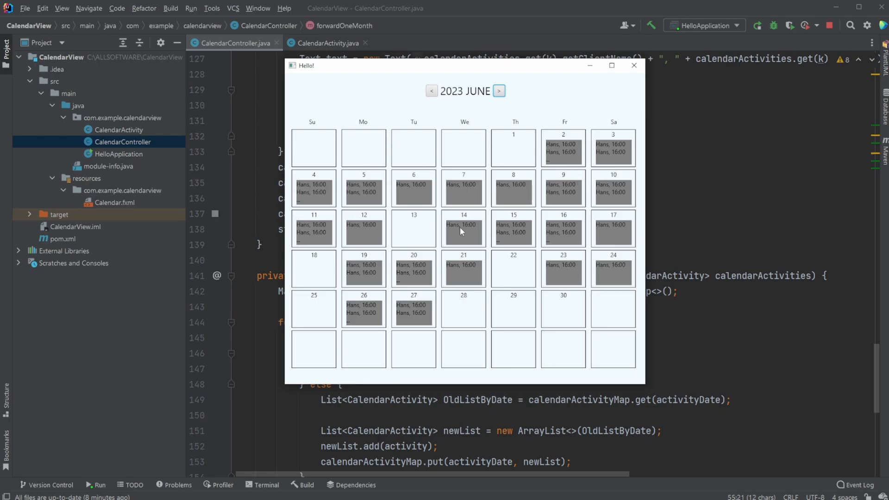
mouse_move(410, 251)
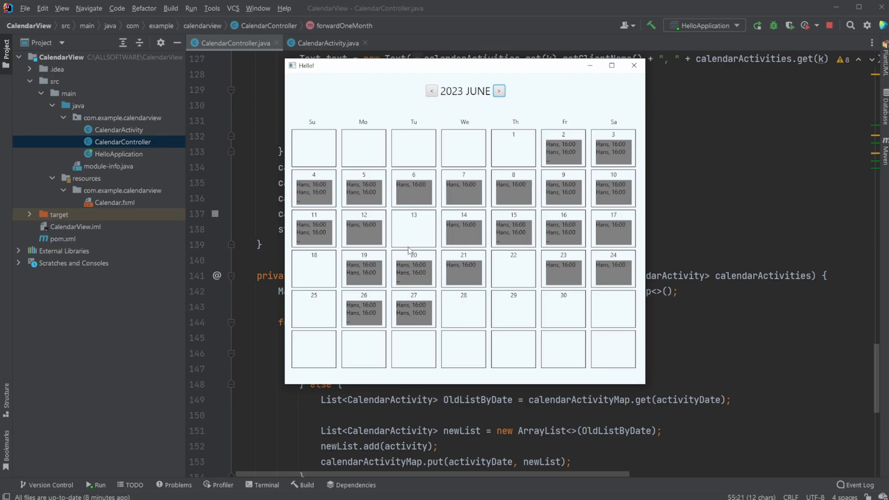